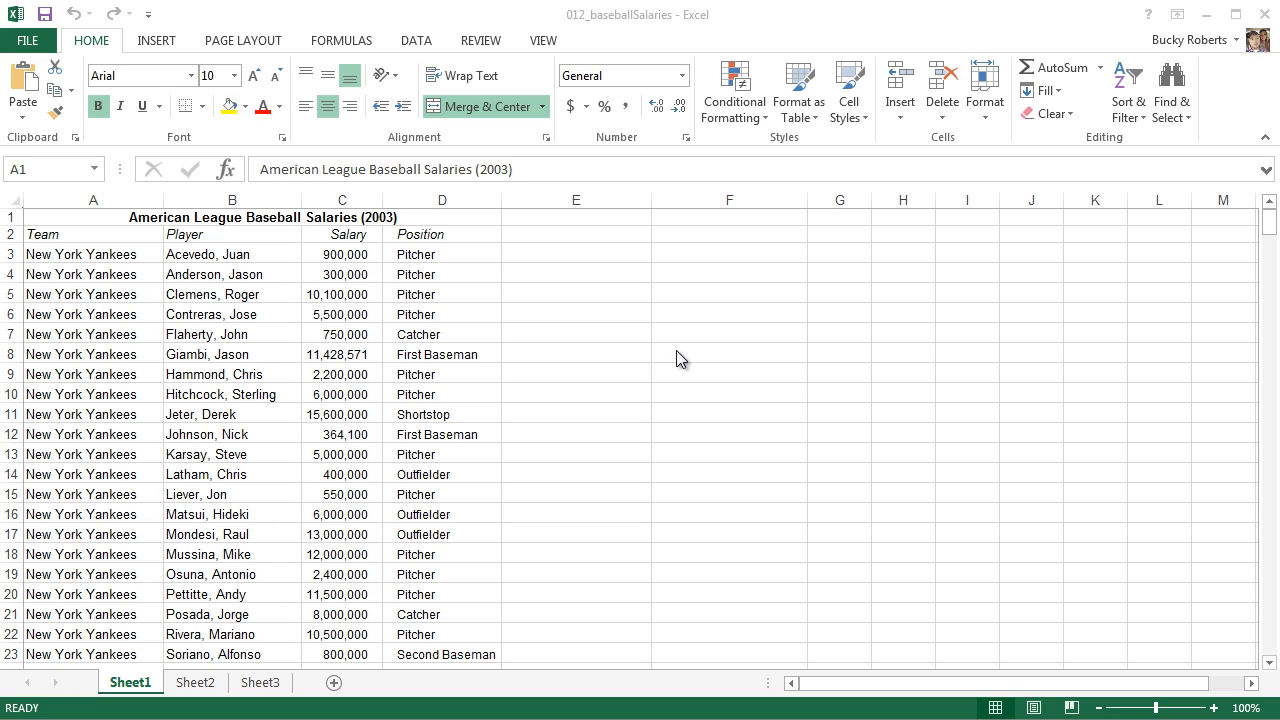
mouse_move(736, 292)
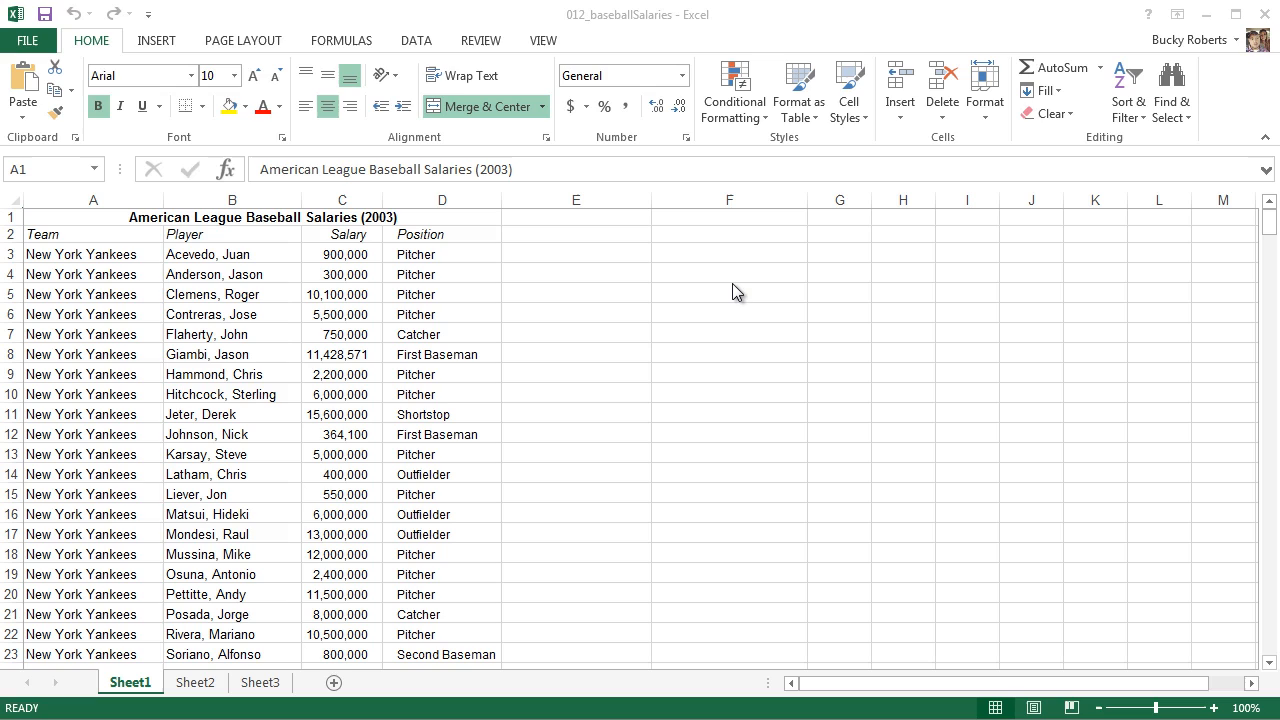
mouse_move(504, 308)
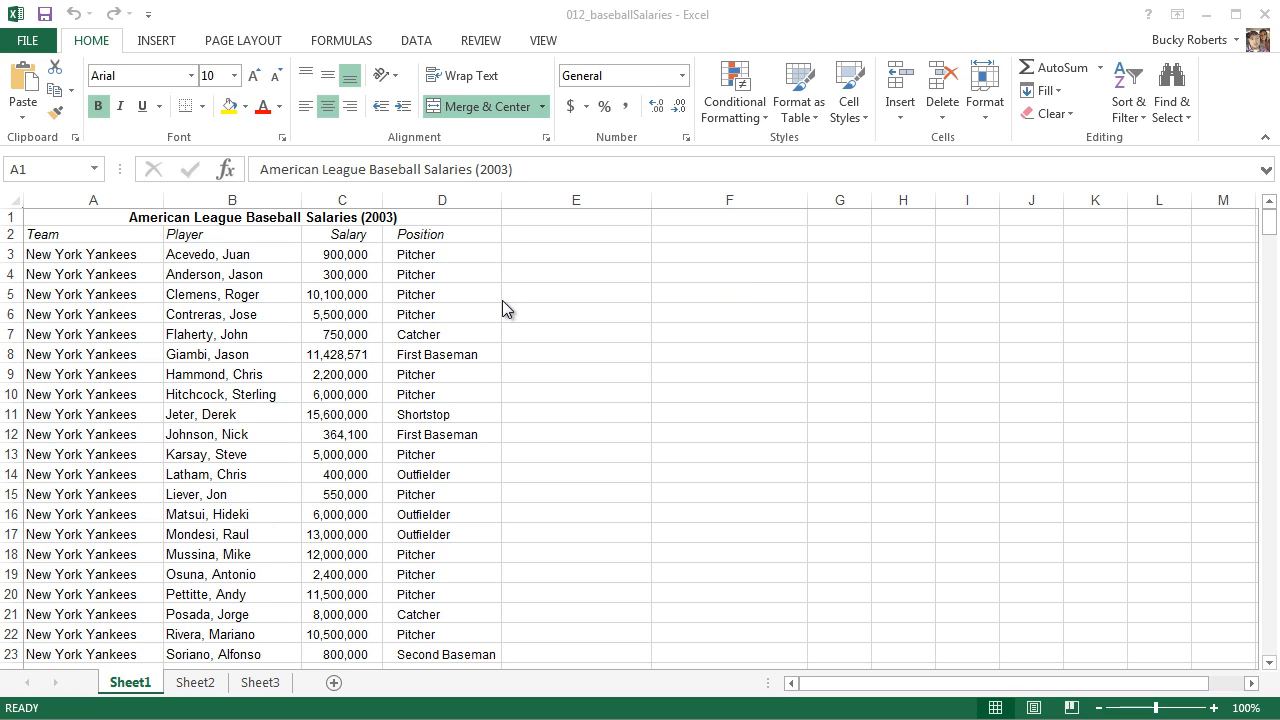
Angle the A2:D2 headings (Team, Player, Salary, Position) counterclockwise via Orientation
left_click(12, 234)
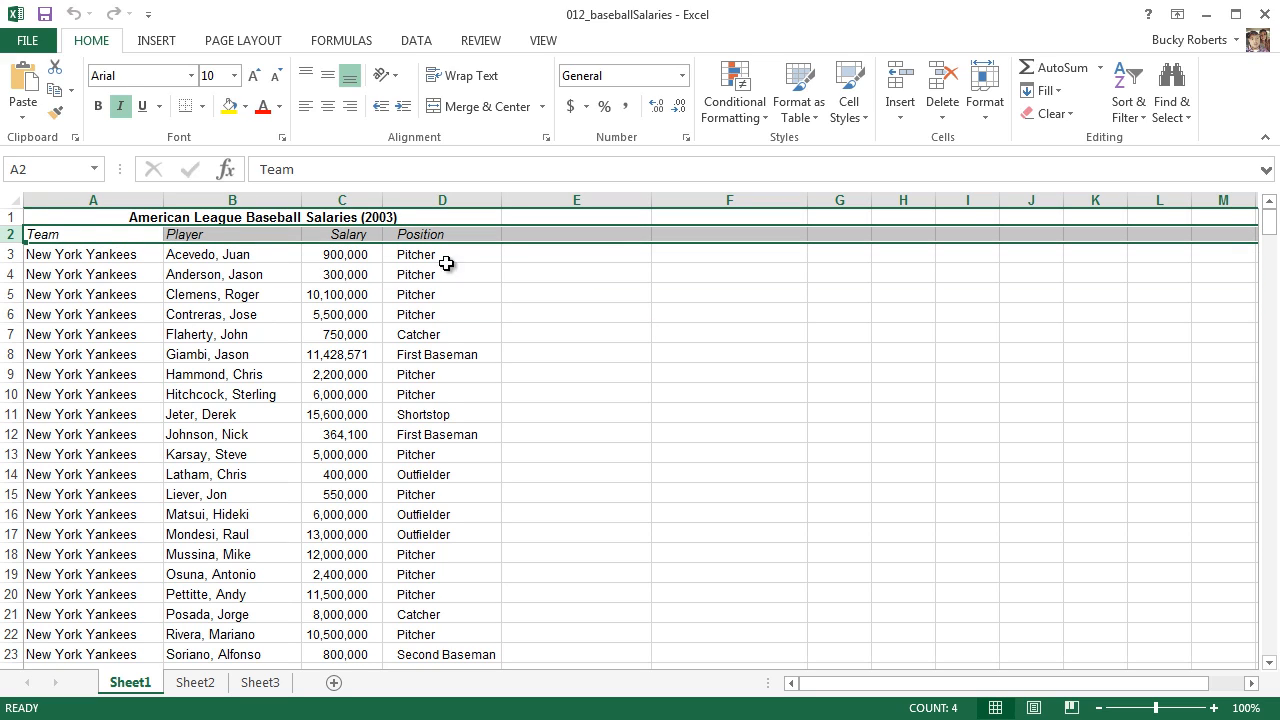
mouse_move(96, 42)
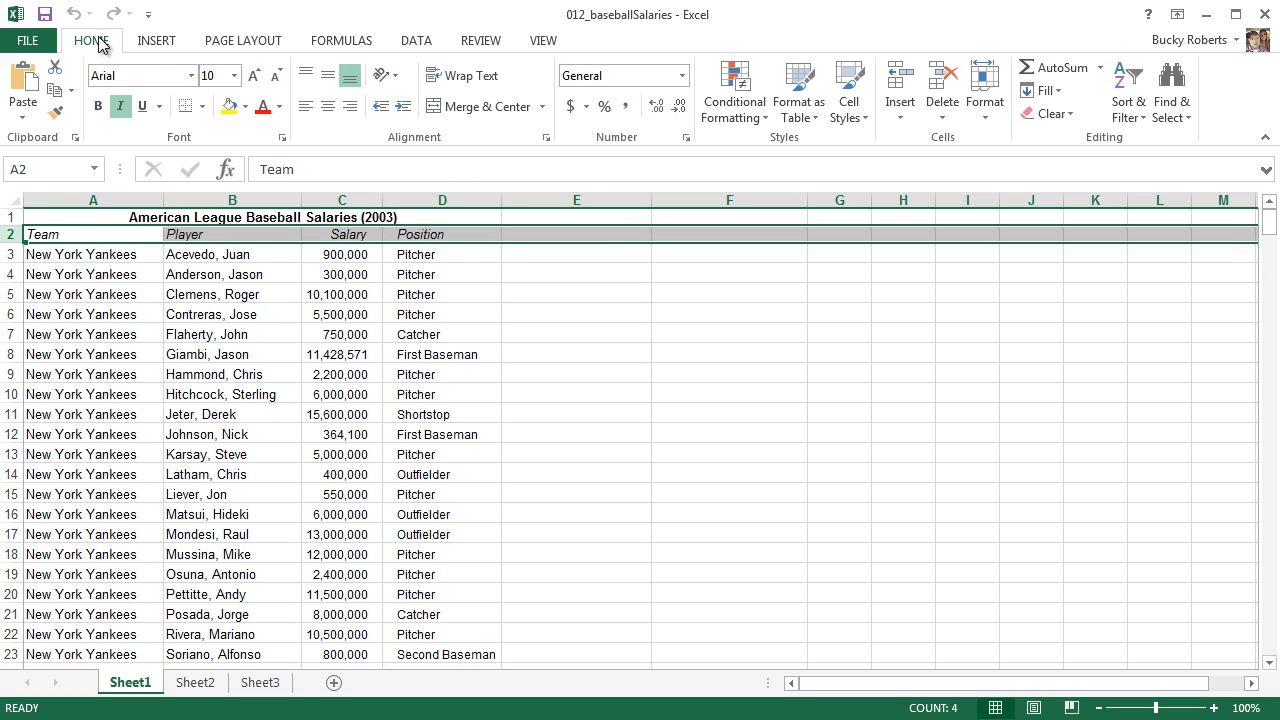
mouse_move(382, 92)
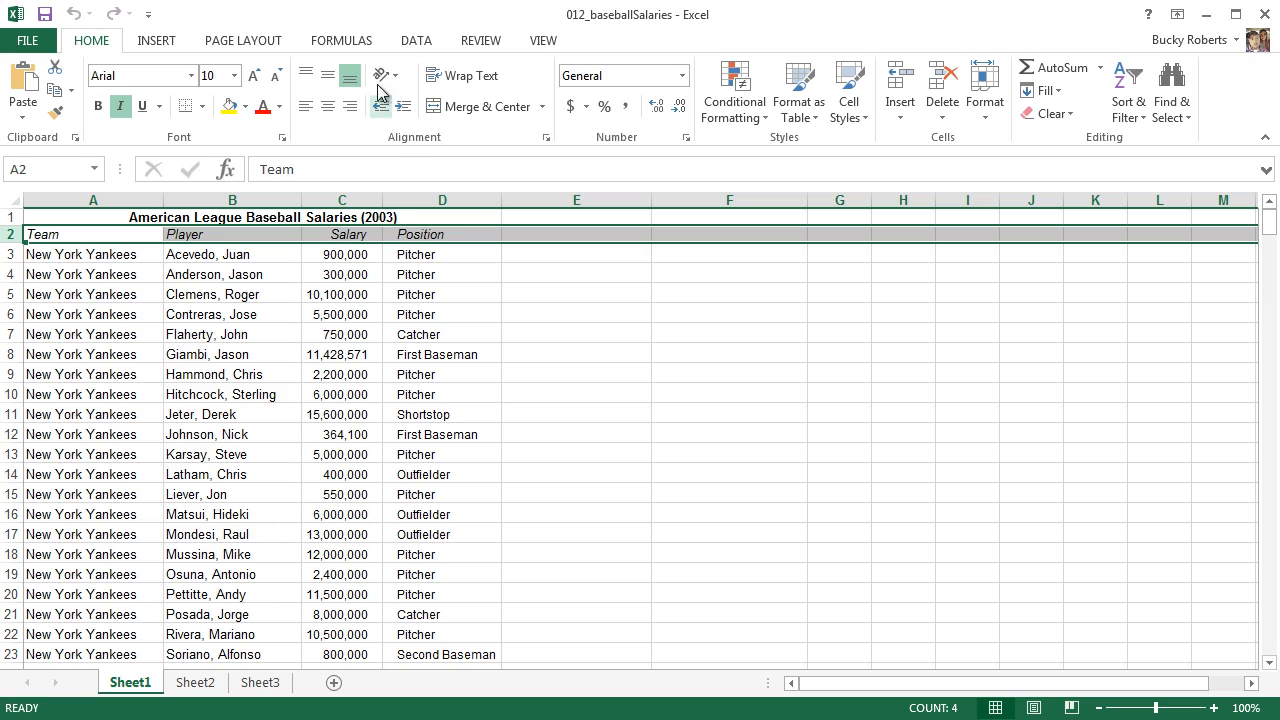
mouse_move(382, 78)
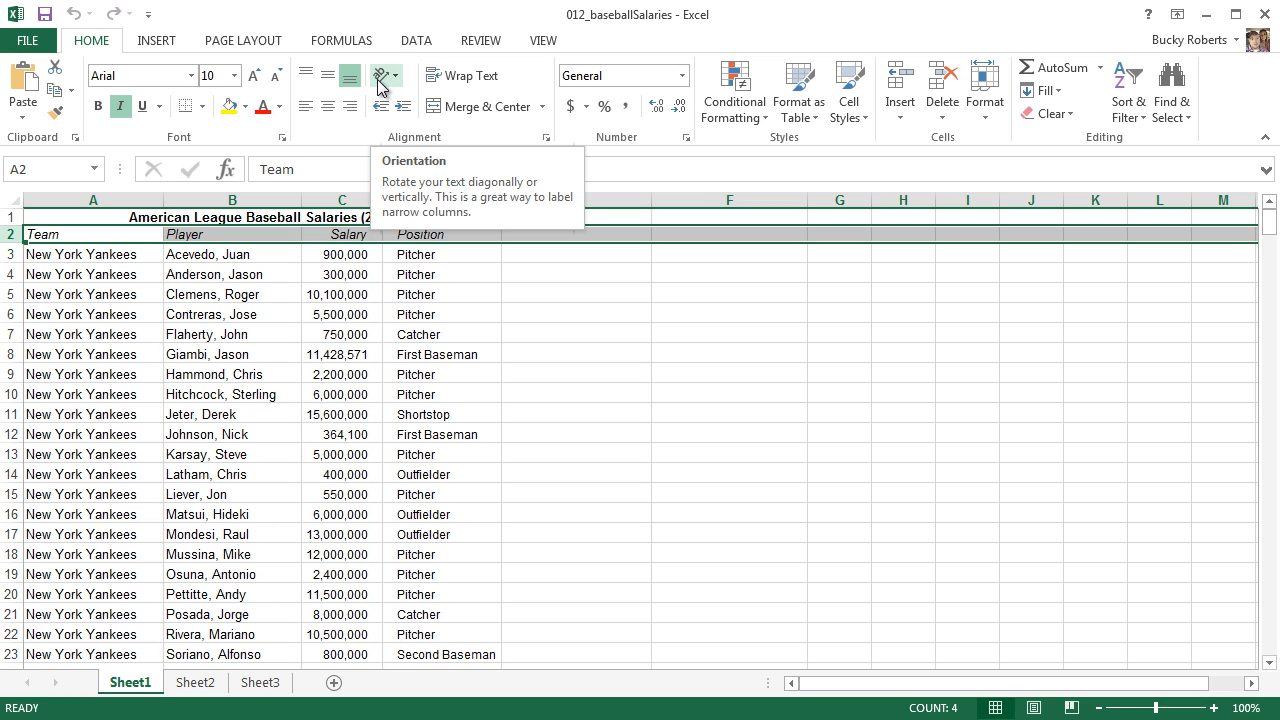
mouse_move(380, 80)
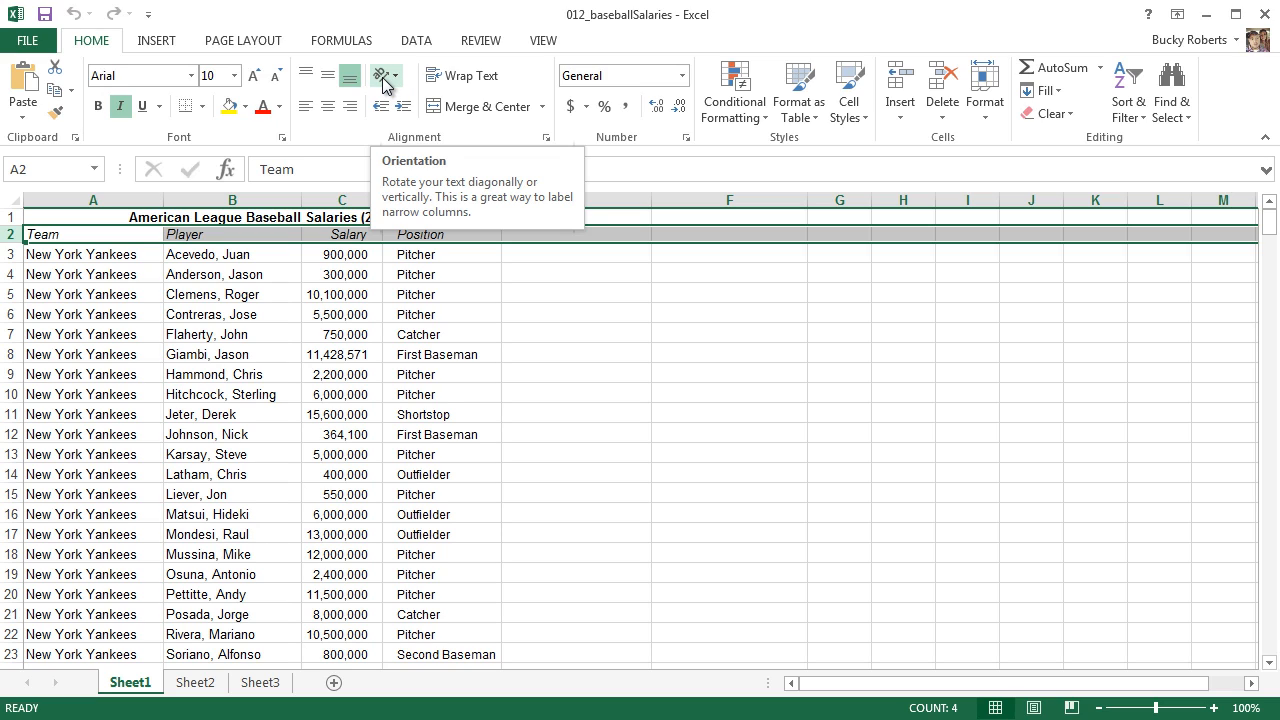
left_click(378, 76)
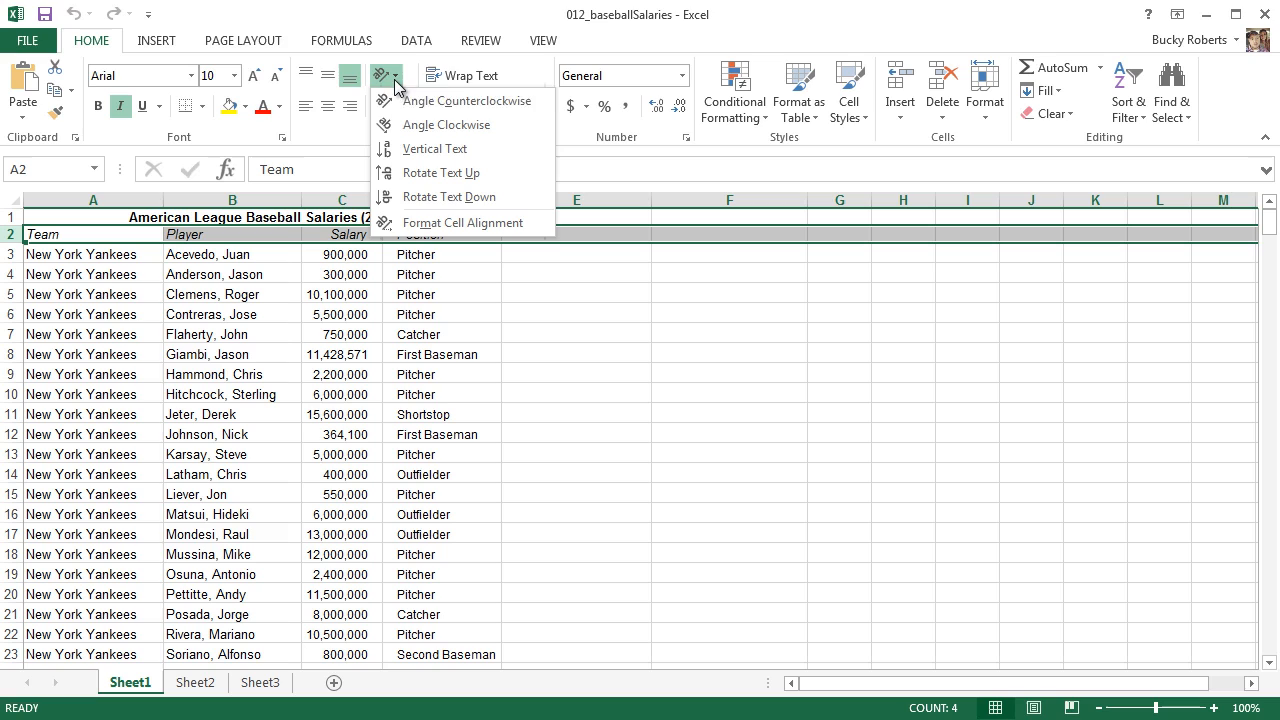
mouse_move(448, 222)
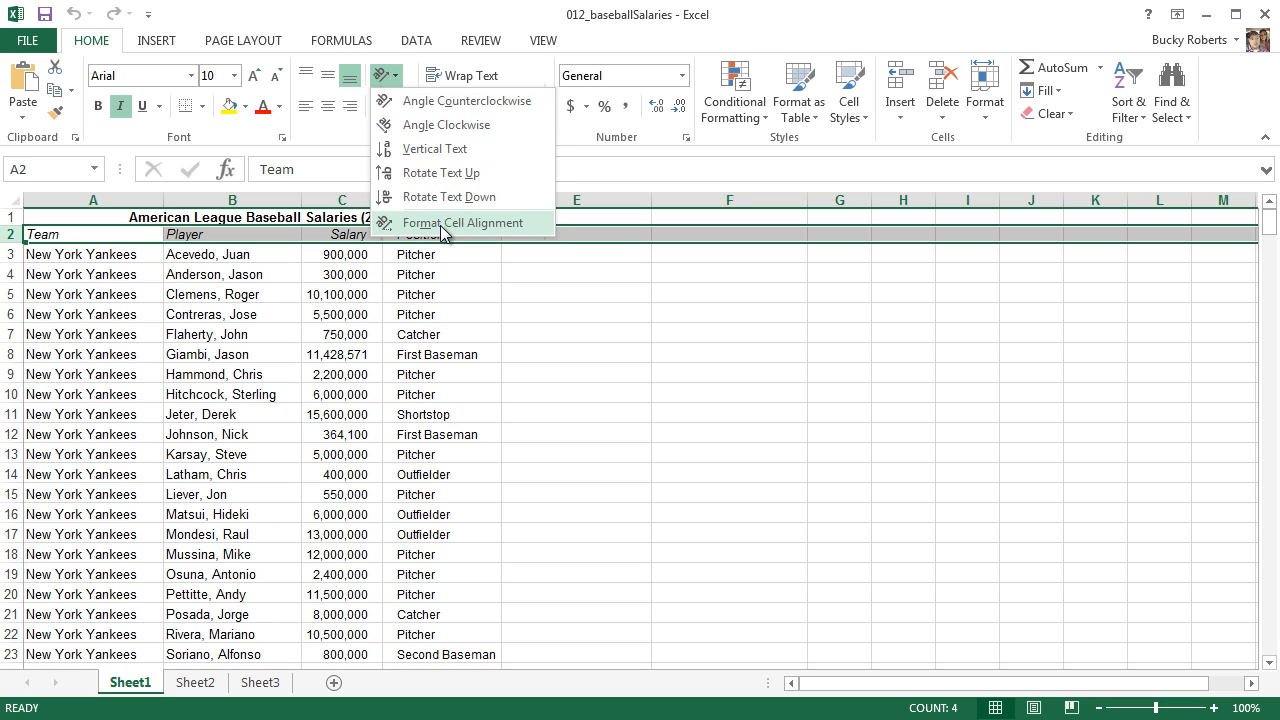
mouse_move(464, 100)
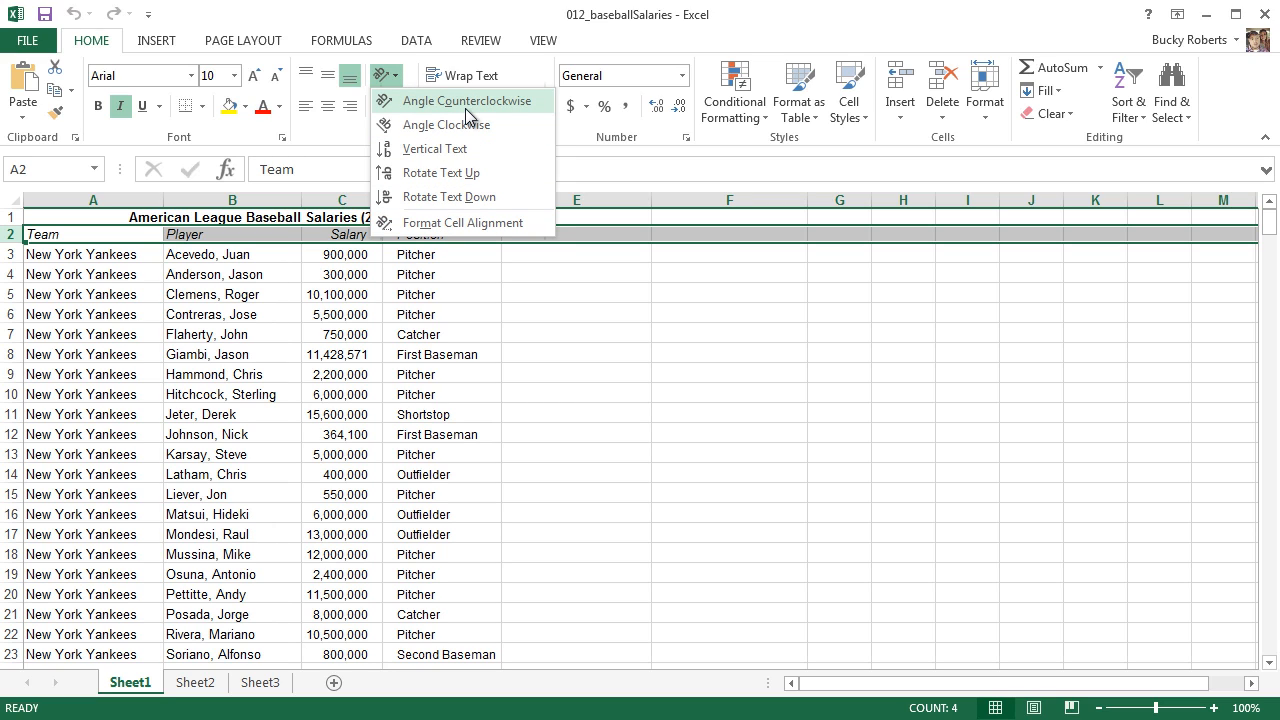
mouse_move(430, 178)
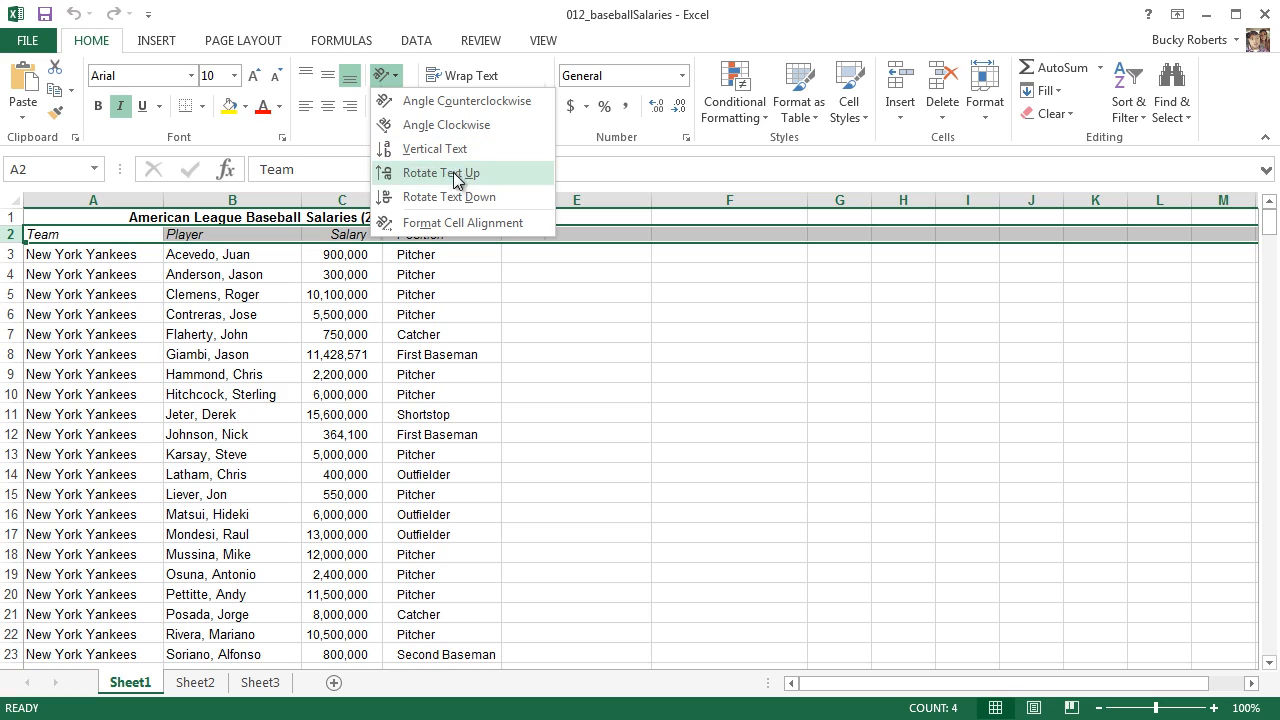
mouse_move(456, 182)
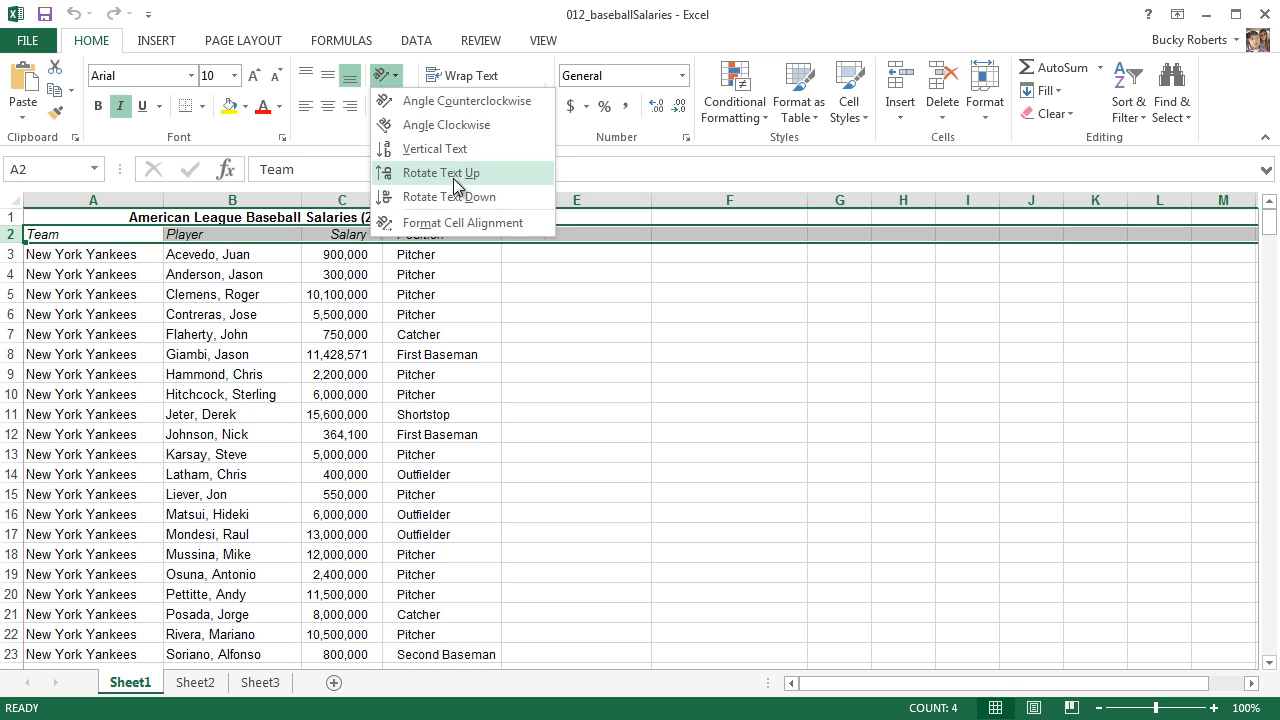
mouse_move(476, 100)
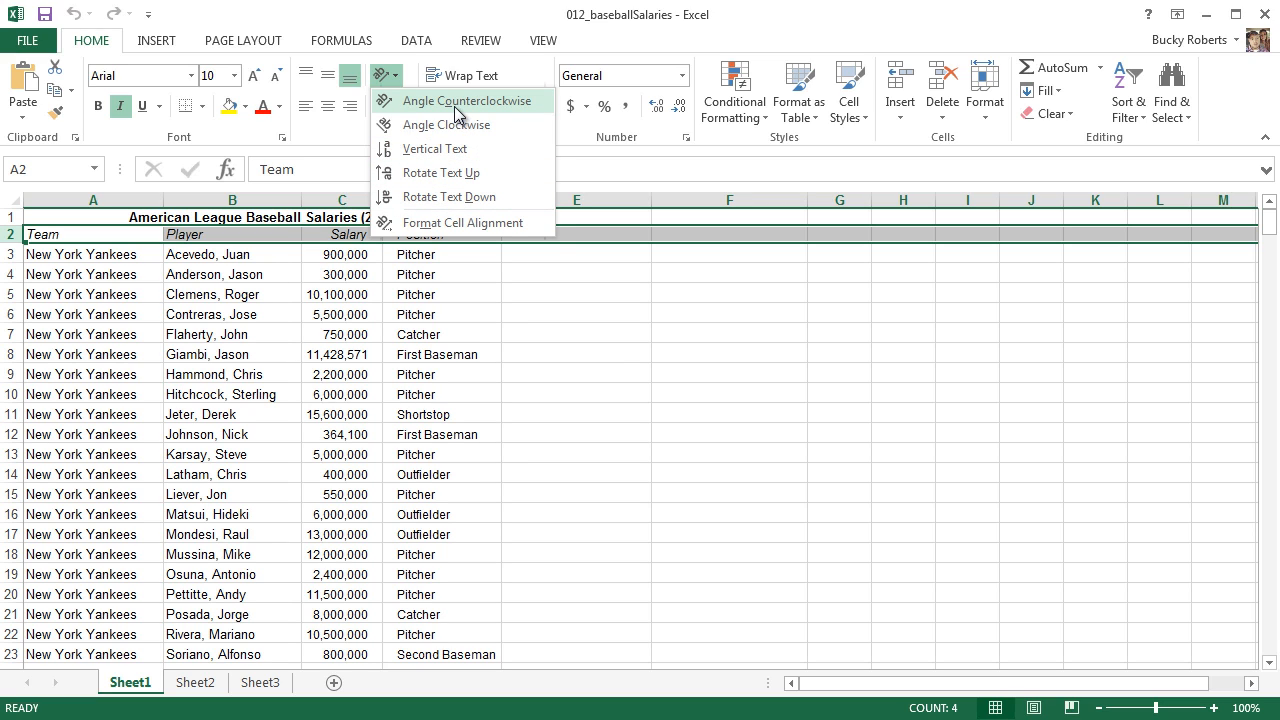
mouse_move(400, 104)
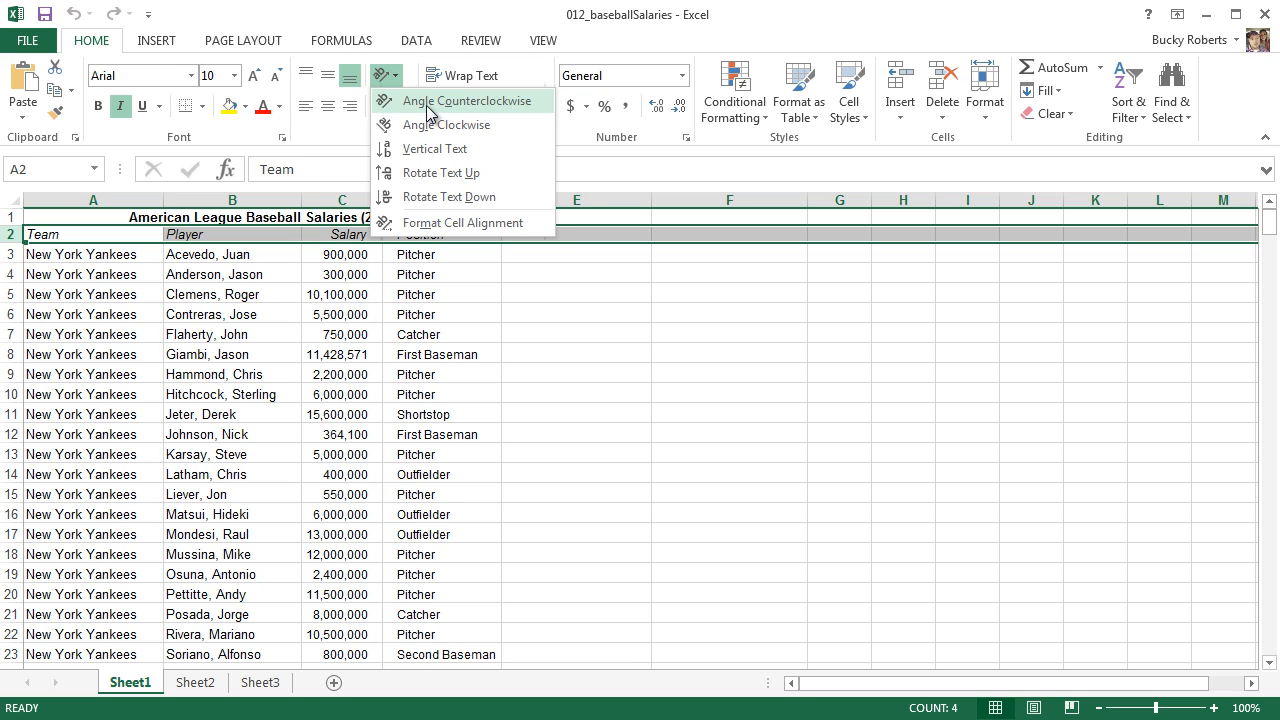
left_click(460, 100)
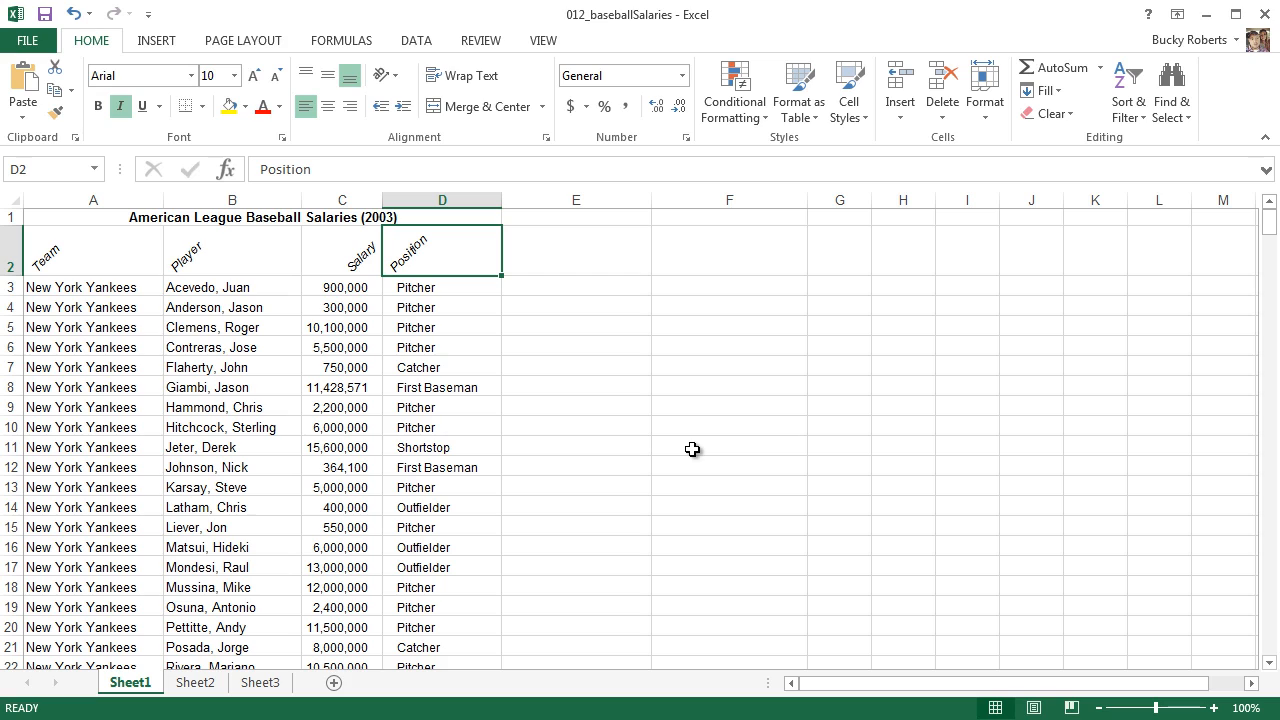
mouse_move(686, 380)
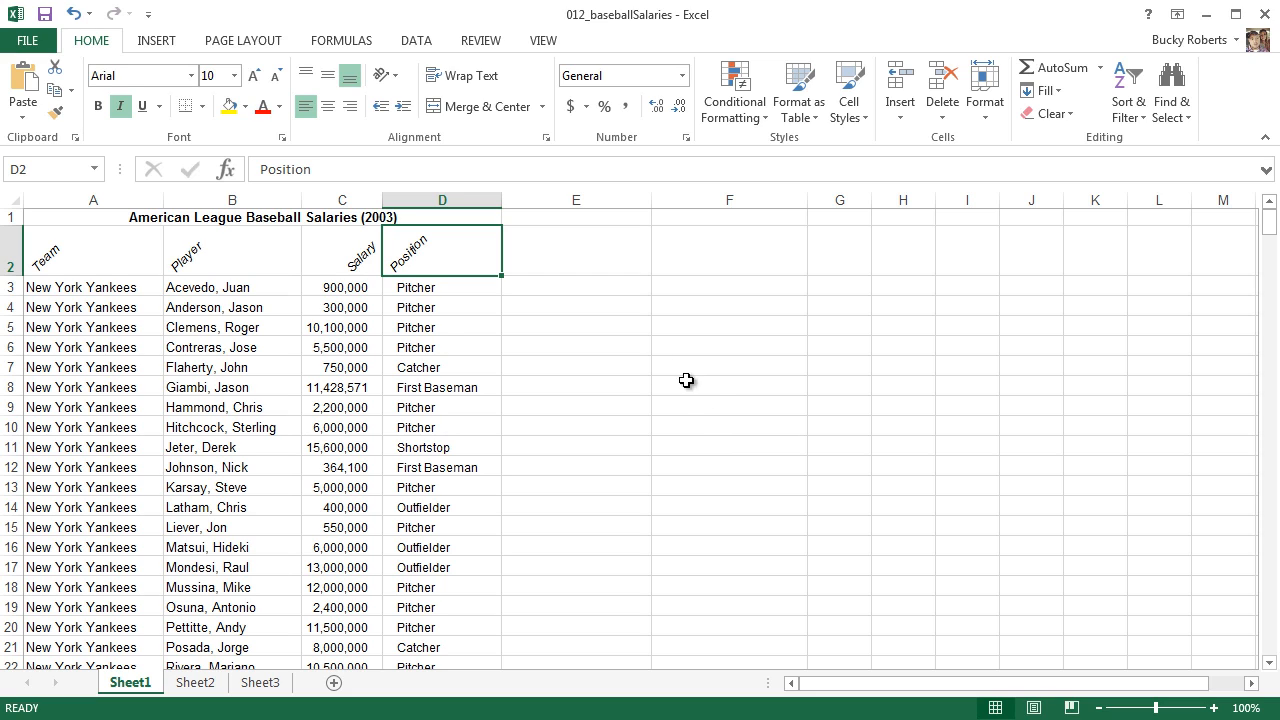
Reselect the A2:D2 heading cells and bring up their right-click shortcut menu
left_click(84, 260)
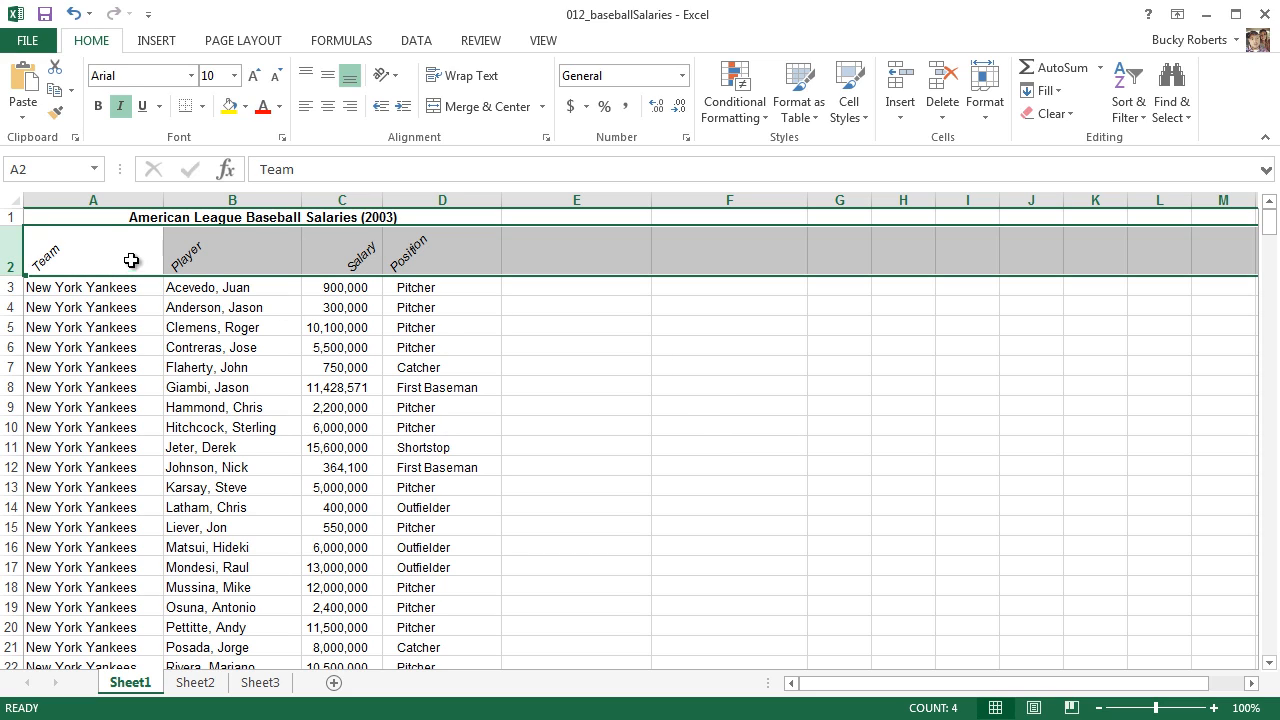
mouse_move(400, 248)
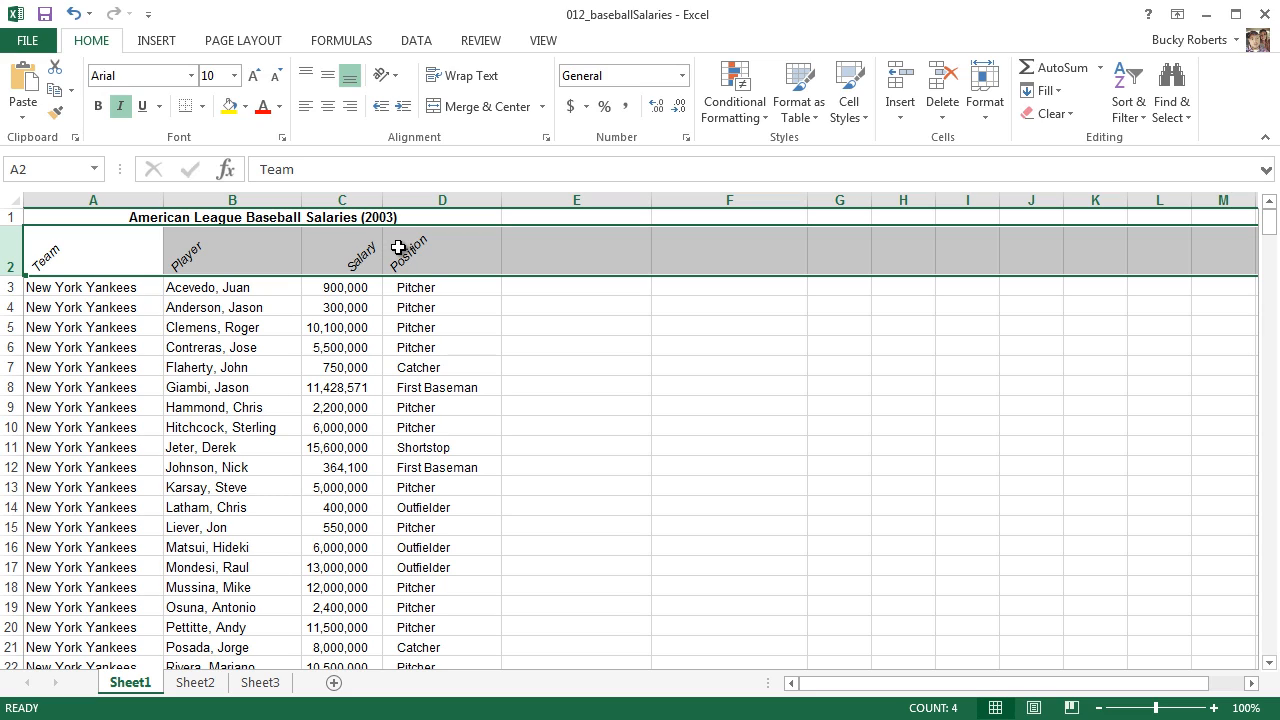
mouse_move(436, 248)
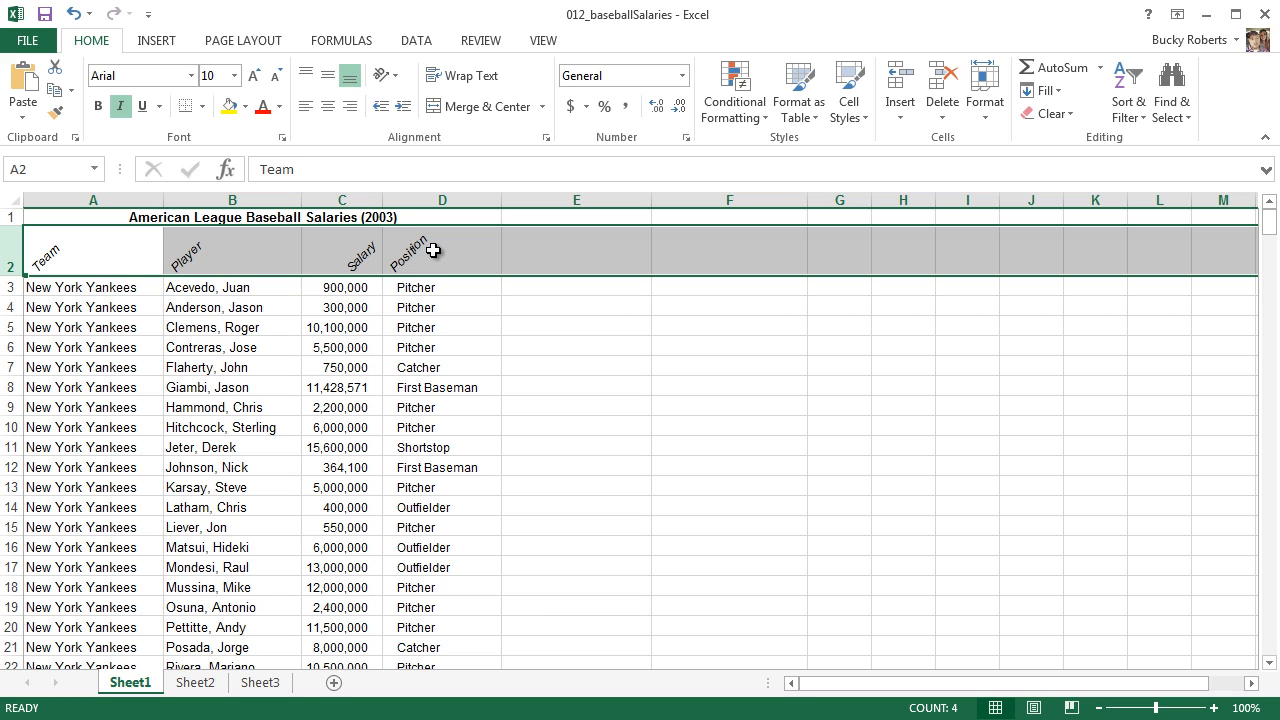
left_click(442, 250)
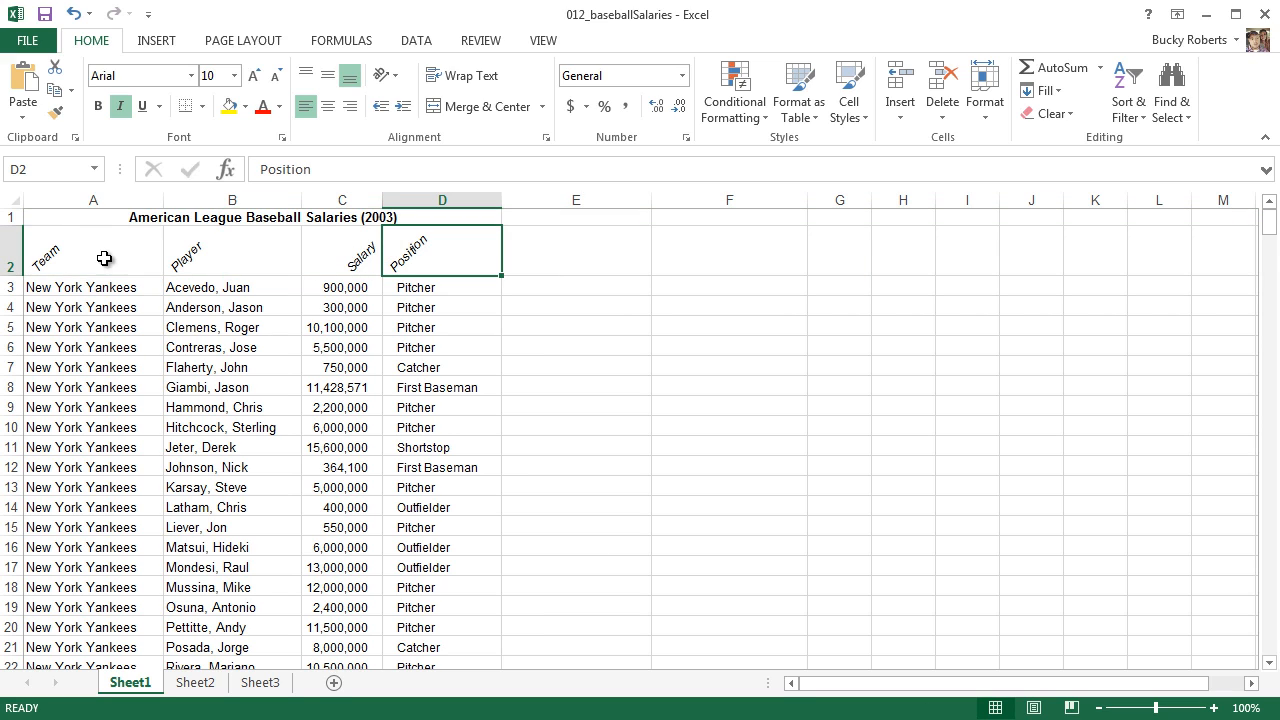
right_click(92, 252)
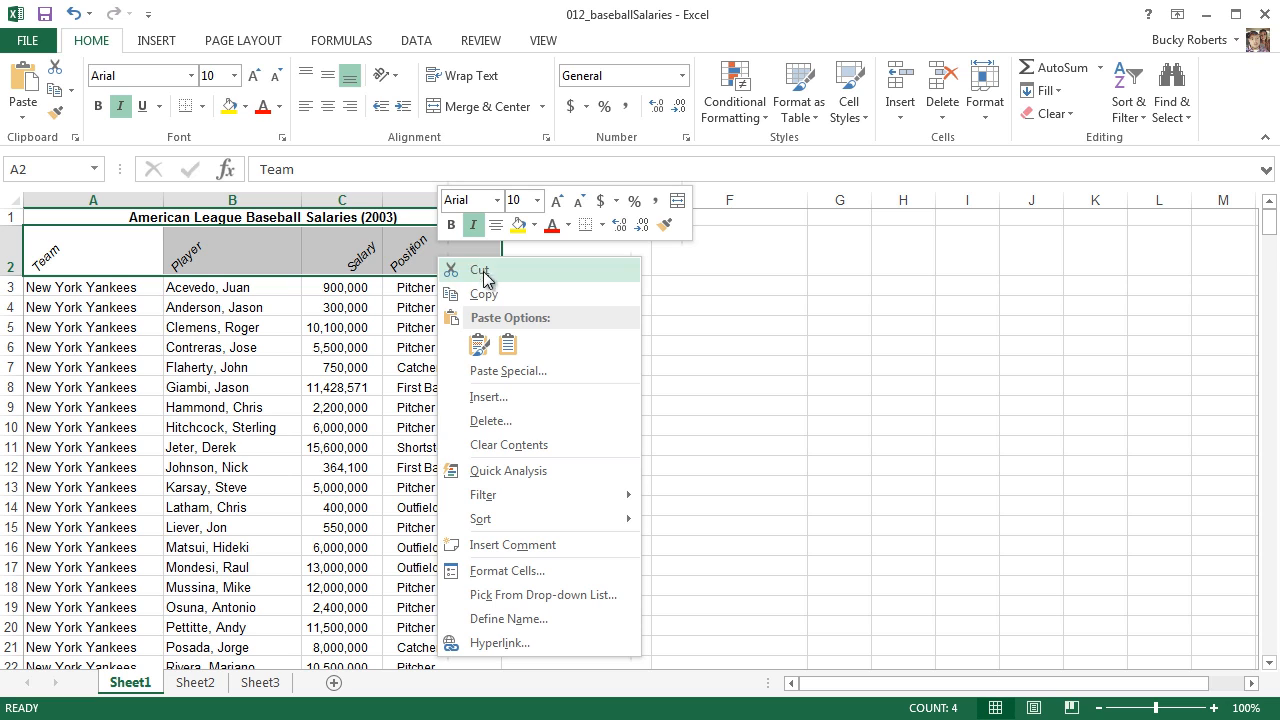
In Format Cells > Alignment, lower the heading rotation to 25 degrees and apply it
left_click(508, 572)
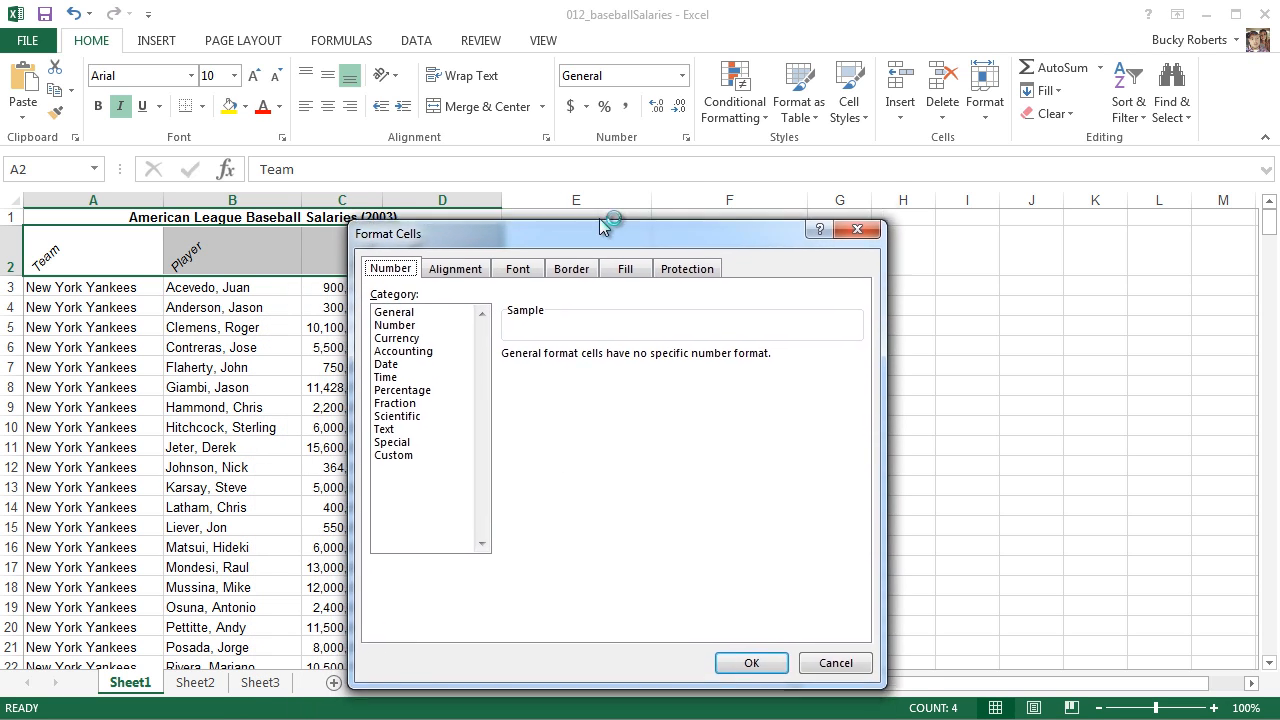
left_click_drag(612, 232, 908, 224)
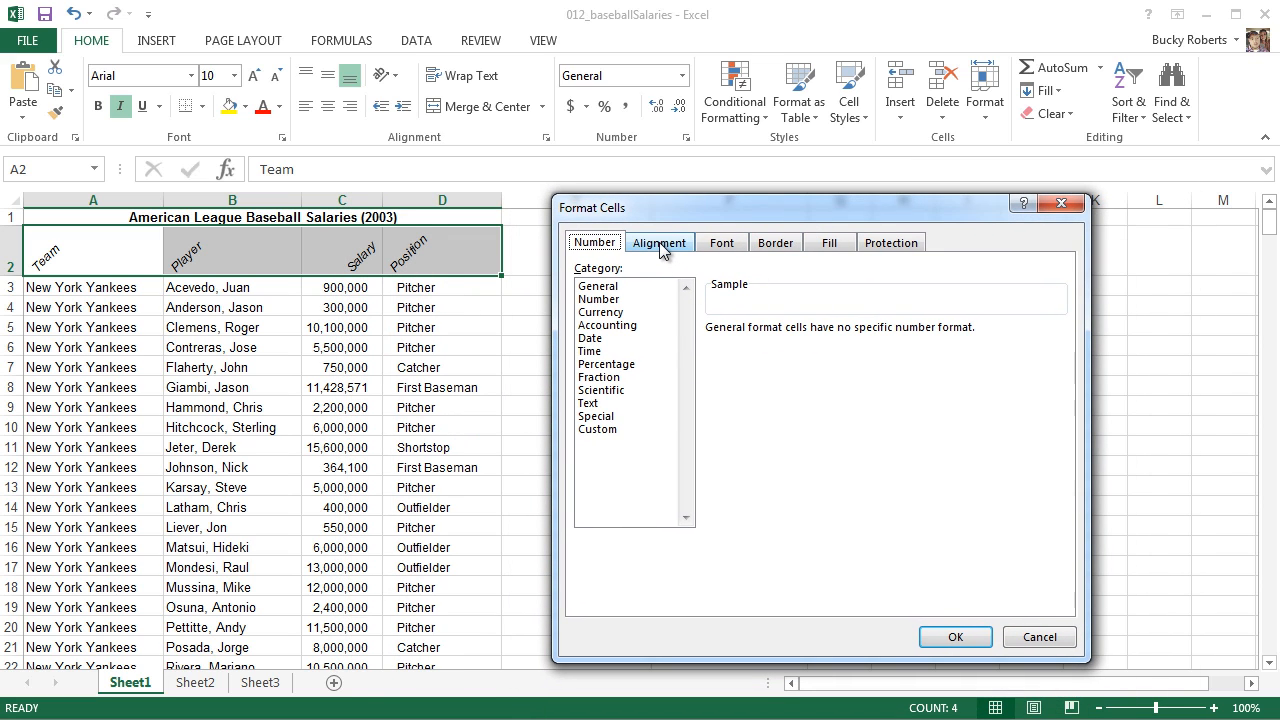
left_click(660, 242)
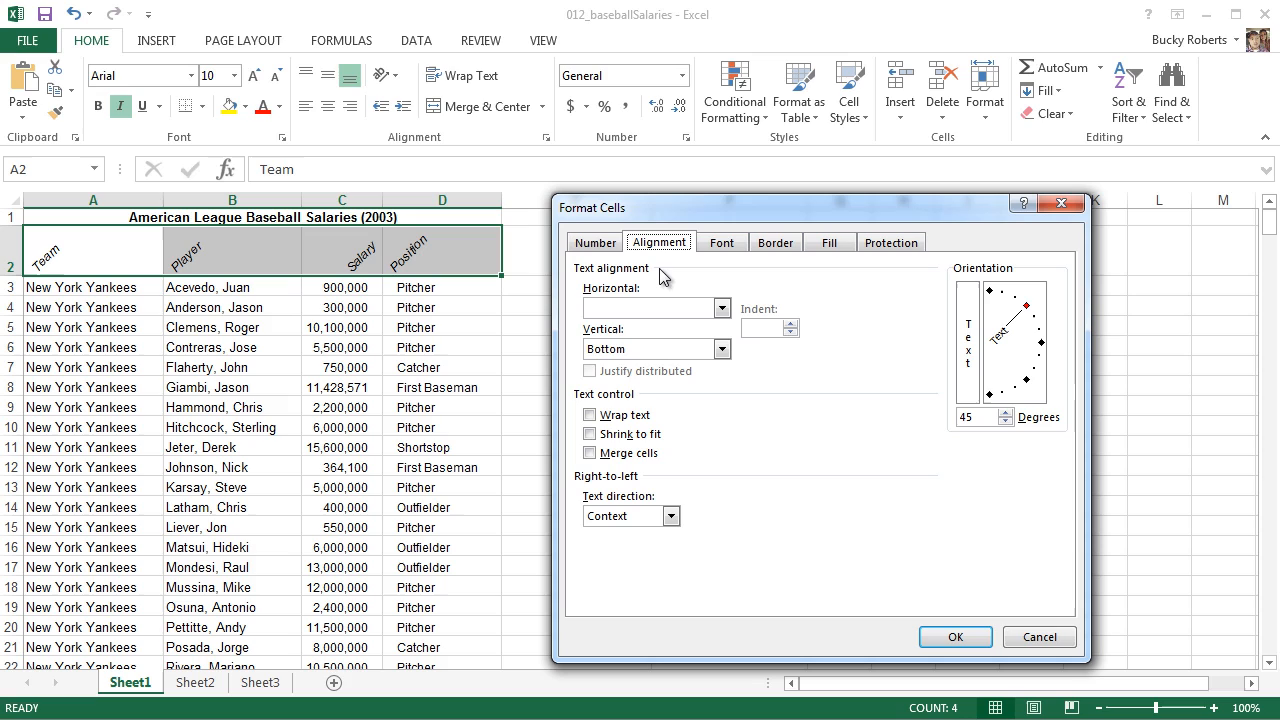
mouse_move(964, 378)
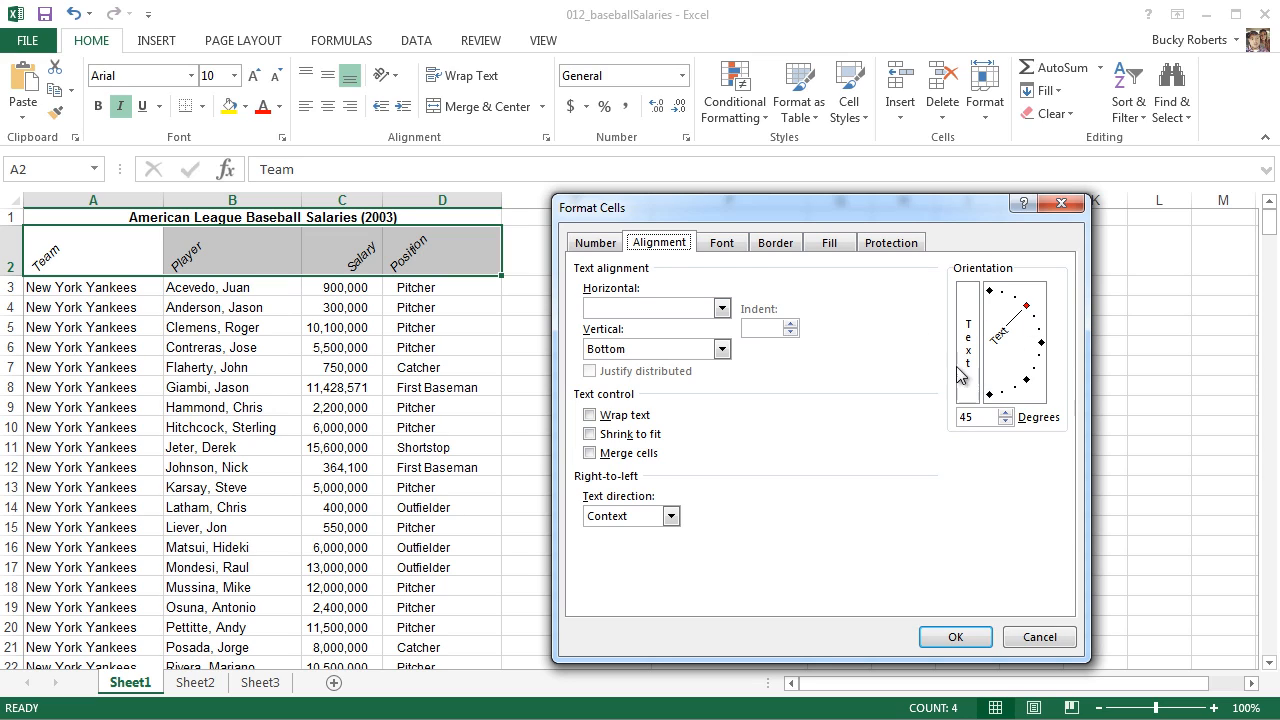
mouse_move(1004, 364)
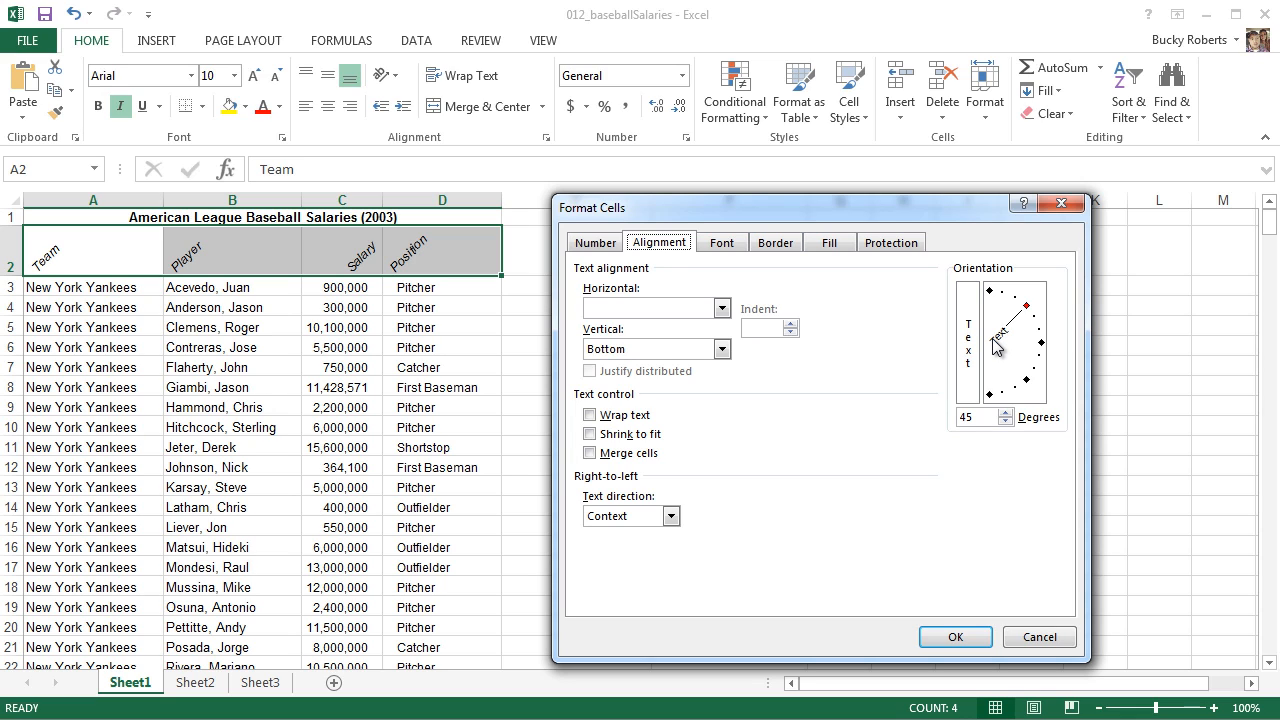
mouse_move(964, 448)
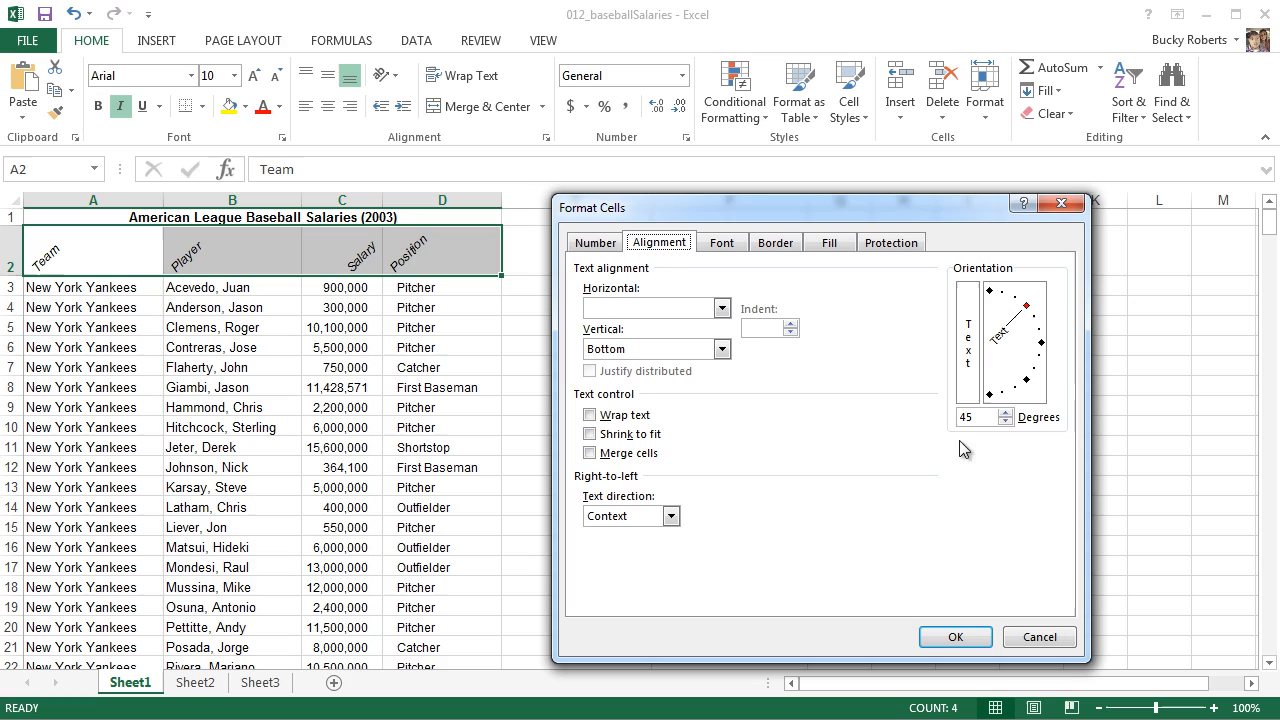
mouse_move(400, 264)
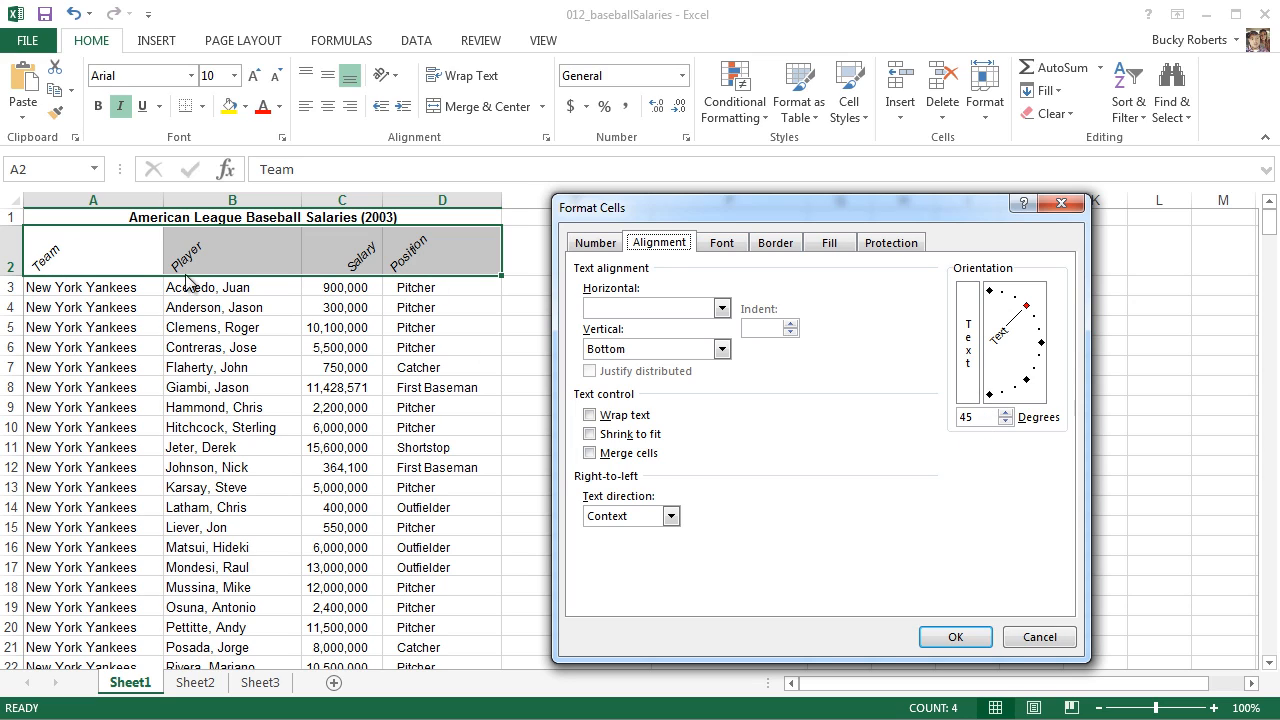
left_click(1004, 424)
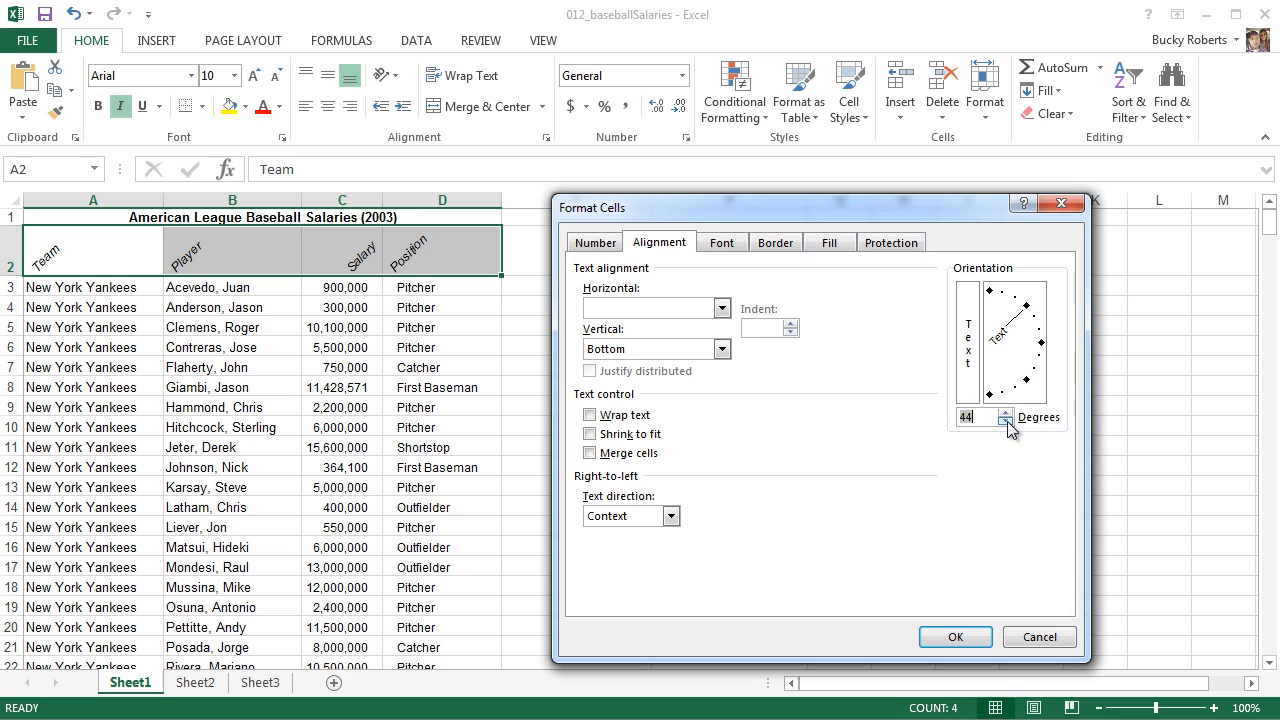
left_click(1006, 424)
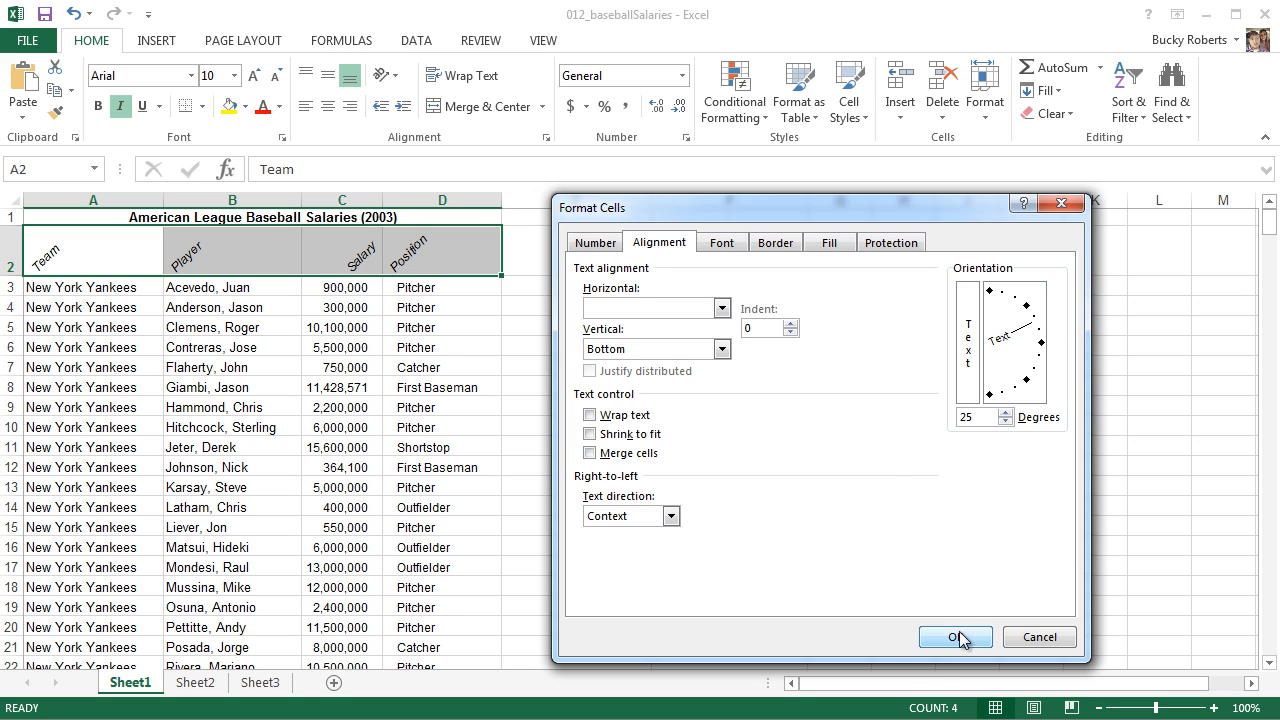
left_click(954, 636)
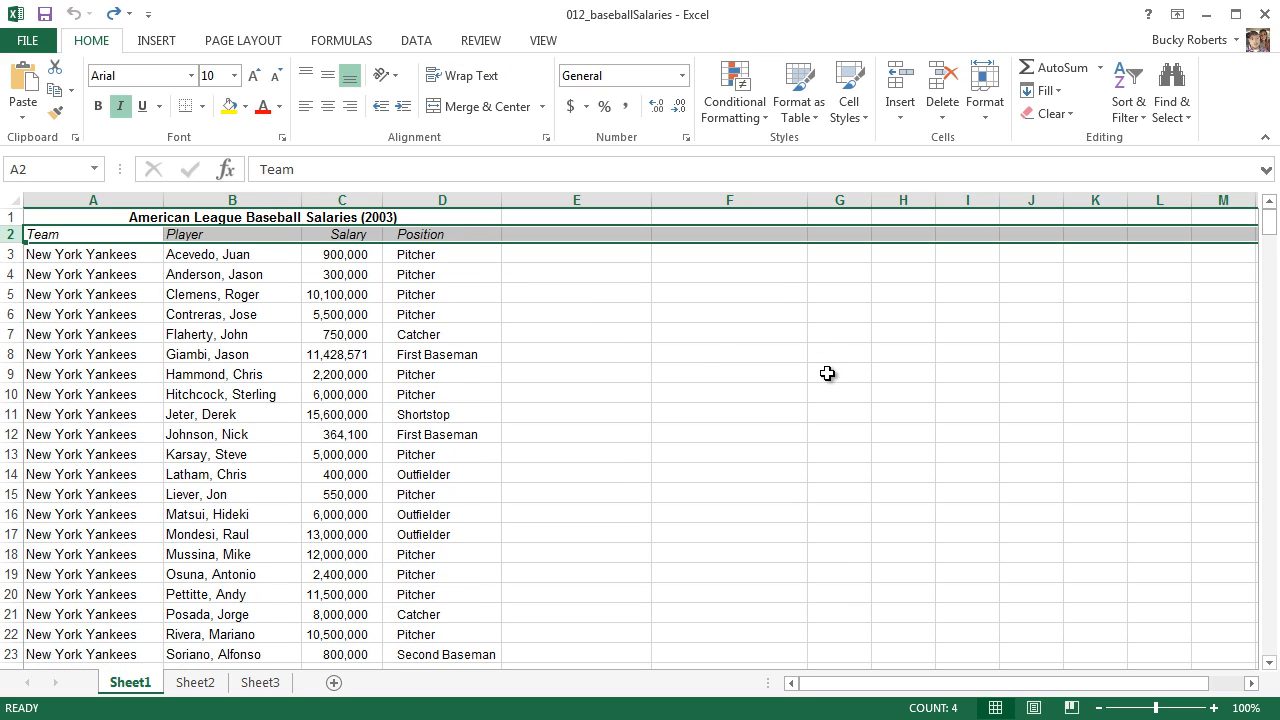
left_click(728, 334)
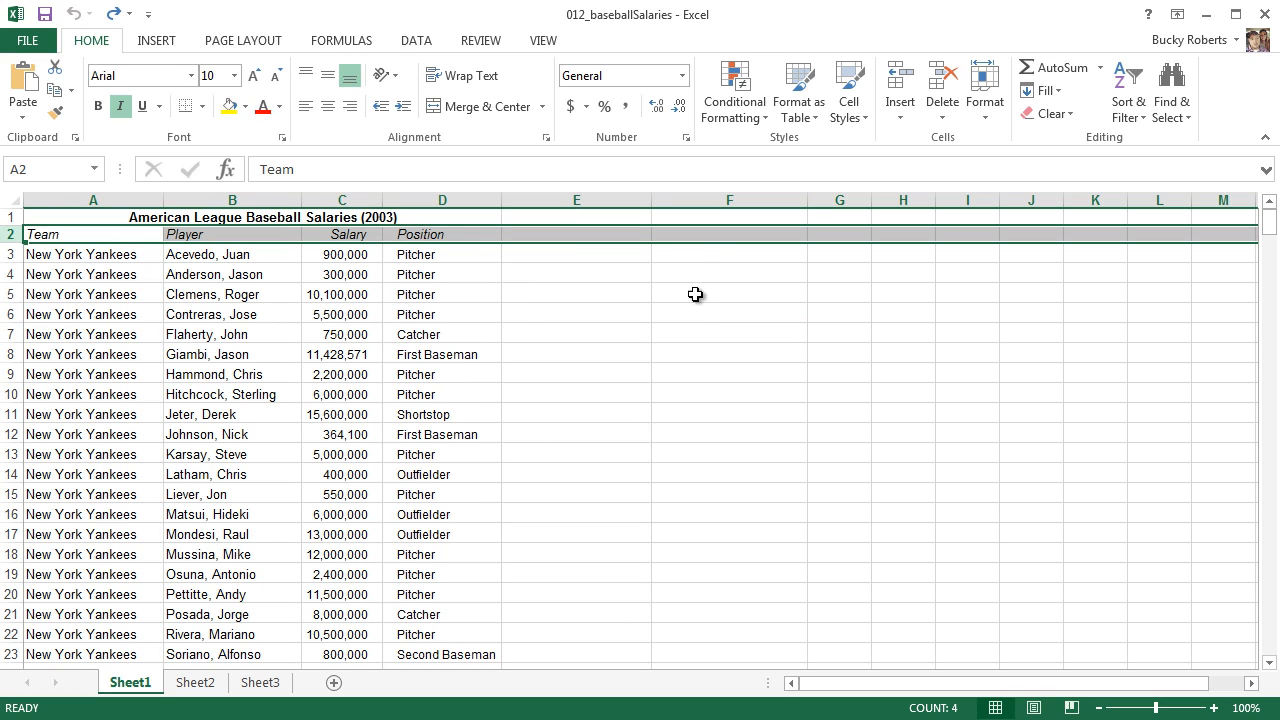
mouse_move(726, 400)
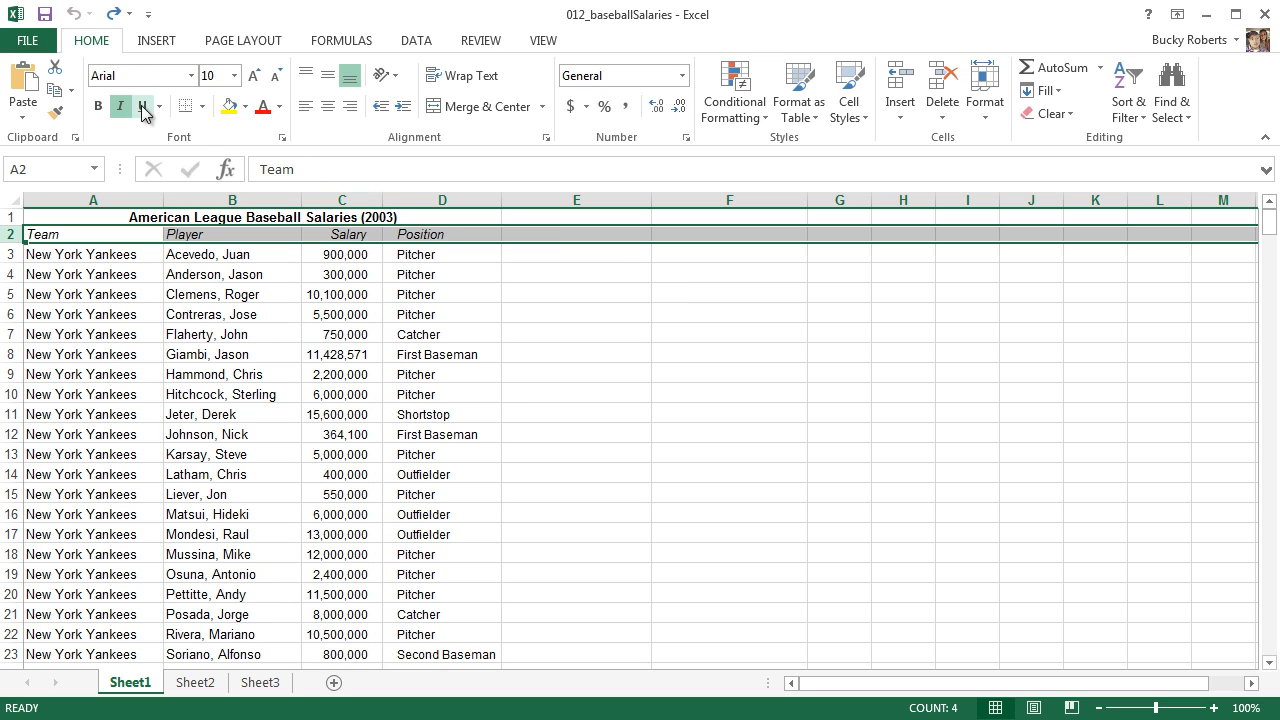
Give the headings the Adobe Fan Heiti Std B font and blue text colour
left_click(204, 76)
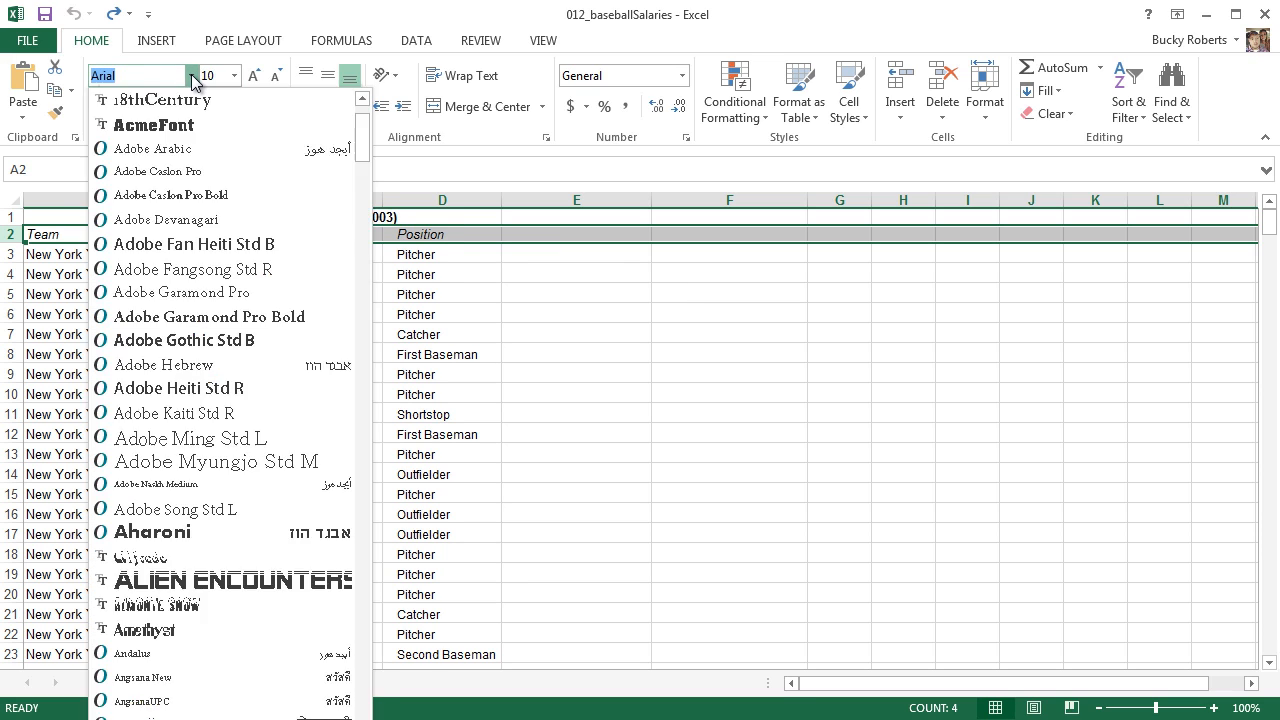
mouse_move(180, 364)
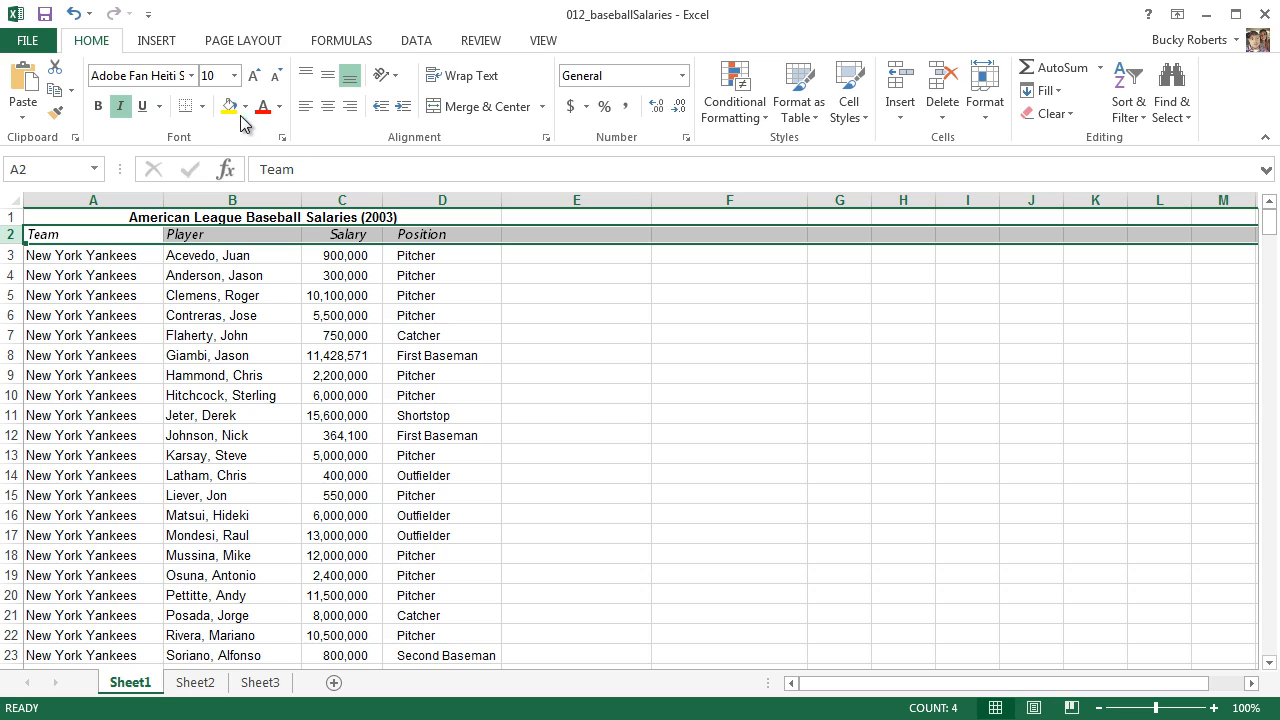
left_click(240, 106)
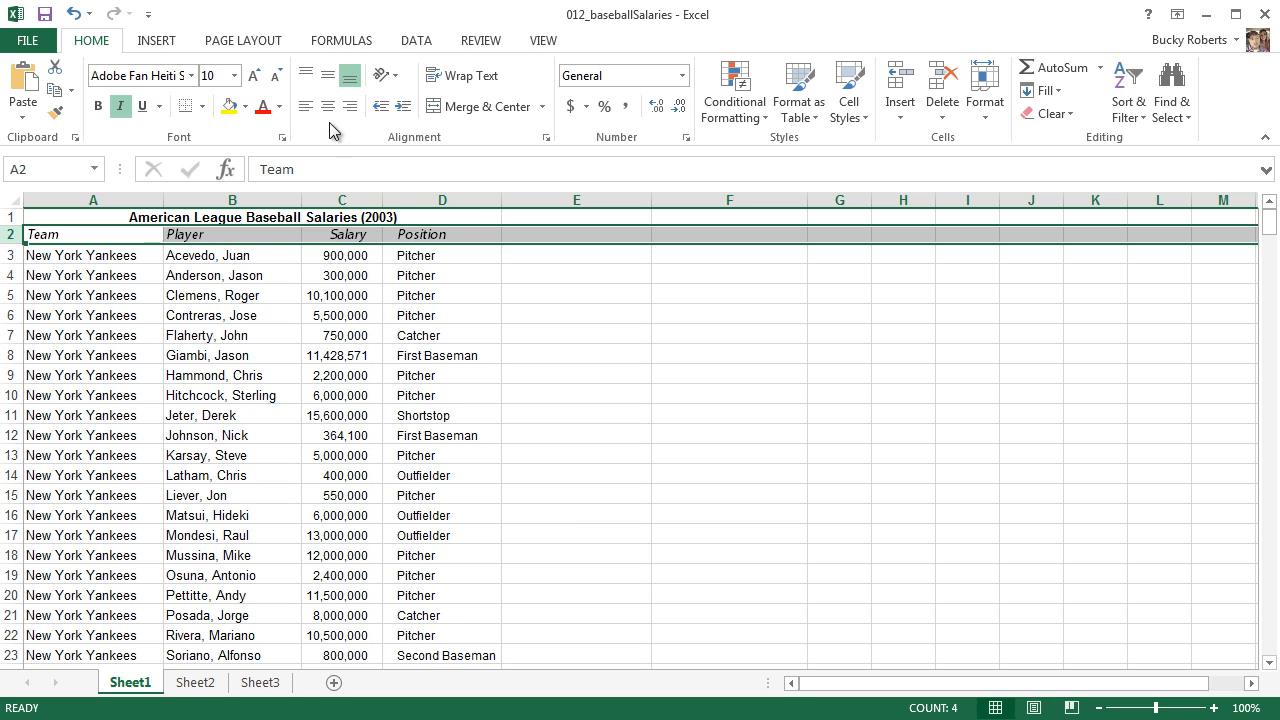
left_click(280, 106)
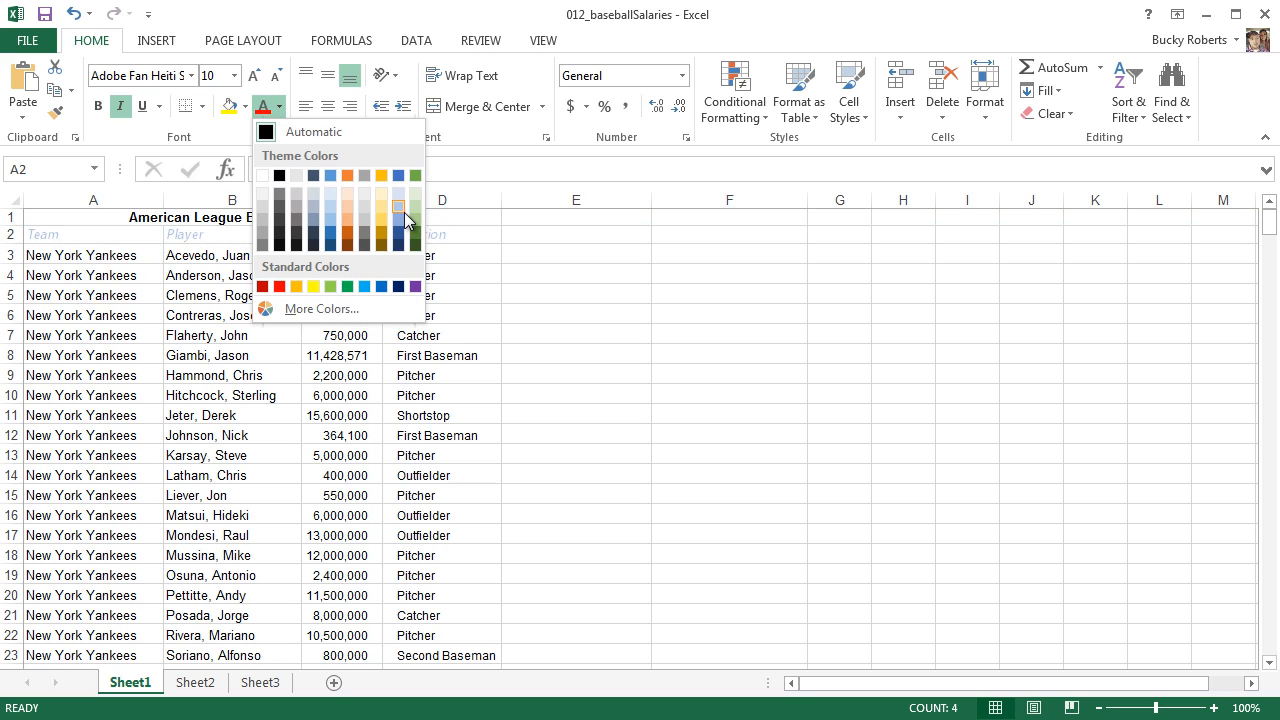
mouse_move(330, 238)
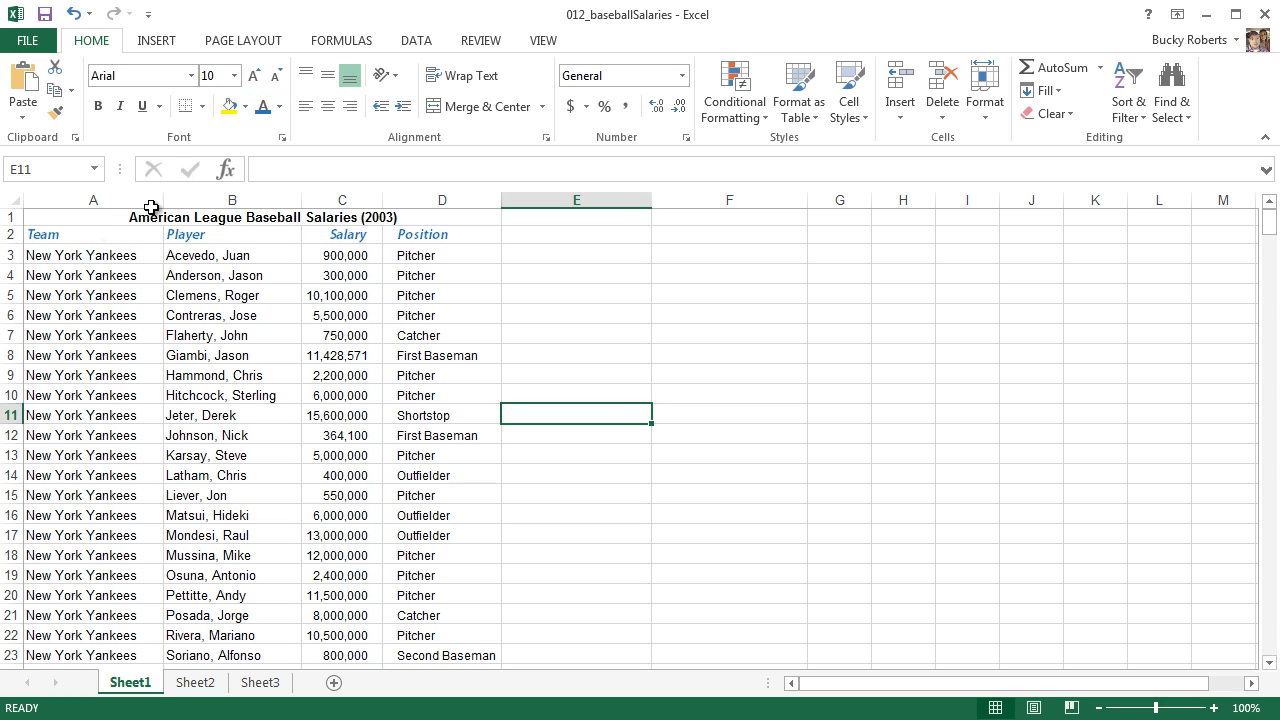
mouse_move(230, 108)
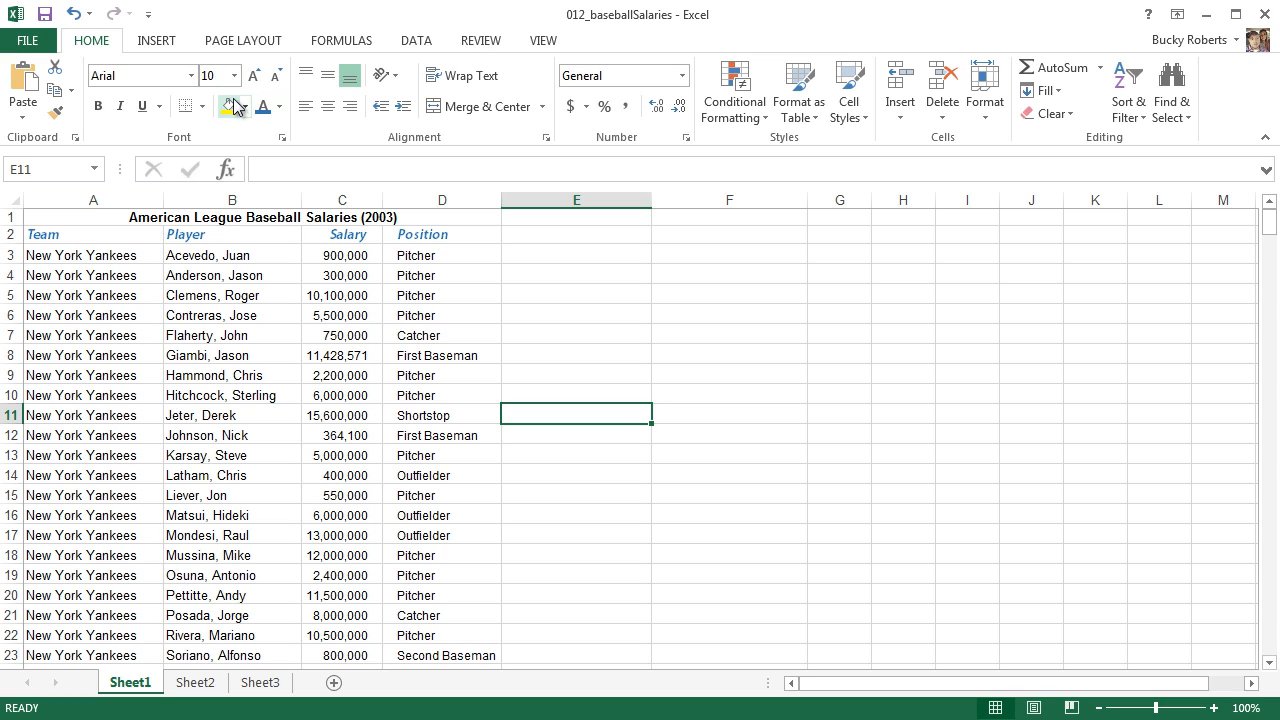
mouse_move(214, 100)
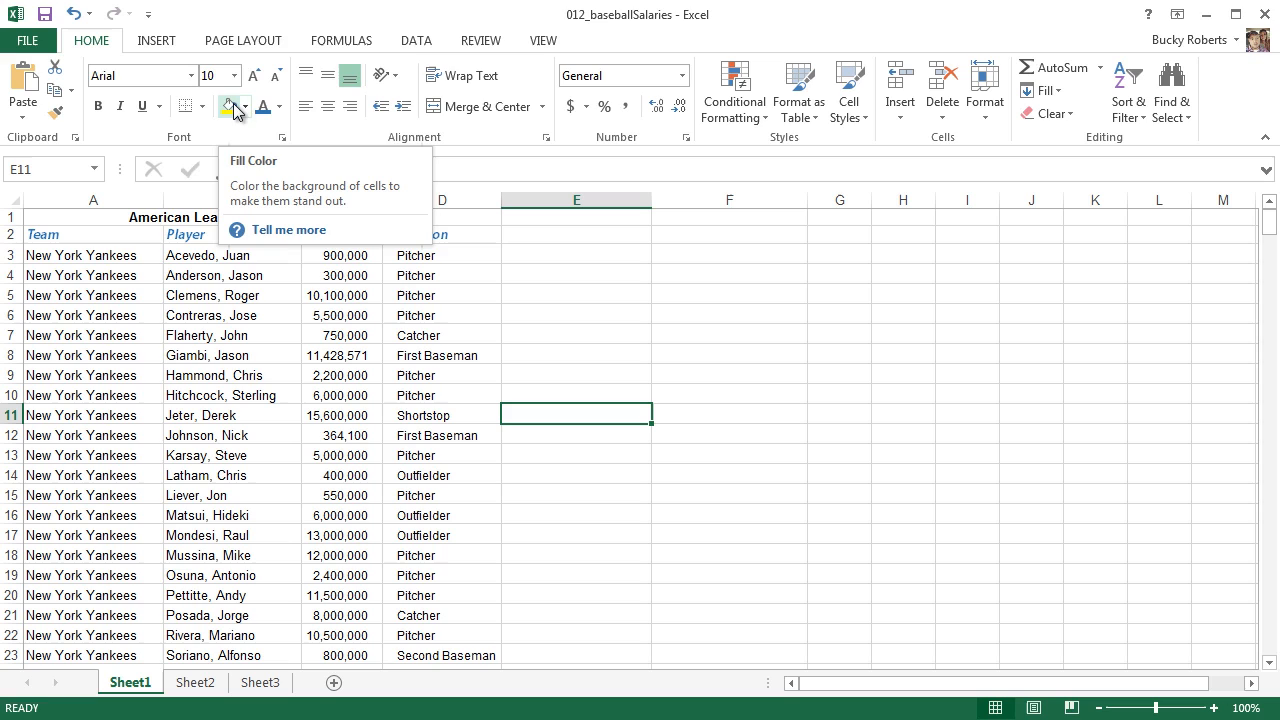
mouse_move(578, 324)
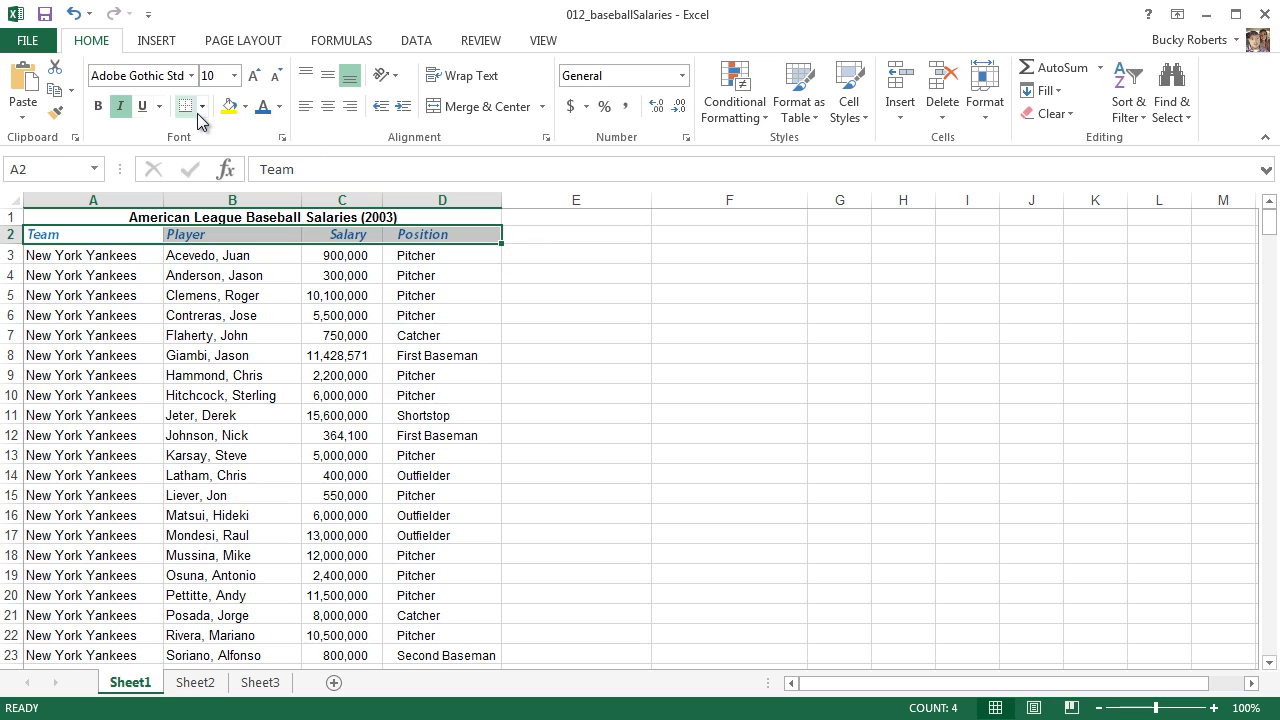
mouse_move(184, 110)
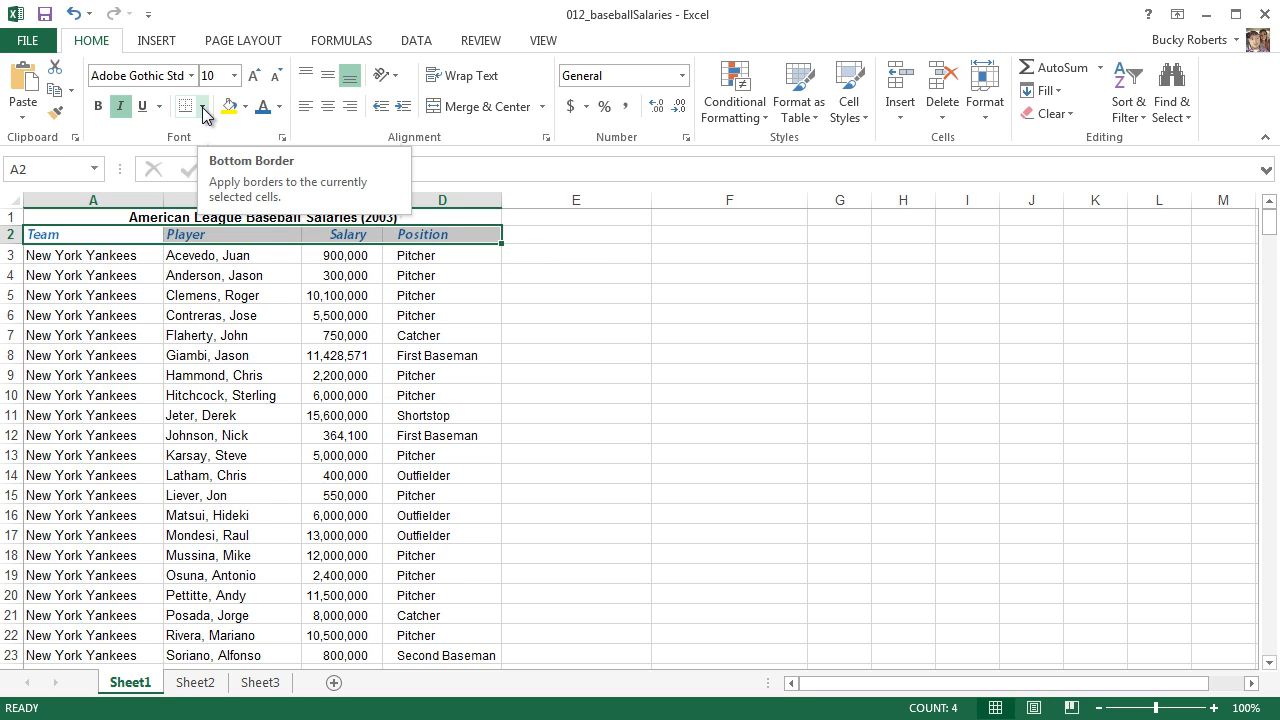
Apply a Thick Box Border around the A2:D2 heading row, then deselect it
left_click(200, 104)
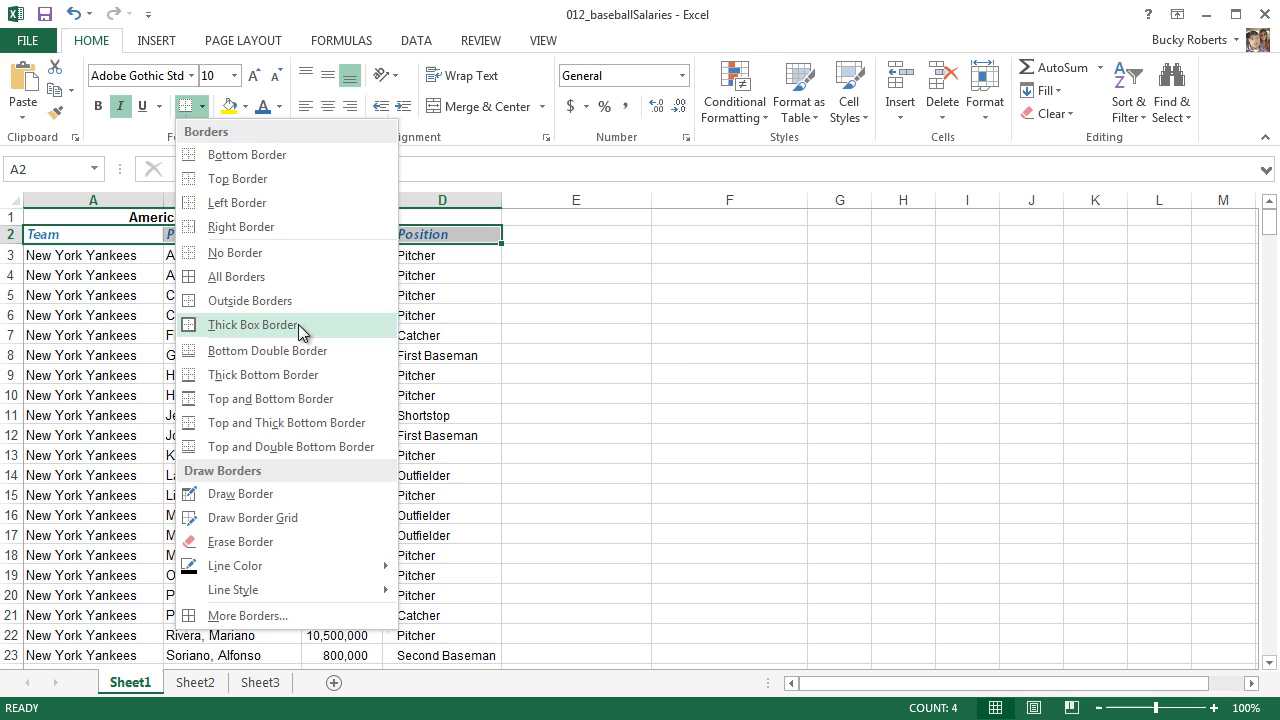
left_click(232, 256)
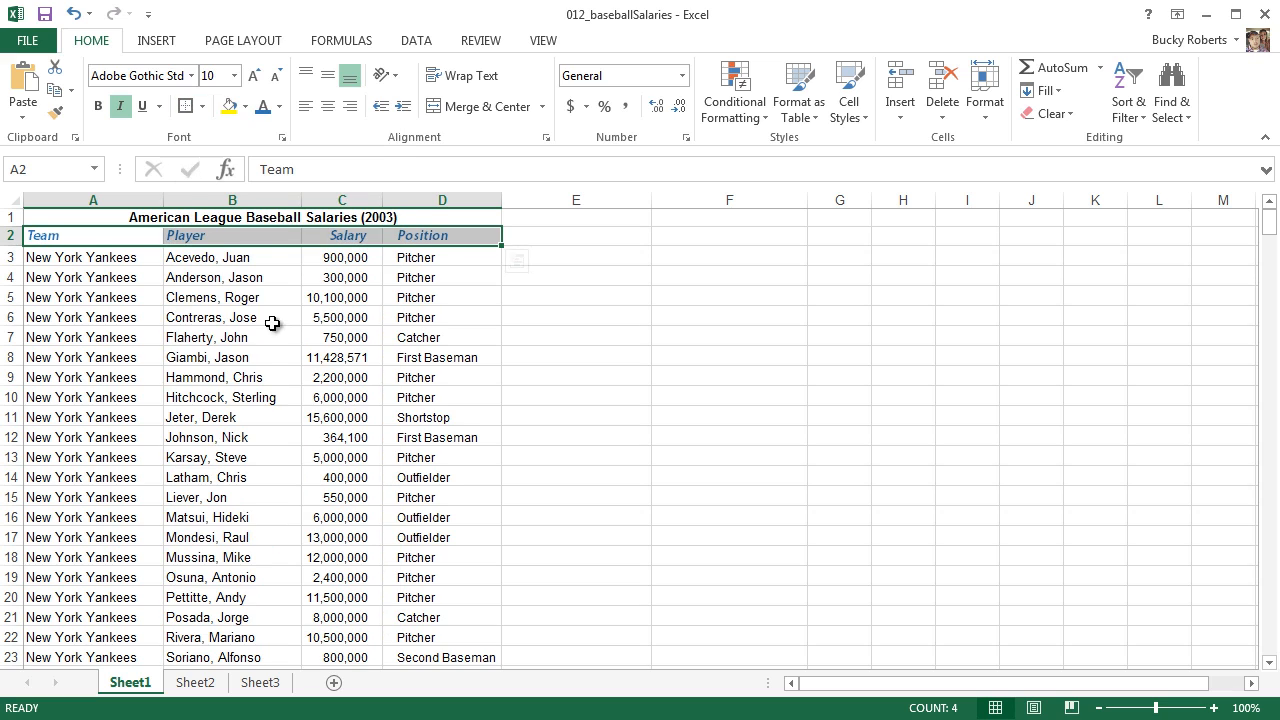
left_click(192, 104)
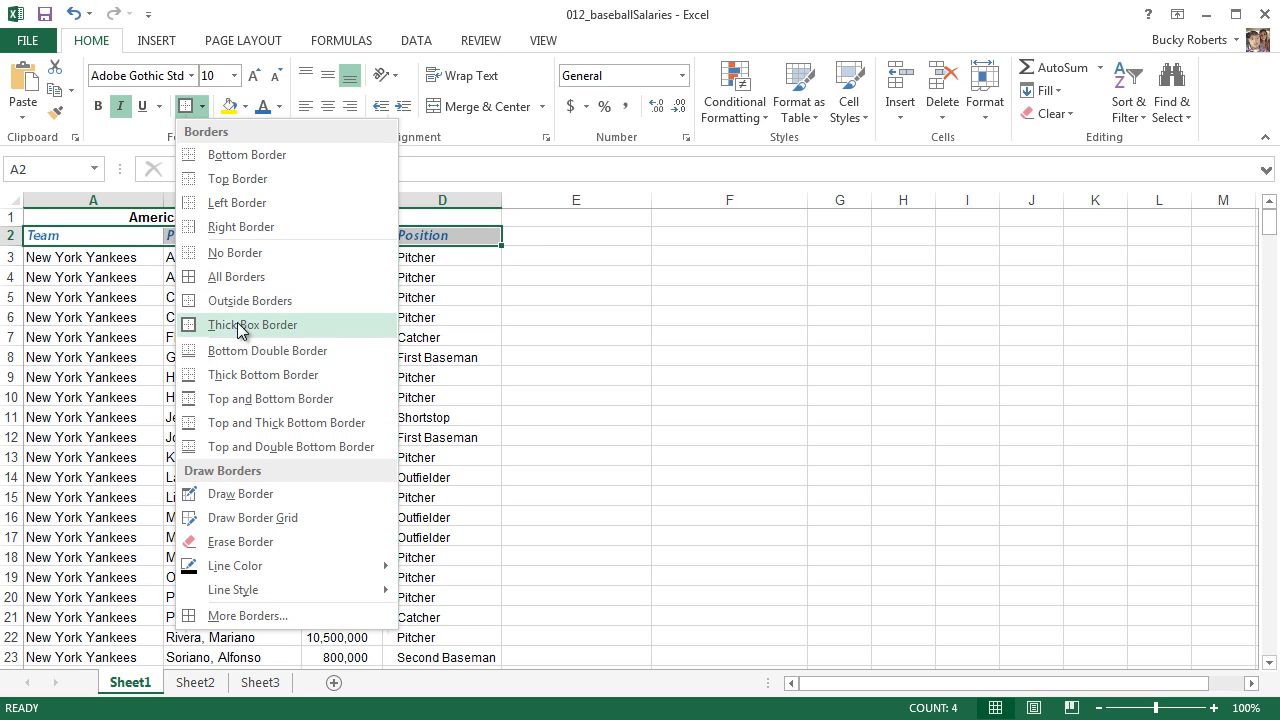
left_click(252, 324)
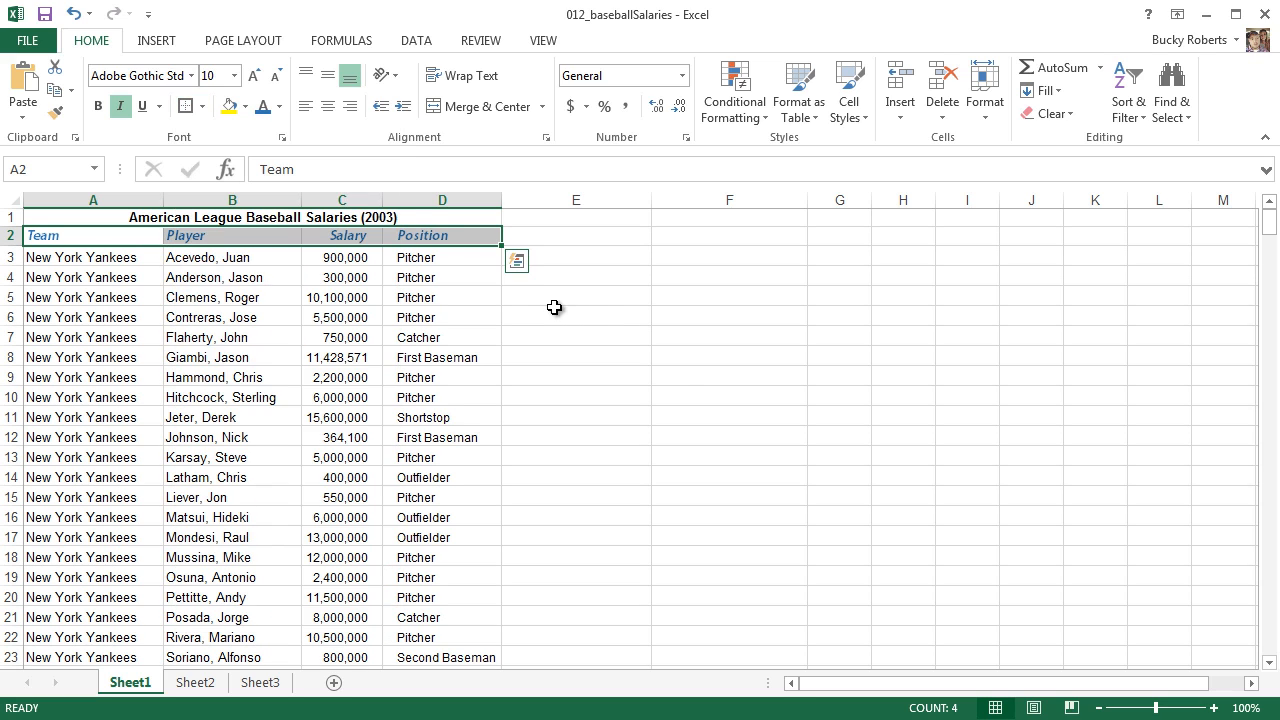
left_click(728, 376)
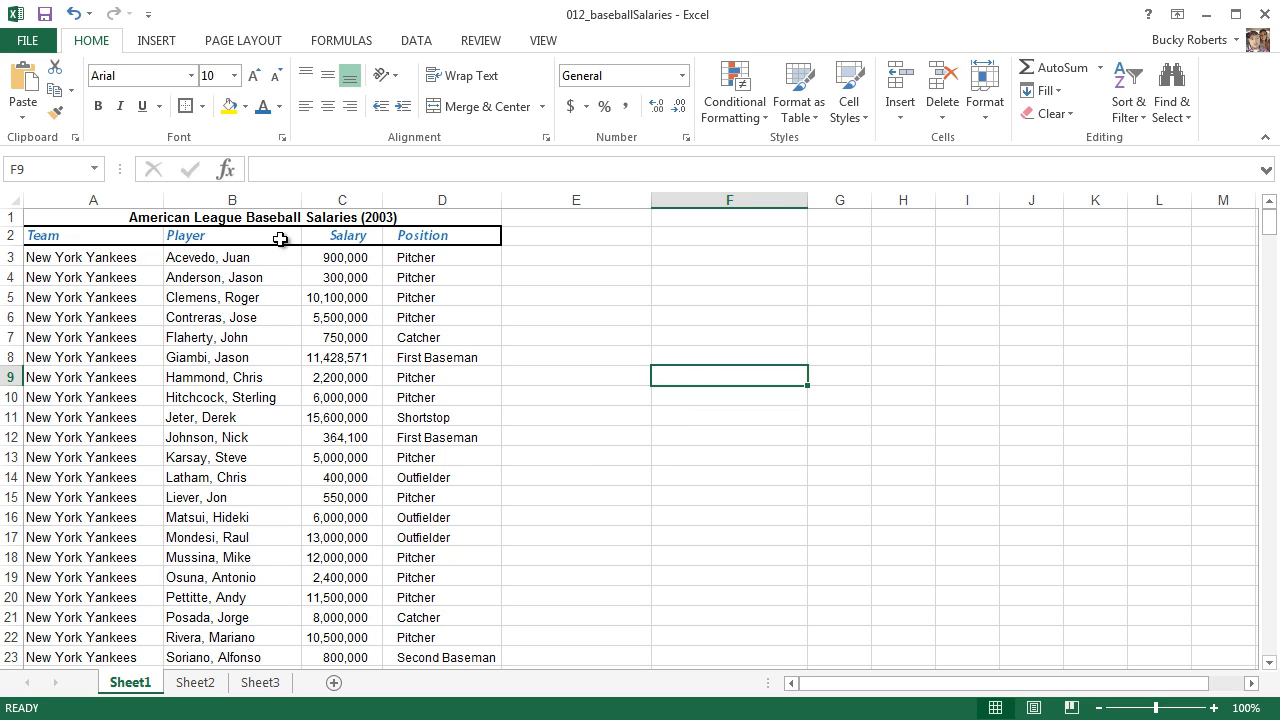
mouse_move(816, 430)
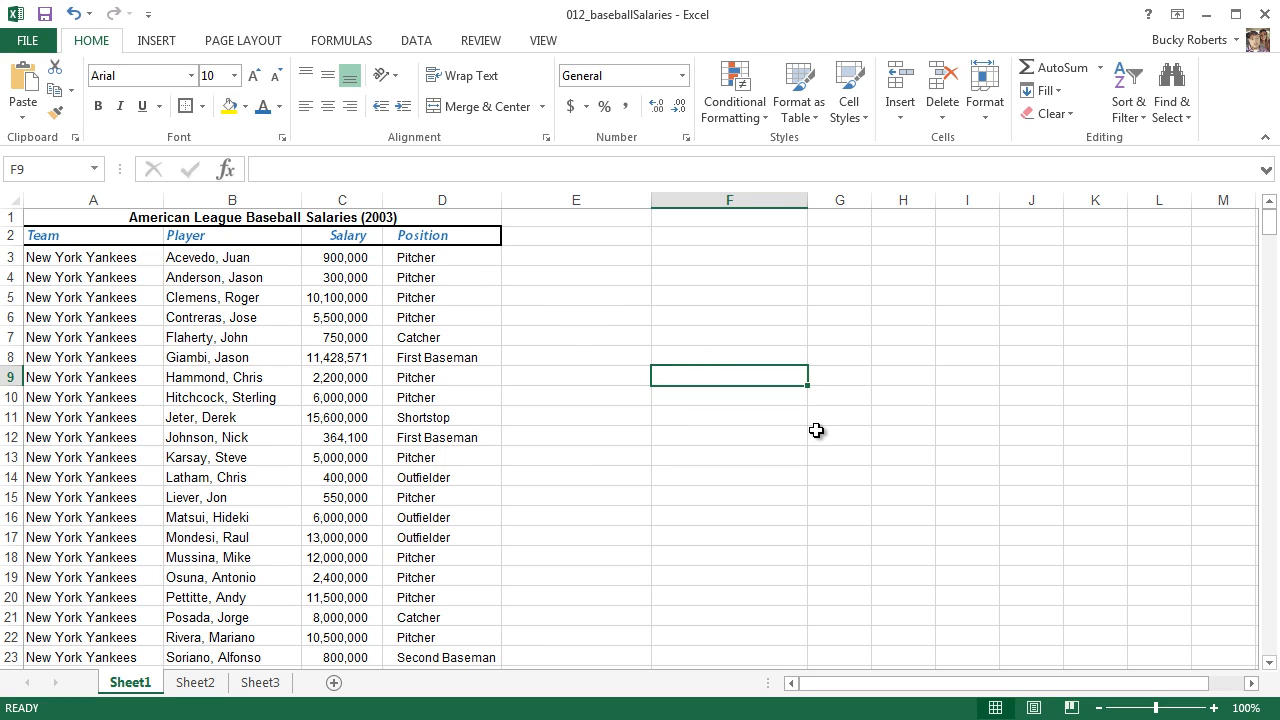
mouse_move(776, 414)
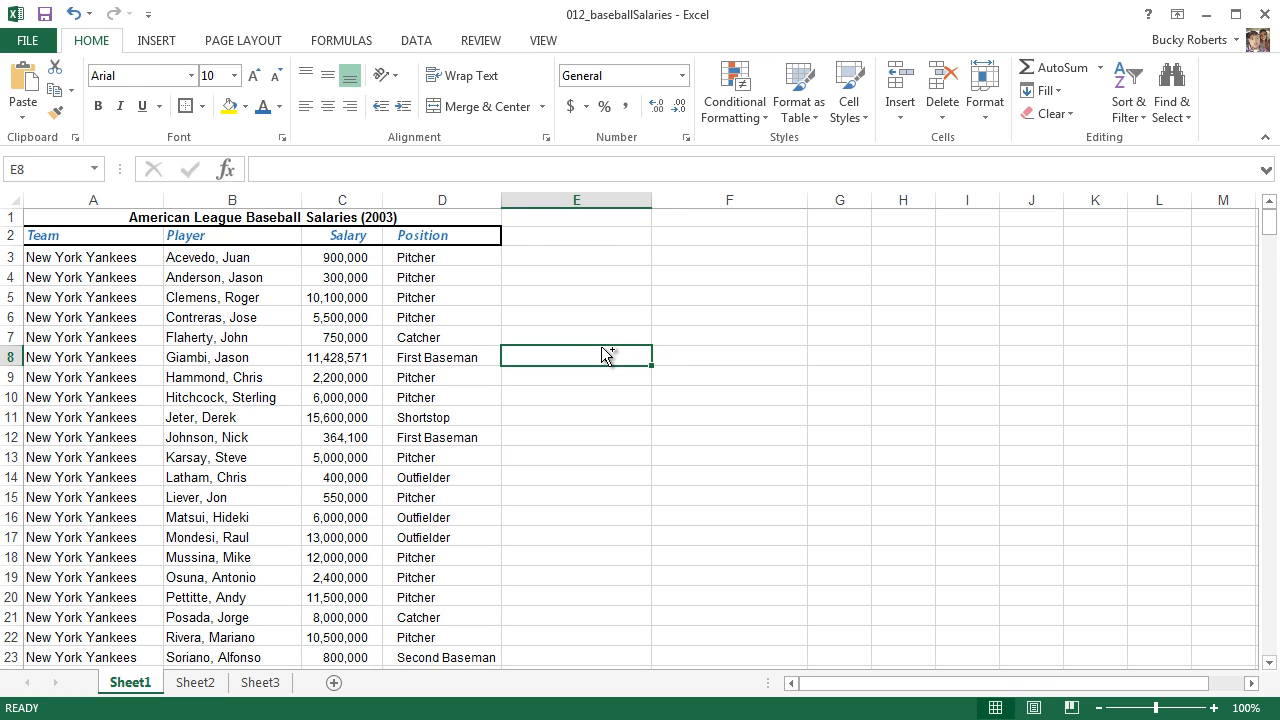
left_click(576, 336)
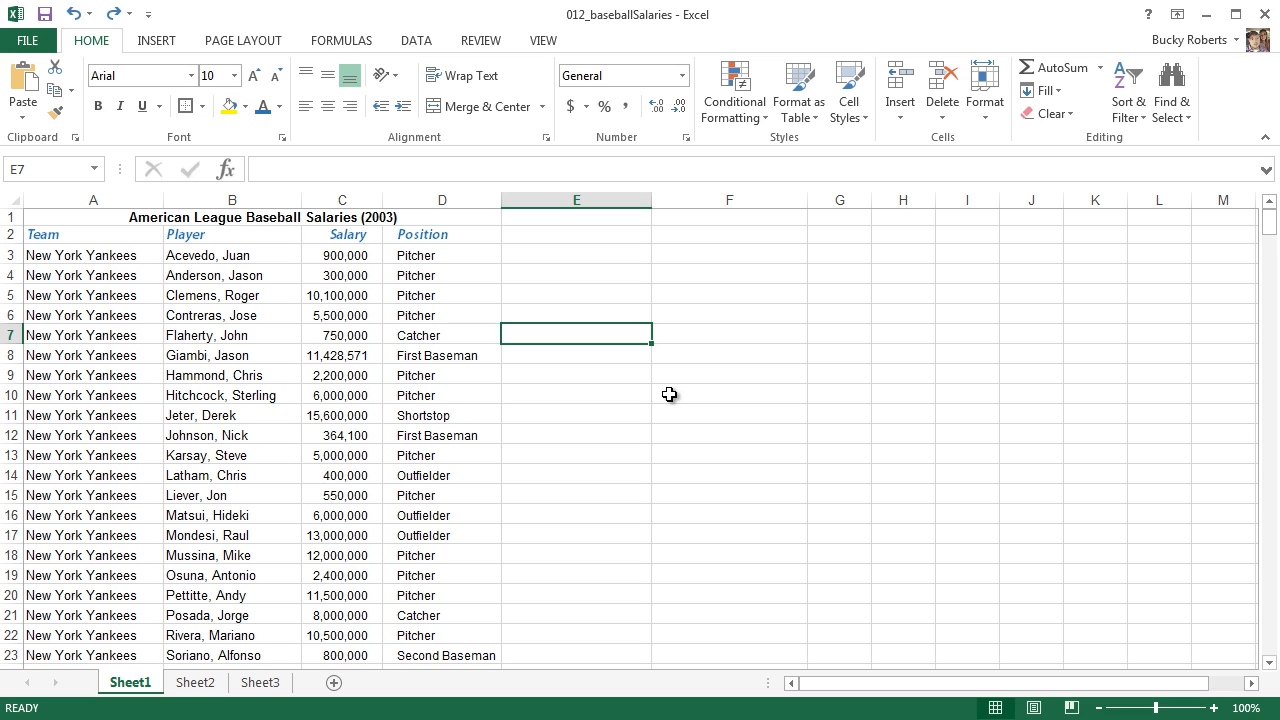
mouse_move(42, 340)
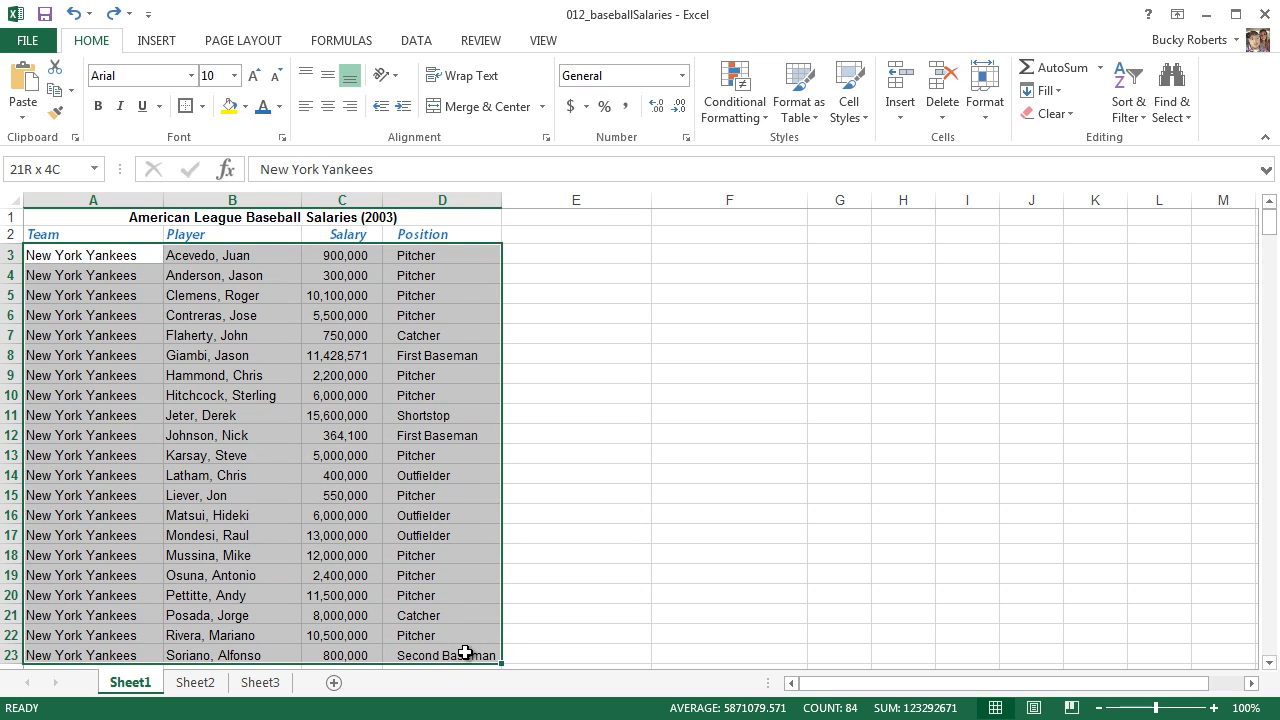
left_click(576, 476)
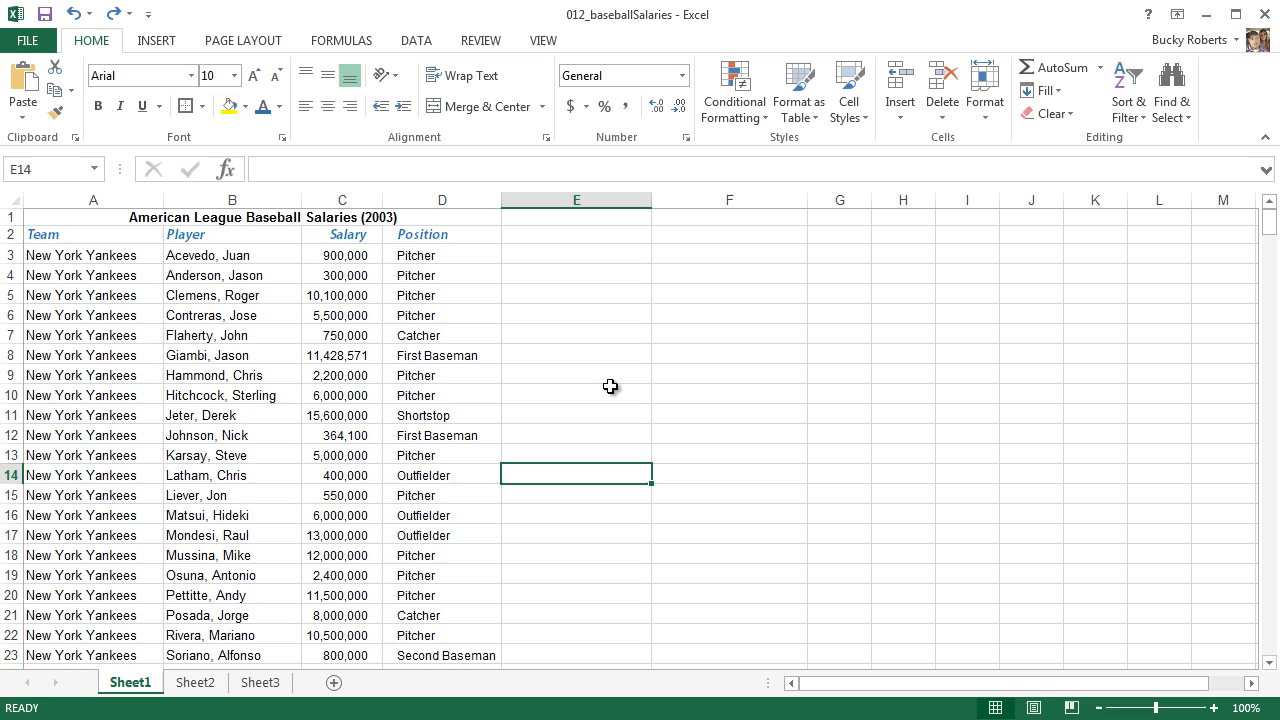
mouse_move(616, 370)
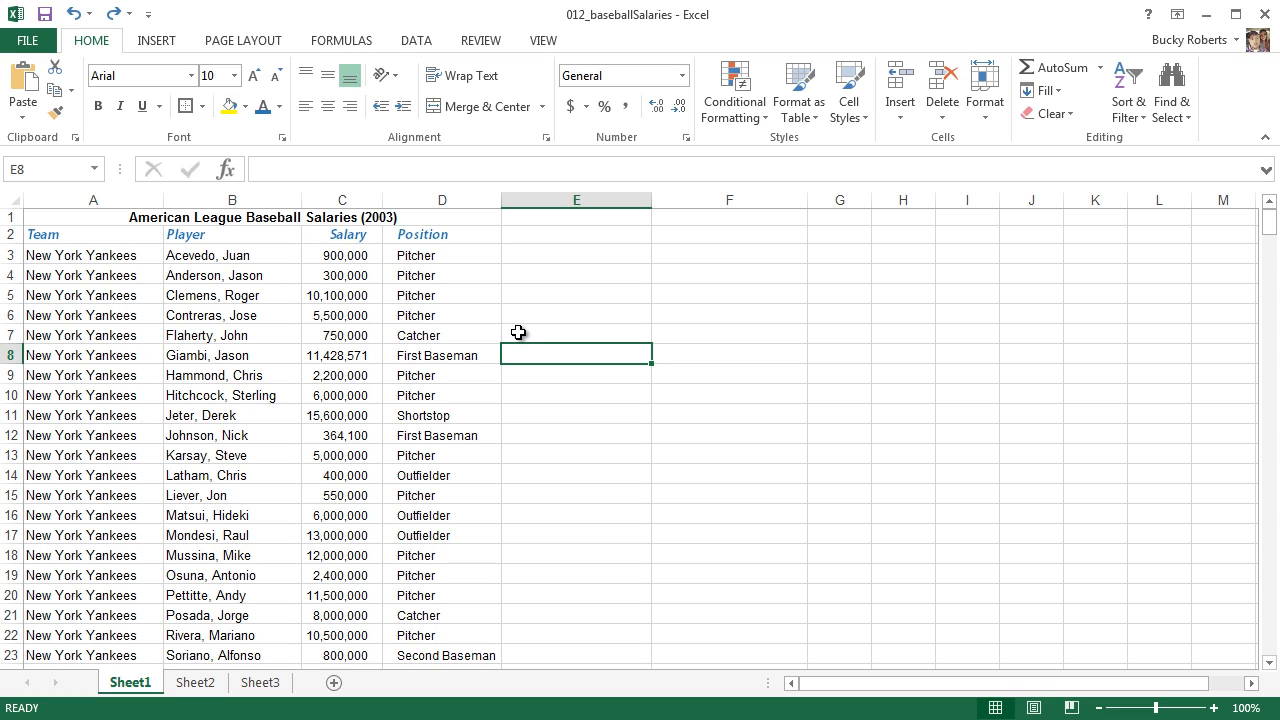
mouse_move(510, 322)
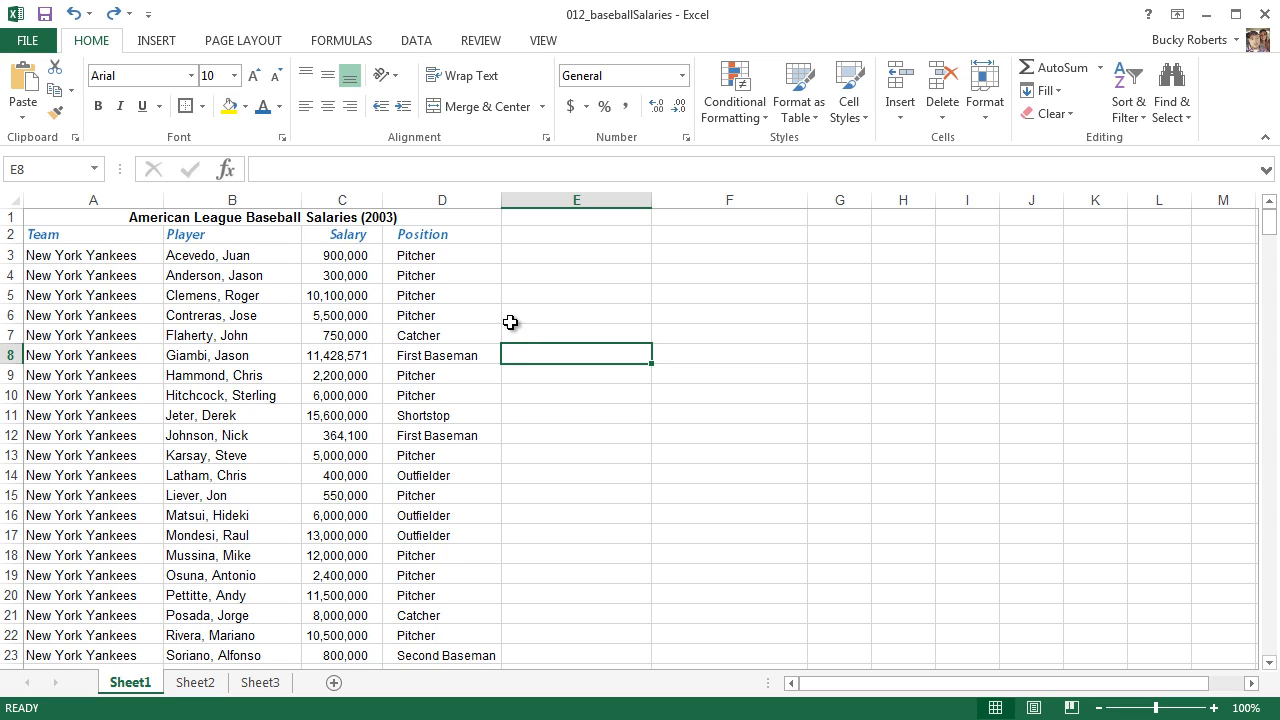
mouse_move(1240, 16)
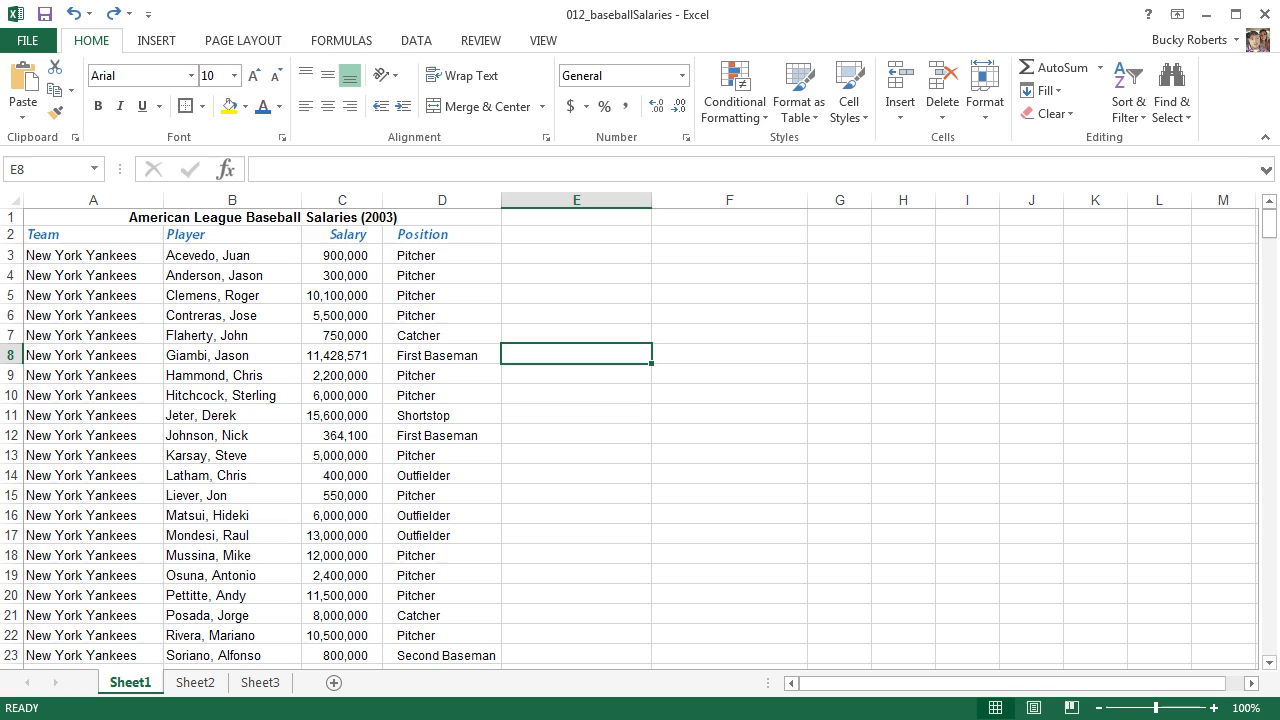
mouse_move(1088, 32)
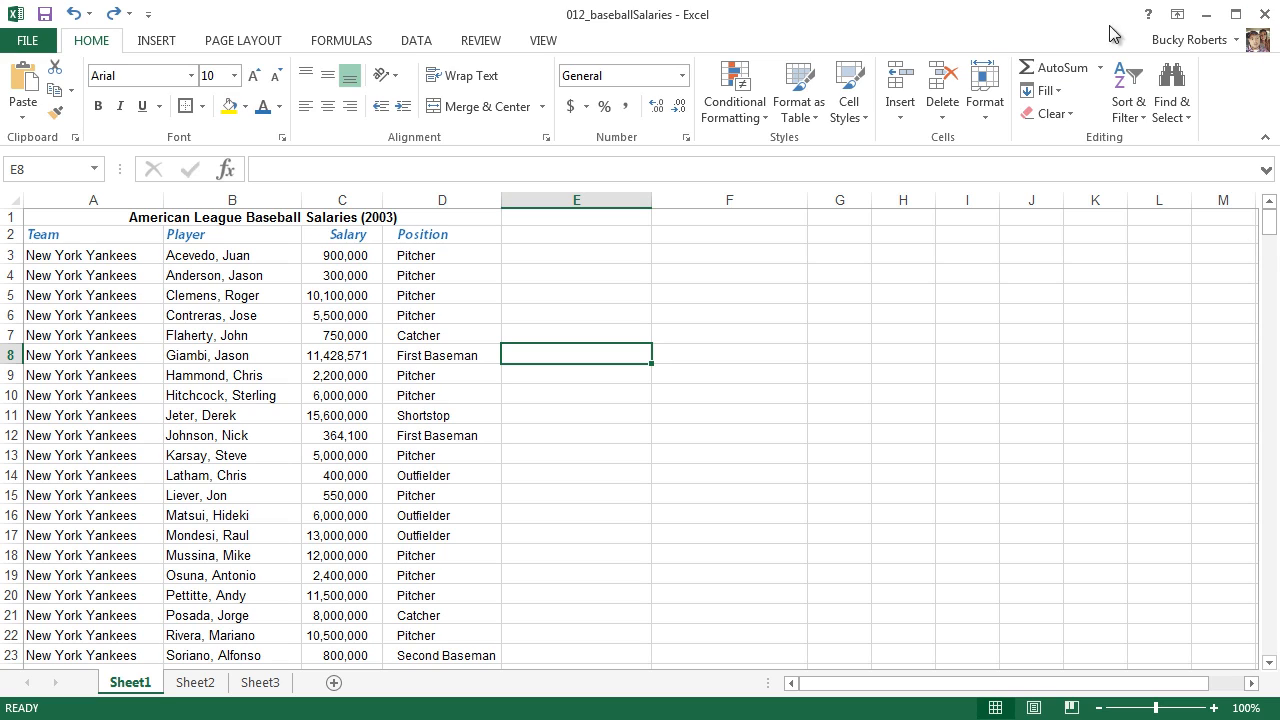
mouse_move(256, 280)
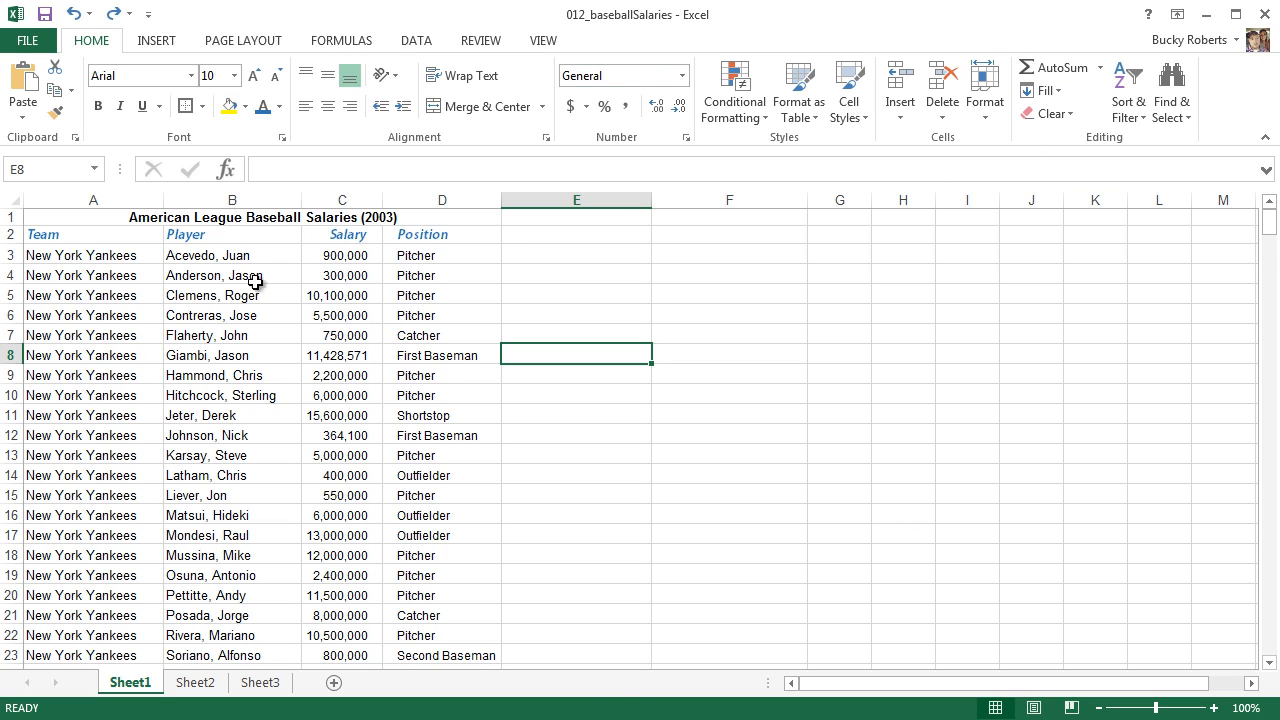
mouse_move(936, 592)
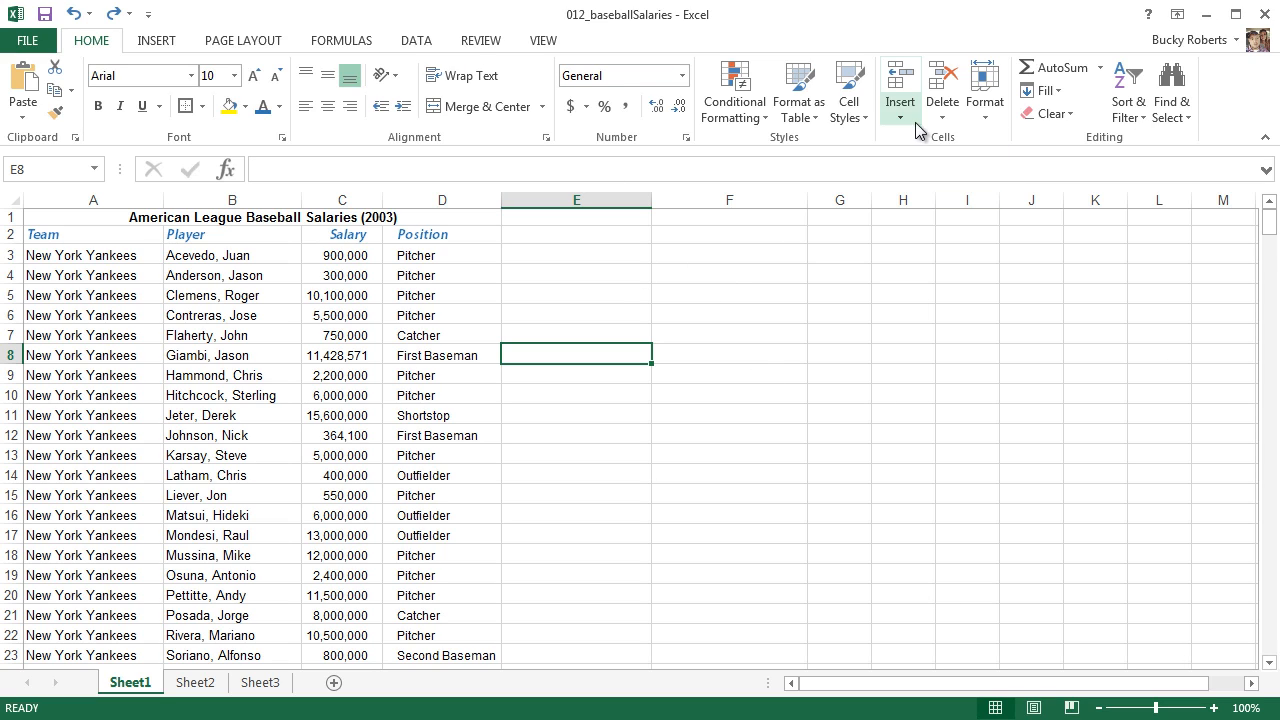
mouse_move(92, 44)
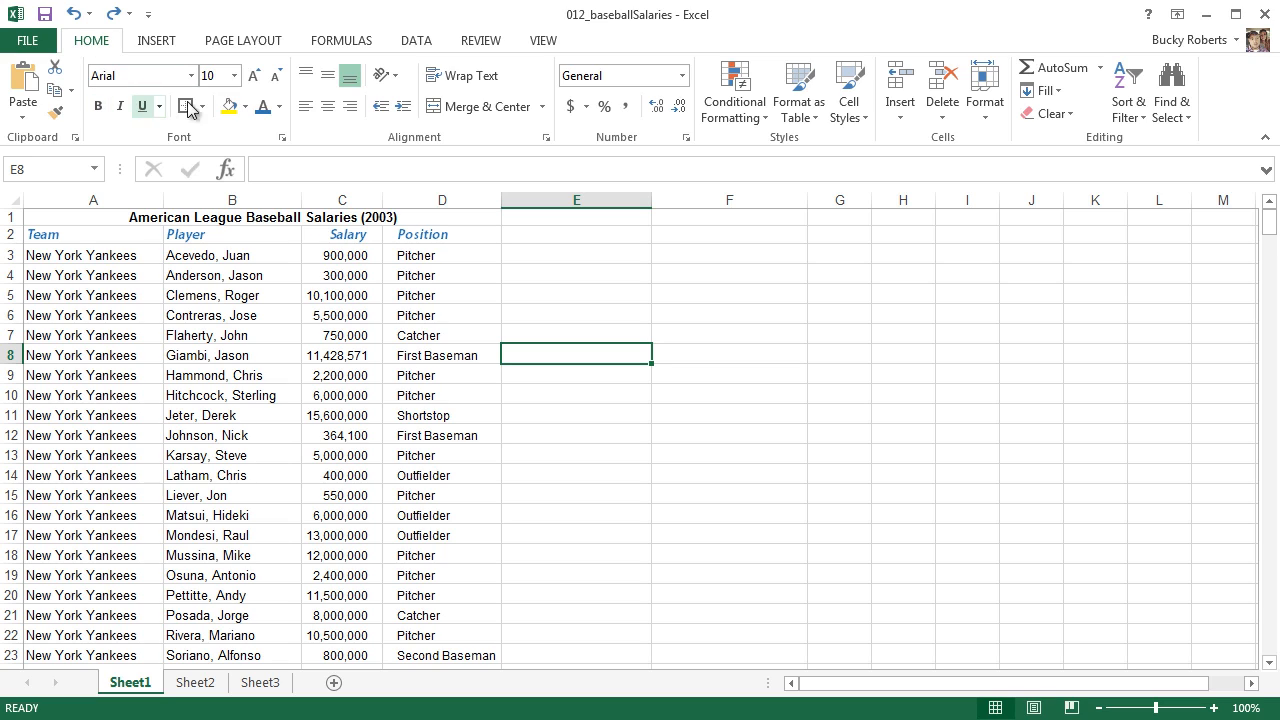
mouse_move(858, 94)
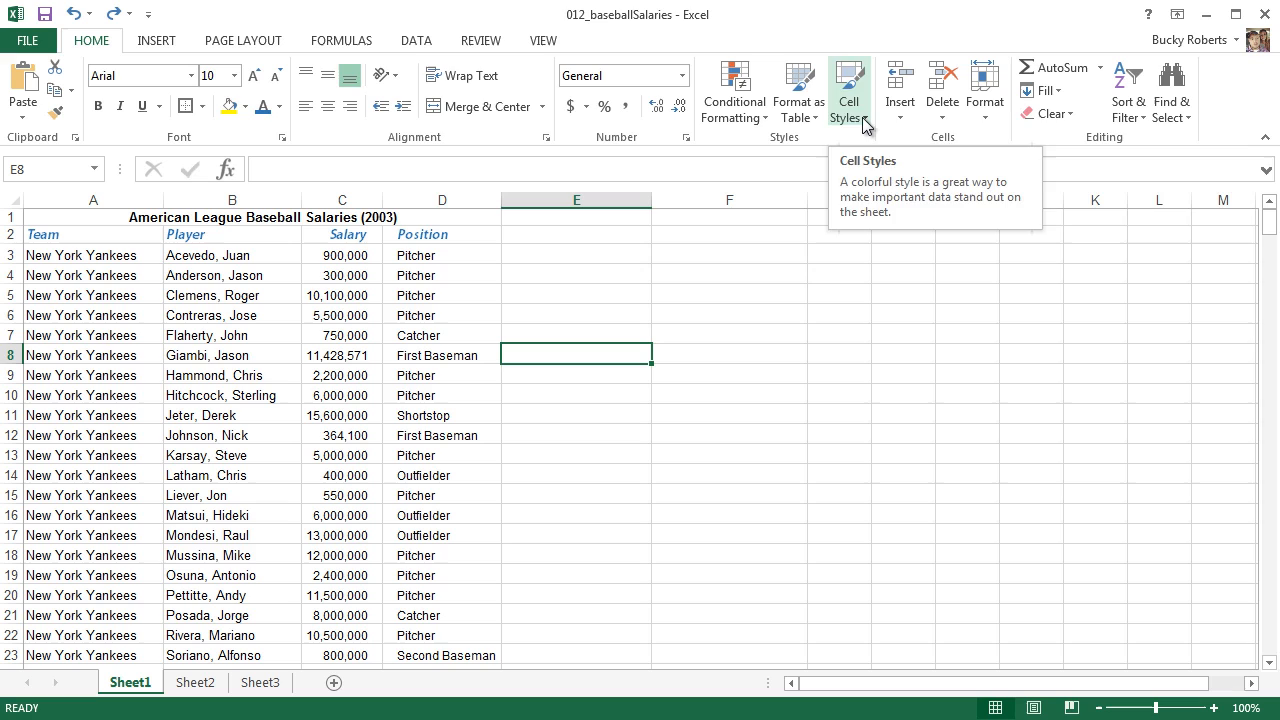
left_click(848, 90)
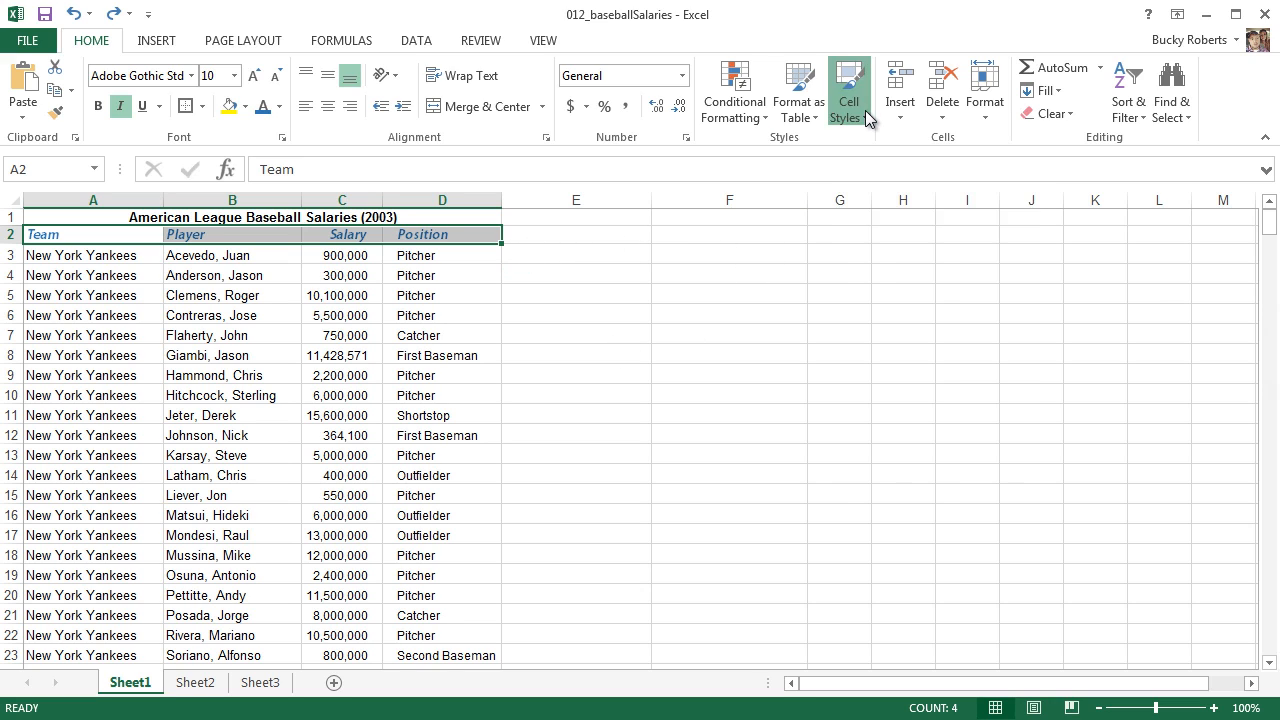
left_click(842, 90)
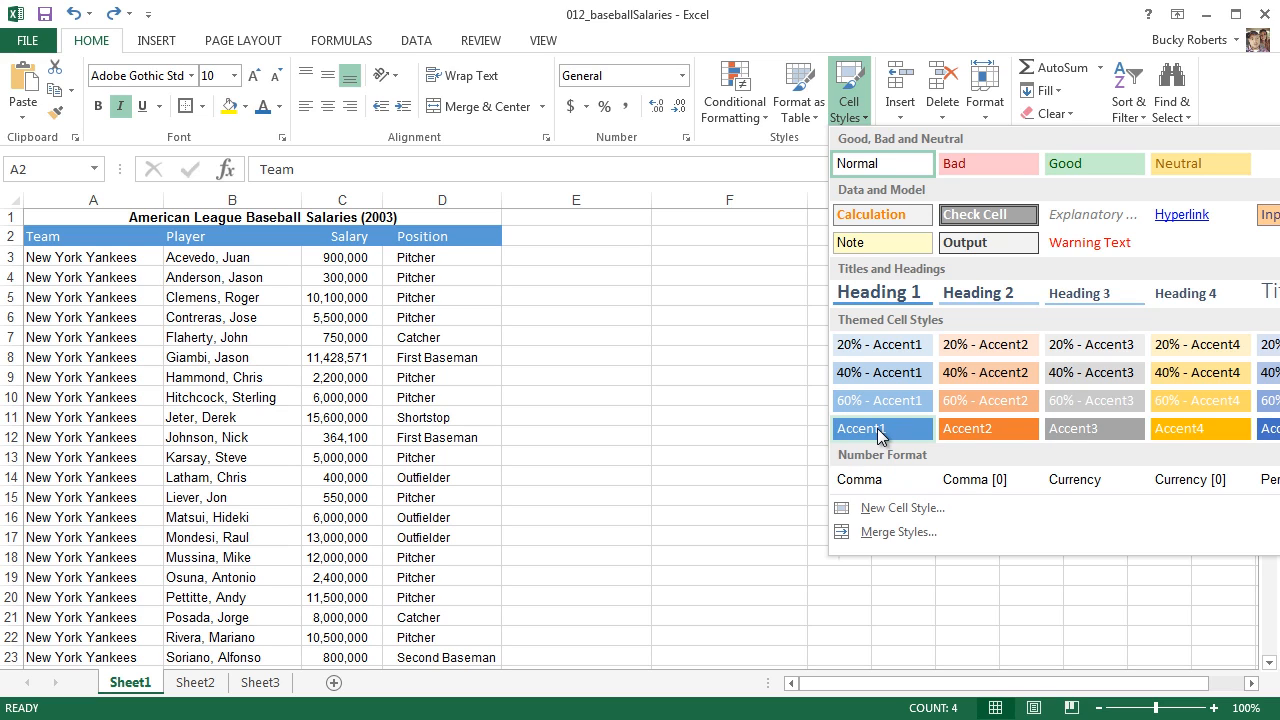
left_click(876, 428)
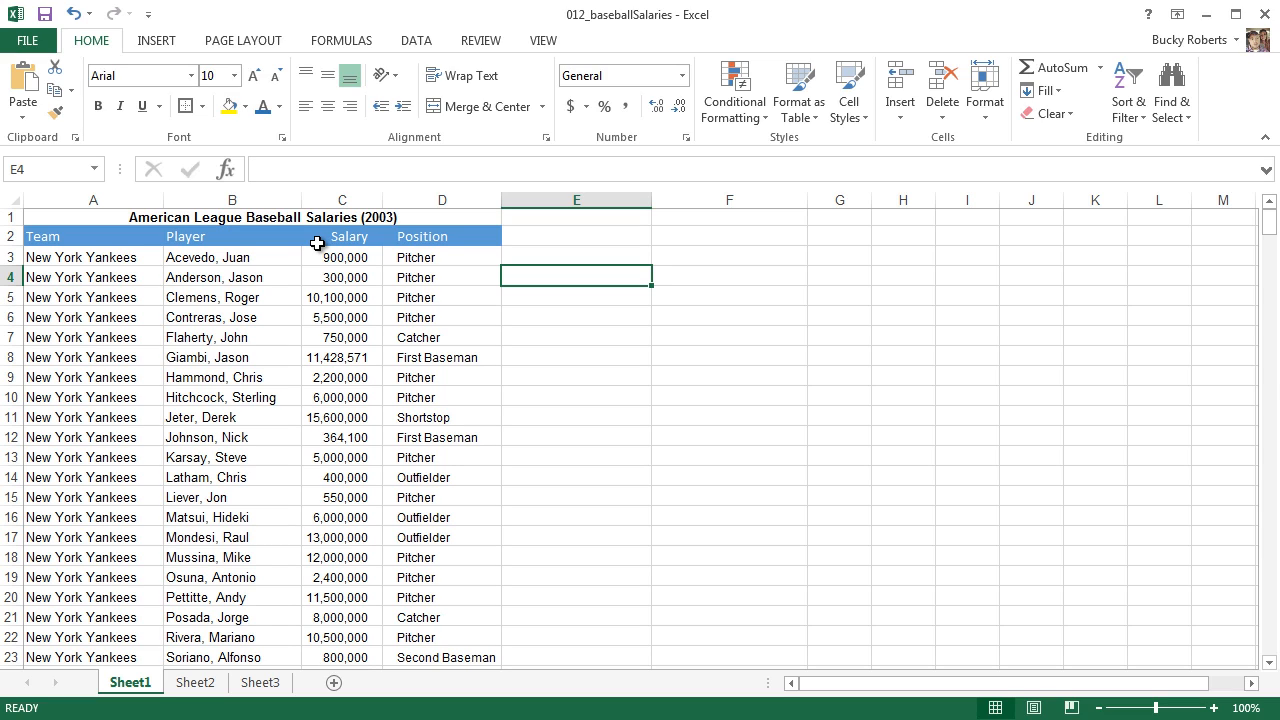
mouse_move(160, 136)
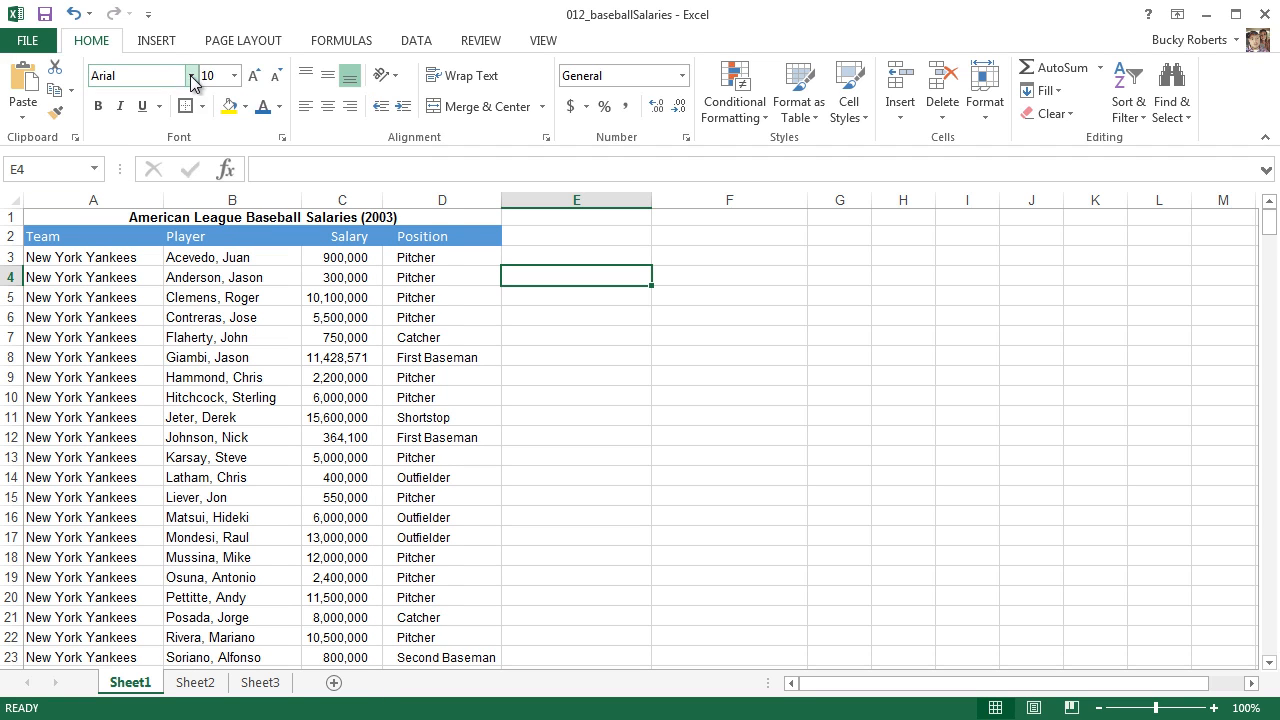
mouse_move(488, 252)
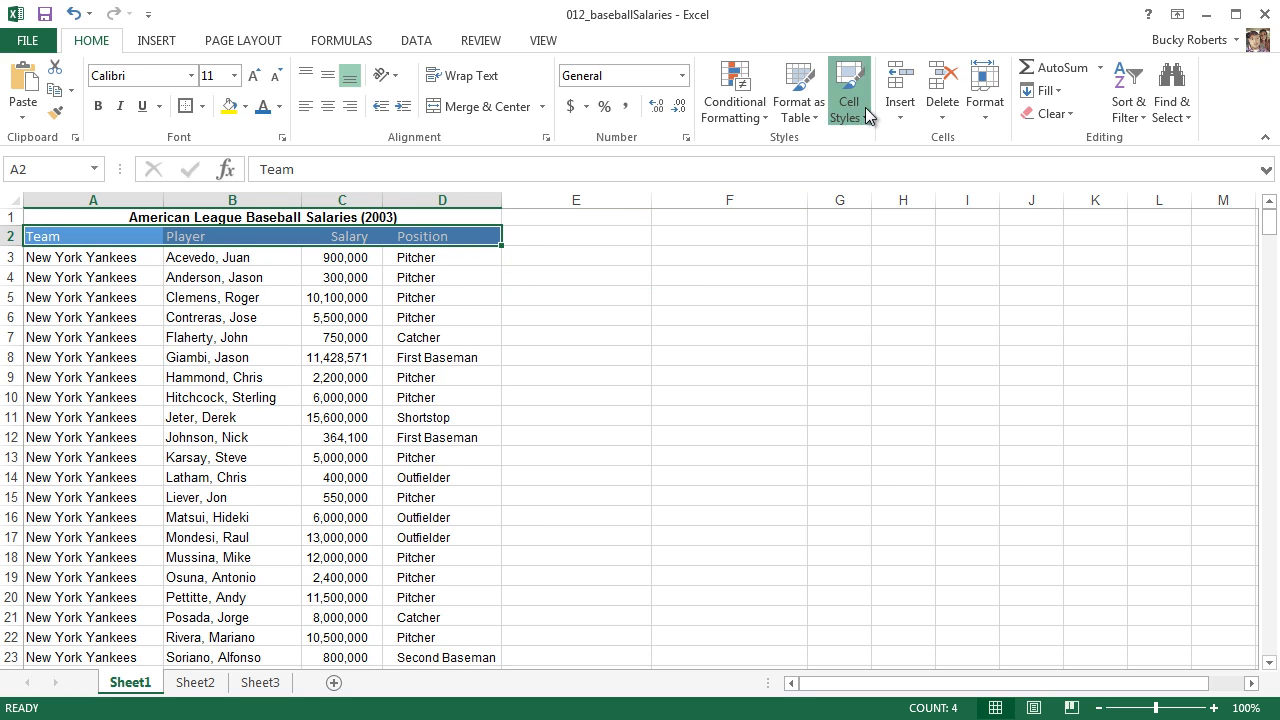
left_click(848, 90)
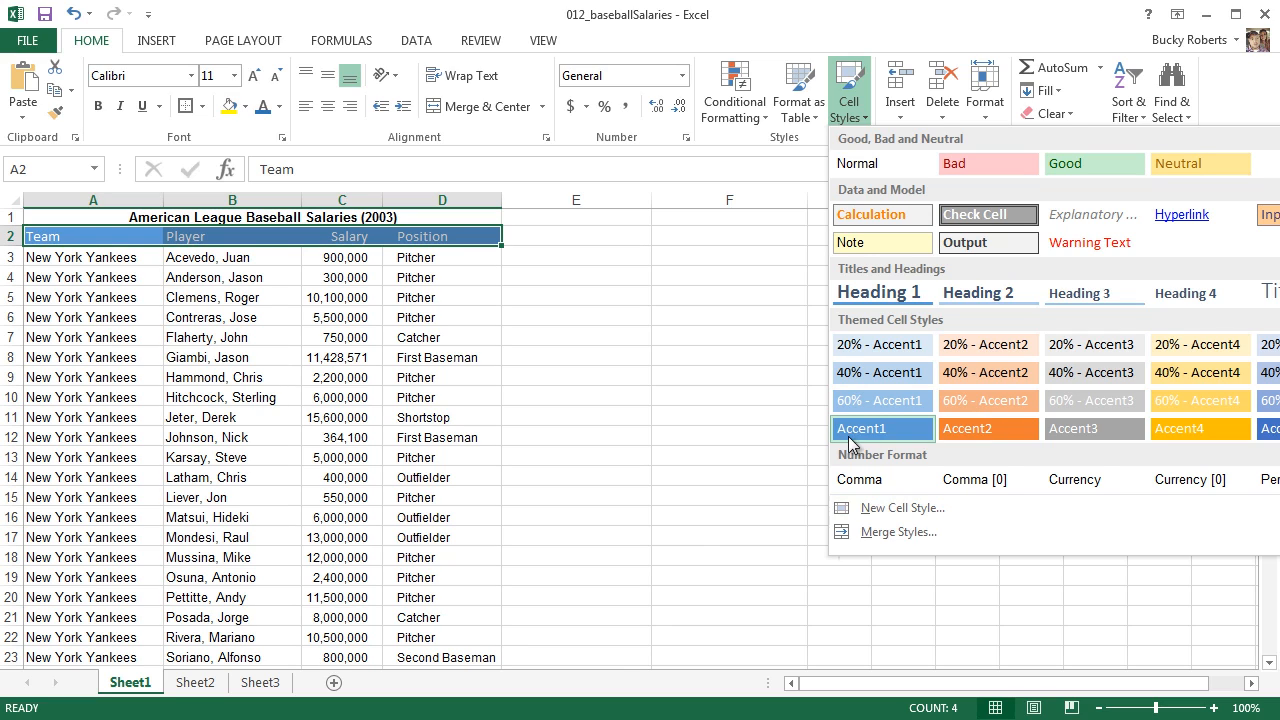
mouse_move(920, 514)
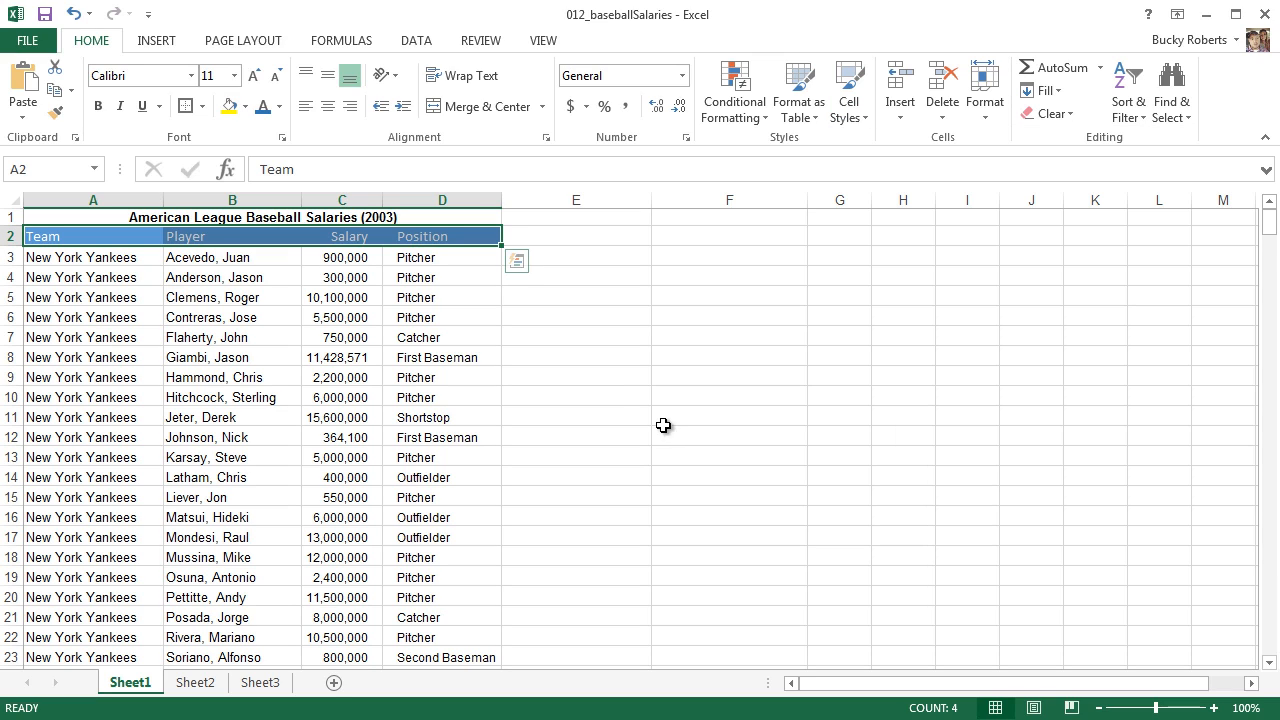
left_click(96, 276)
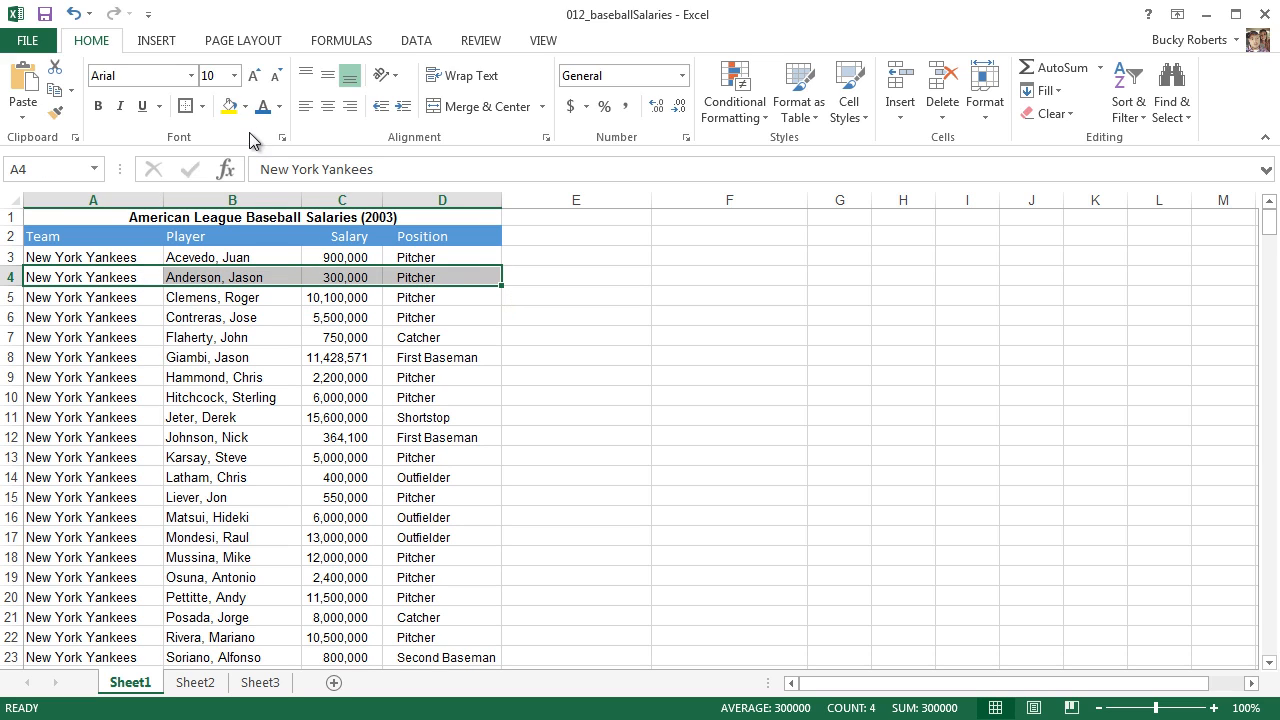
left_click(250, 104)
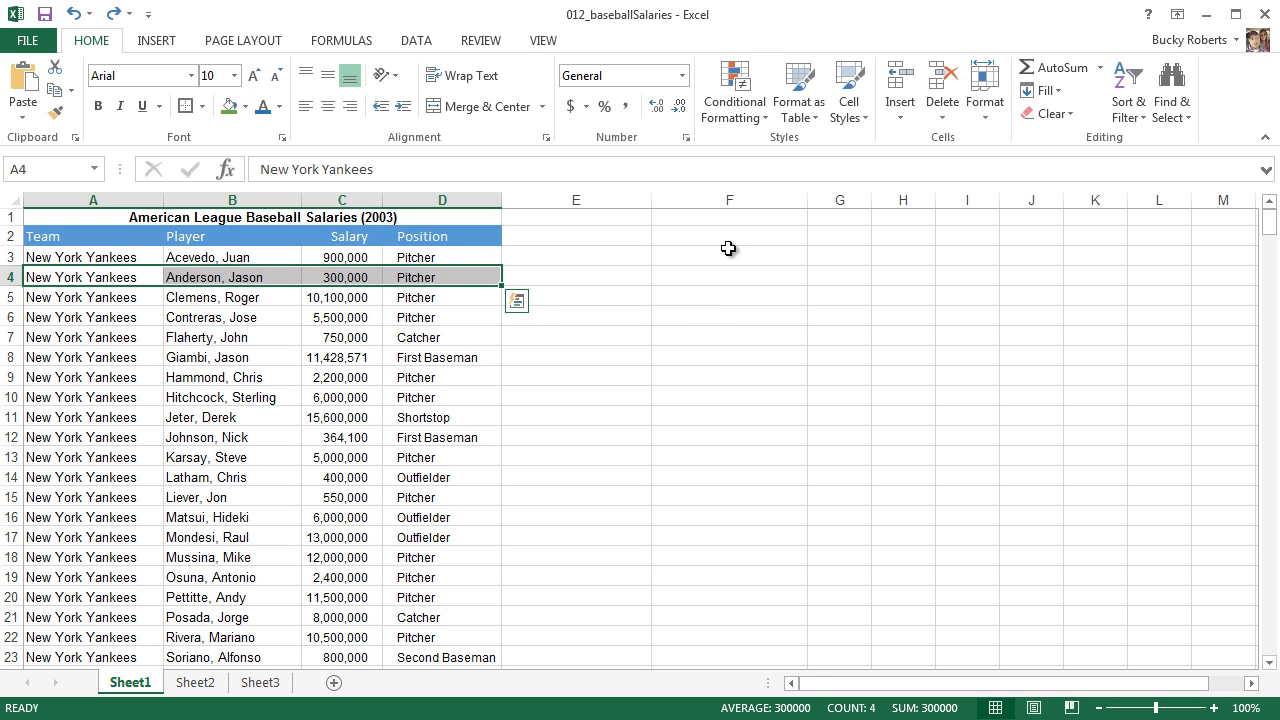
left_click(850, 90)
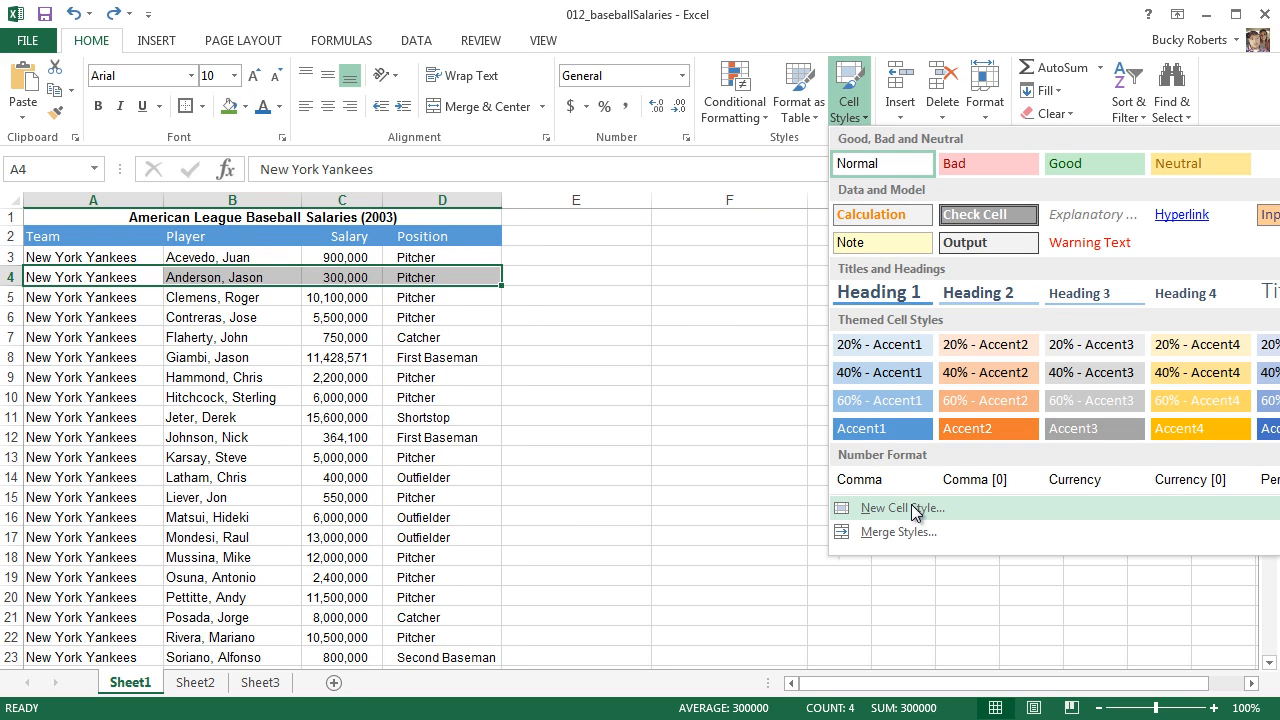
mouse_move(824, 514)
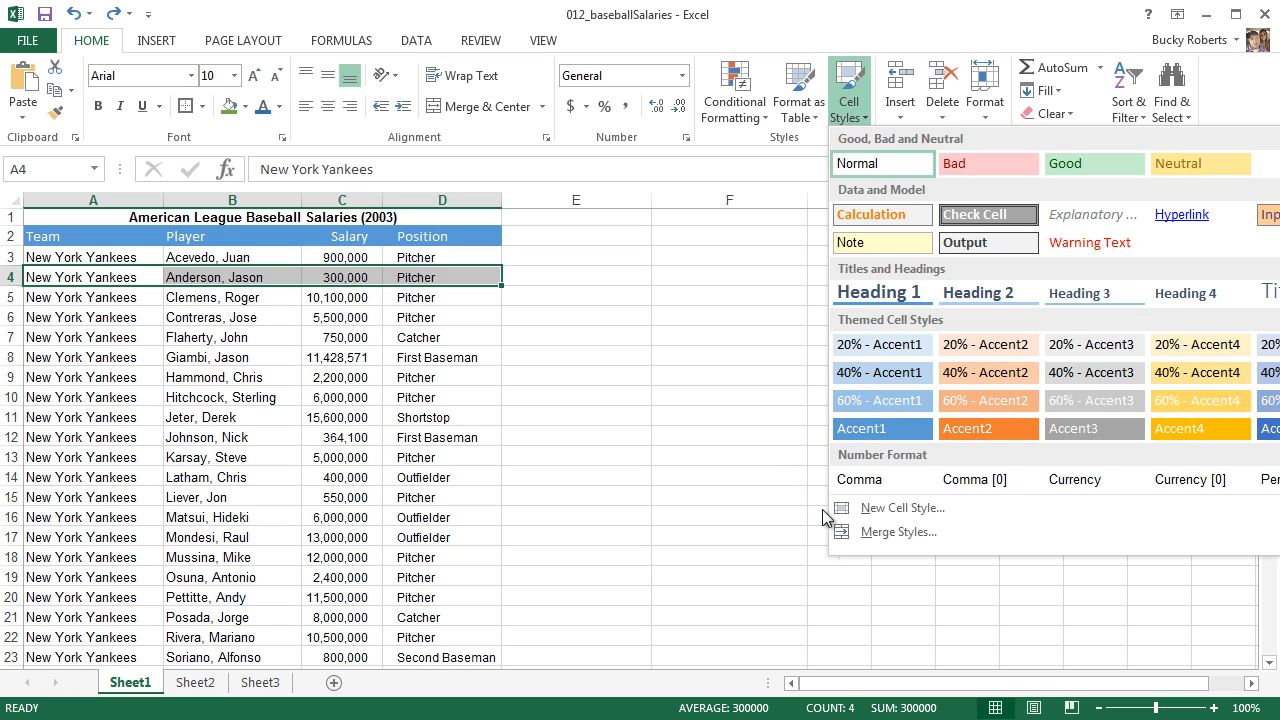
mouse_move(930, 508)
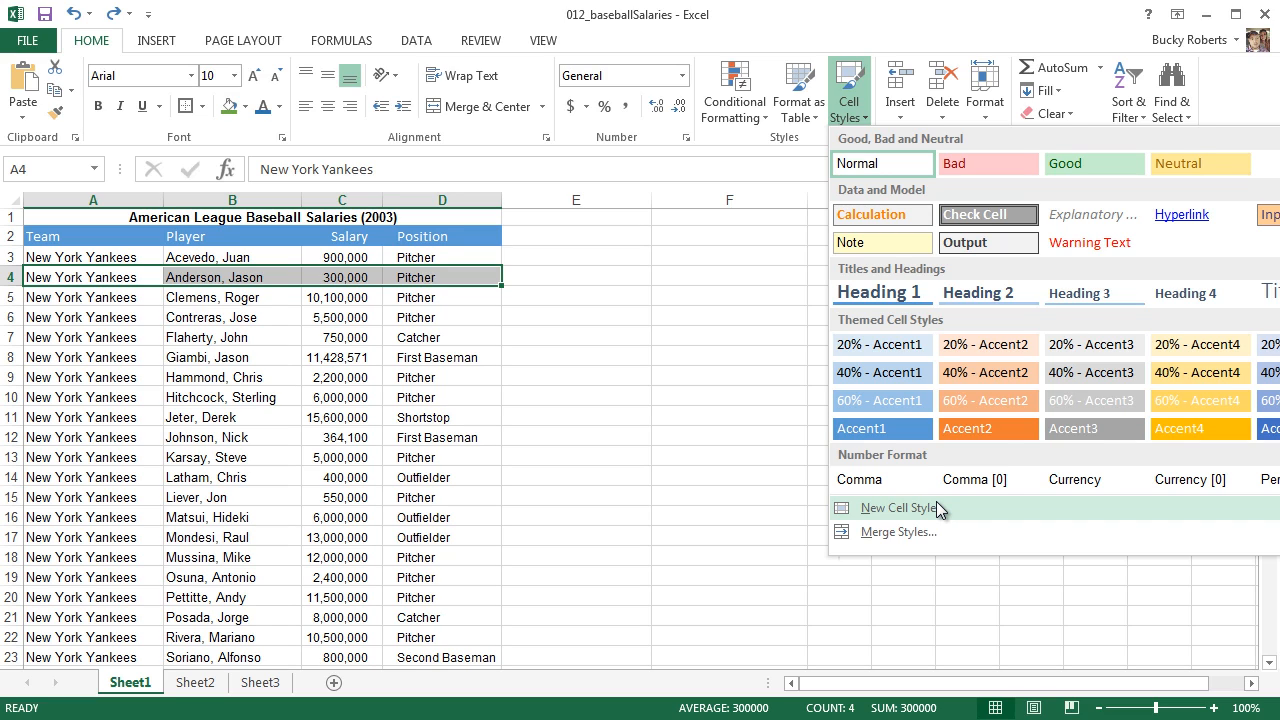
left_click(232, 396)
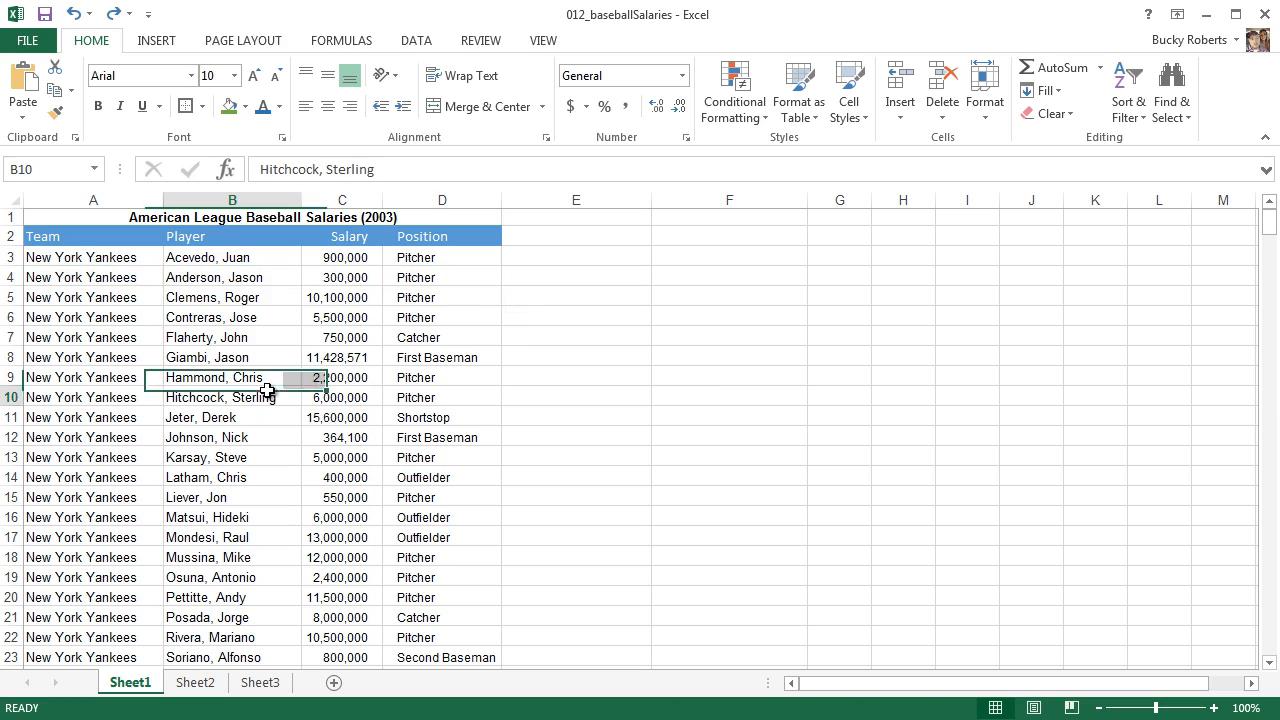
left_click(230, 396)
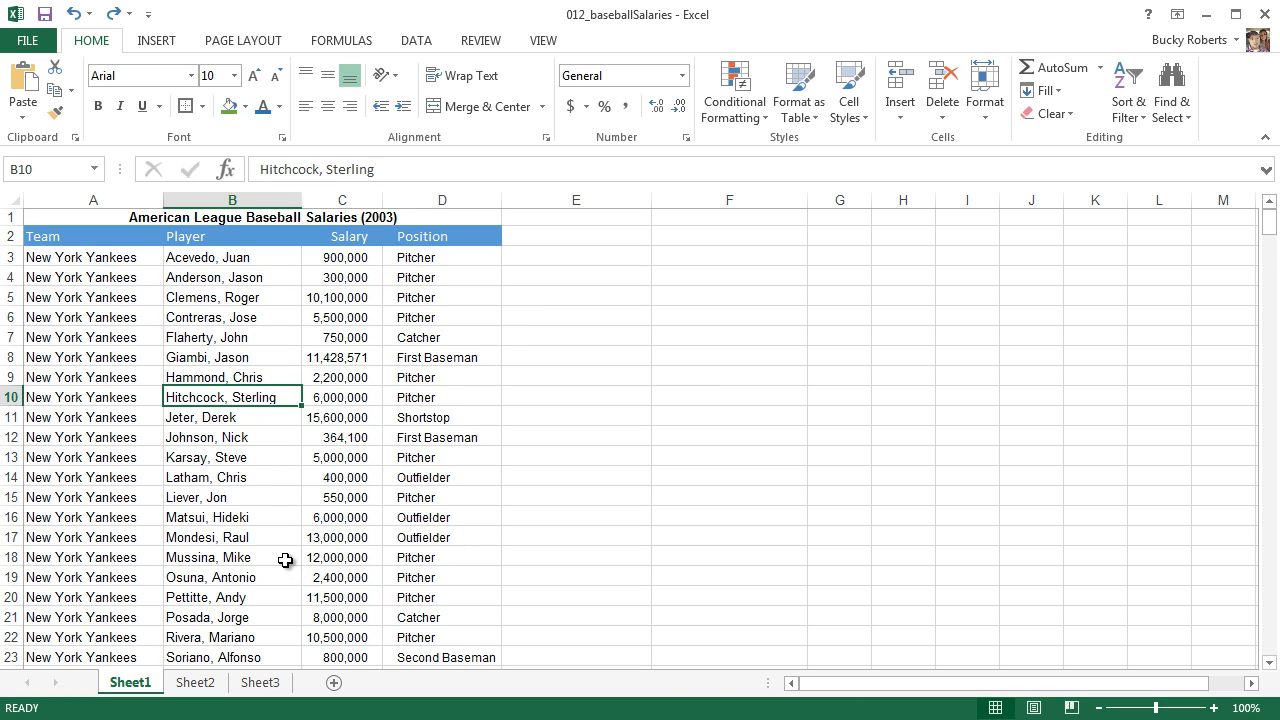
left_click(88, 336)
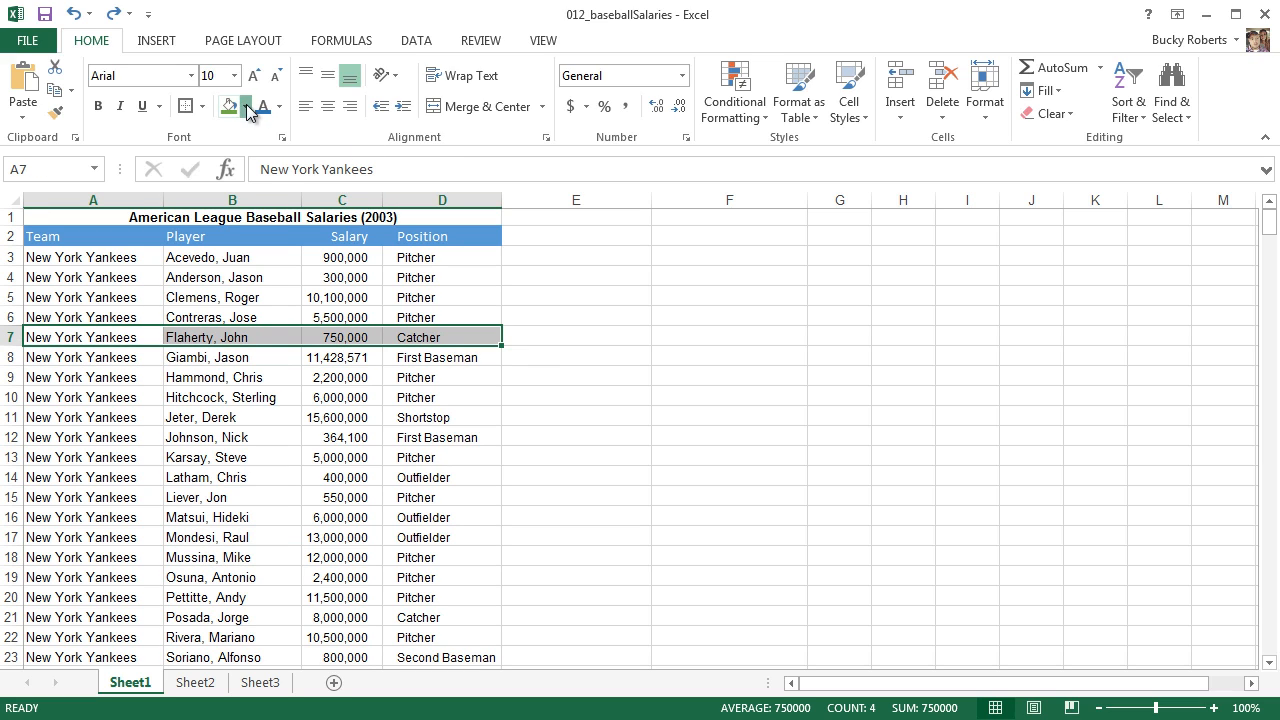
left_click(242, 104)
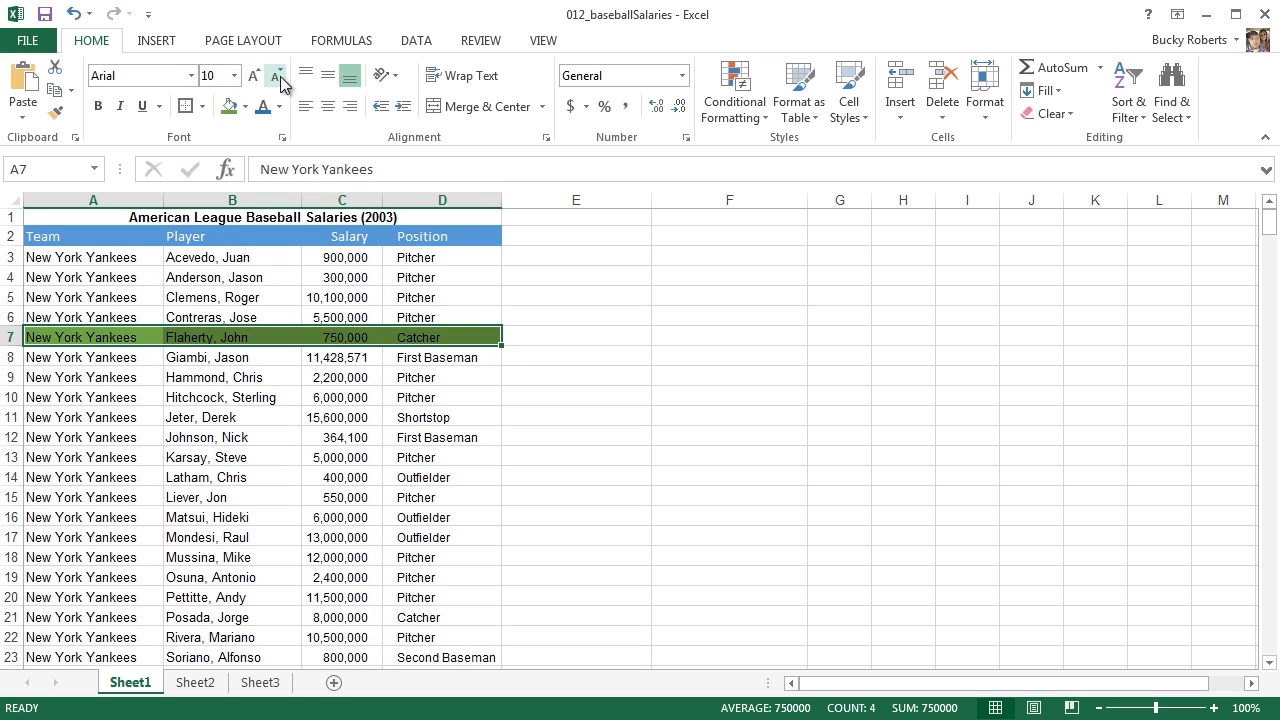
left_click(280, 108)
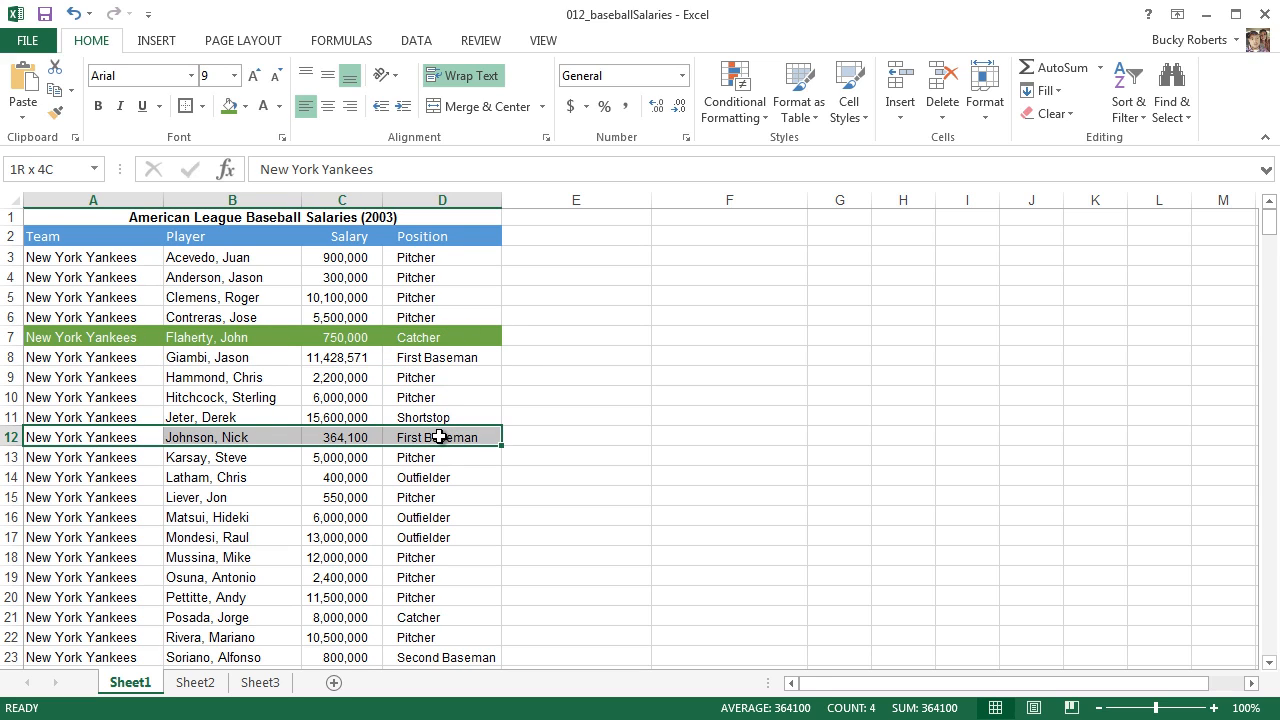
left_click(244, 104)
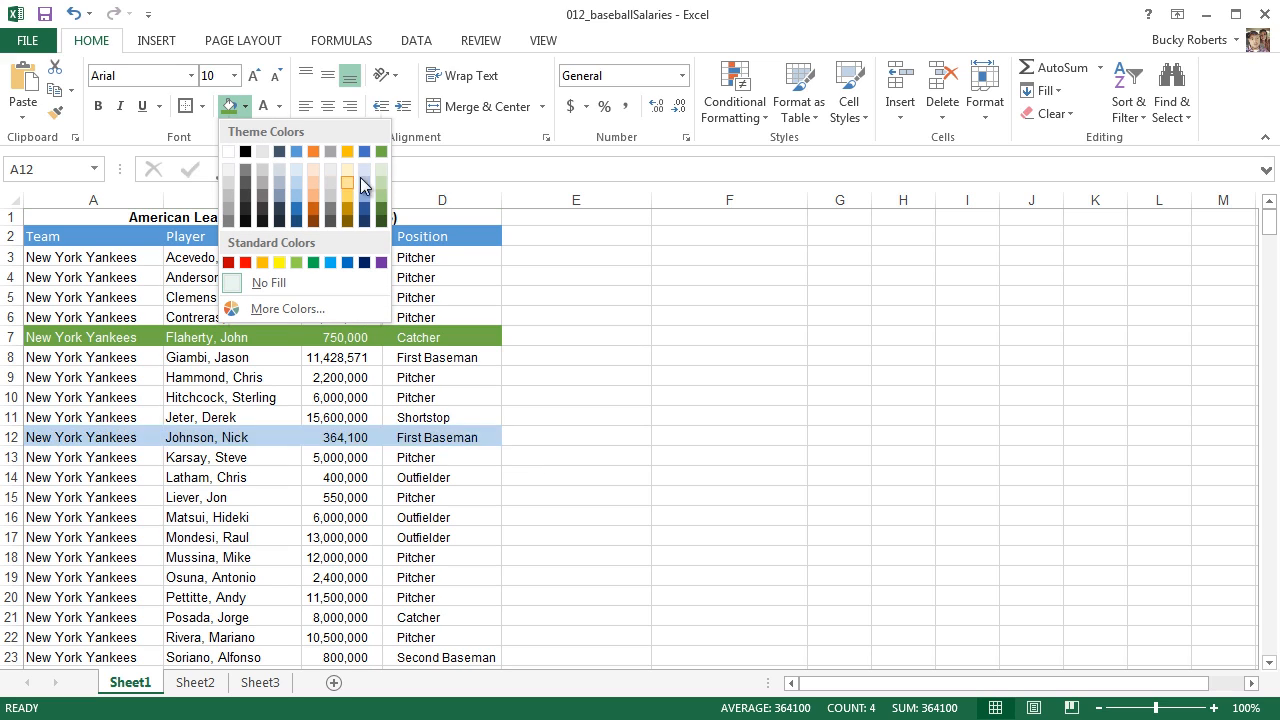
left_click(348, 182)
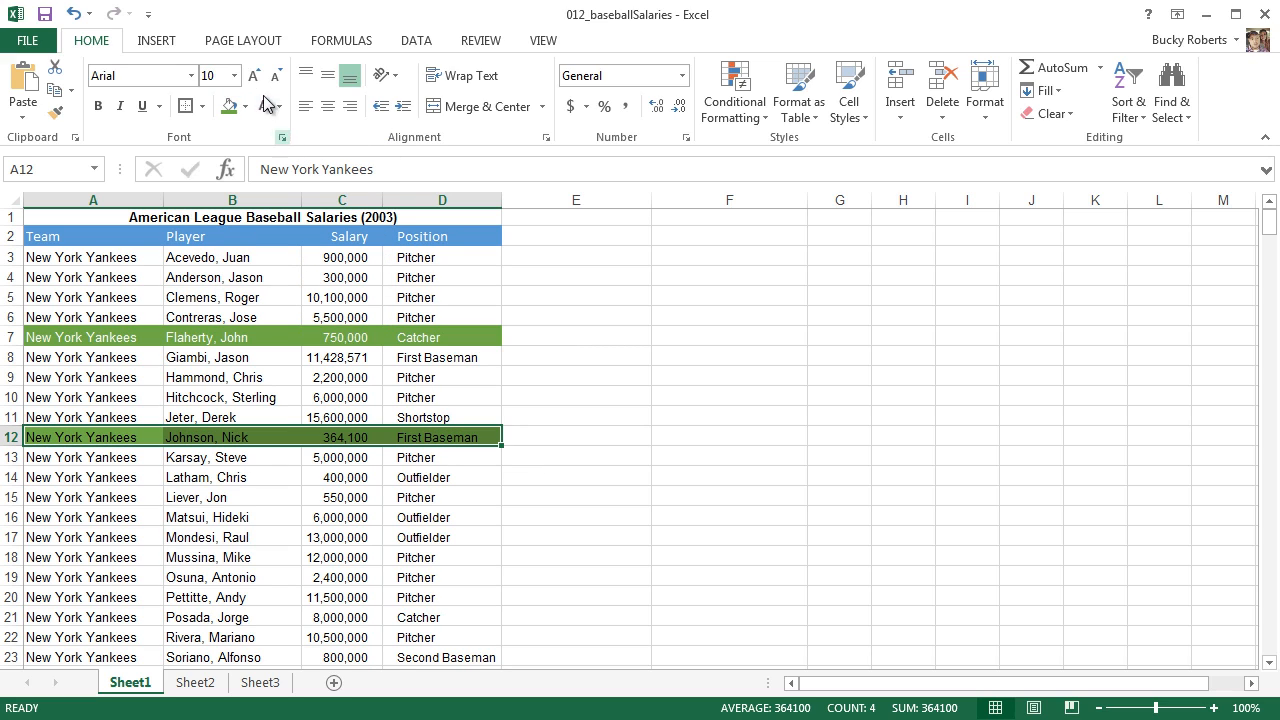
left_click(278, 106)
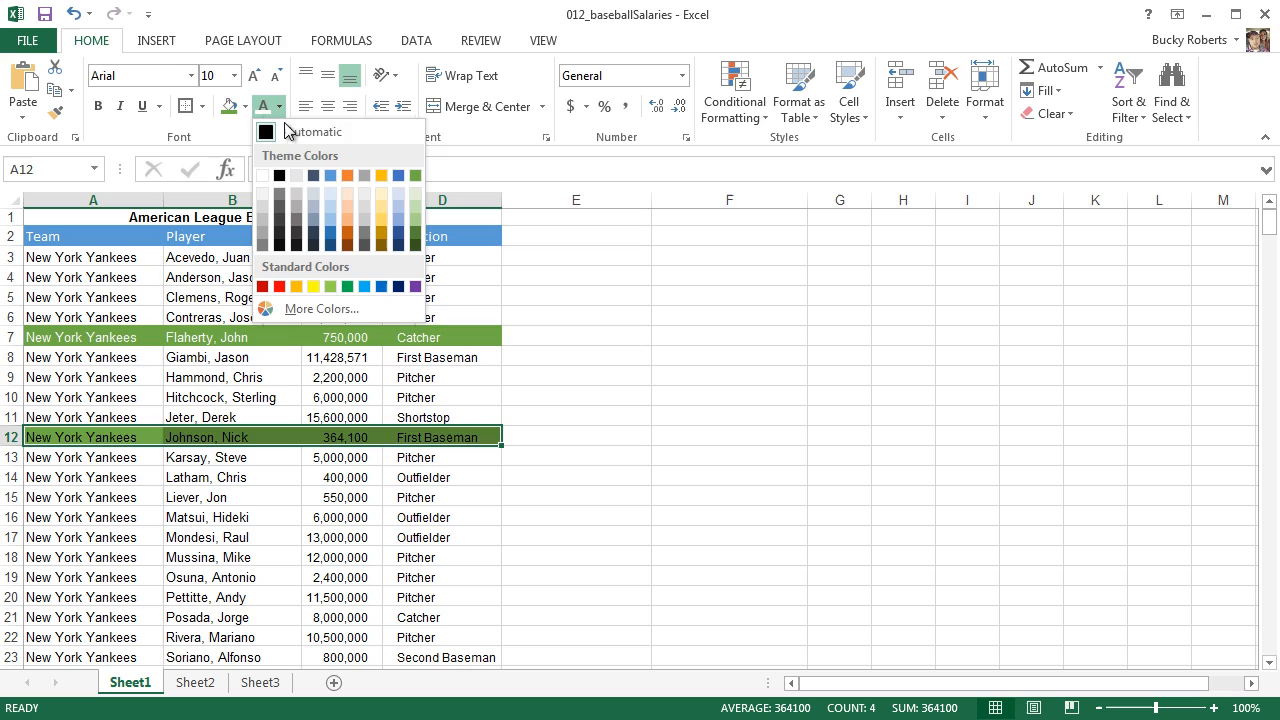
left_click(576, 356)
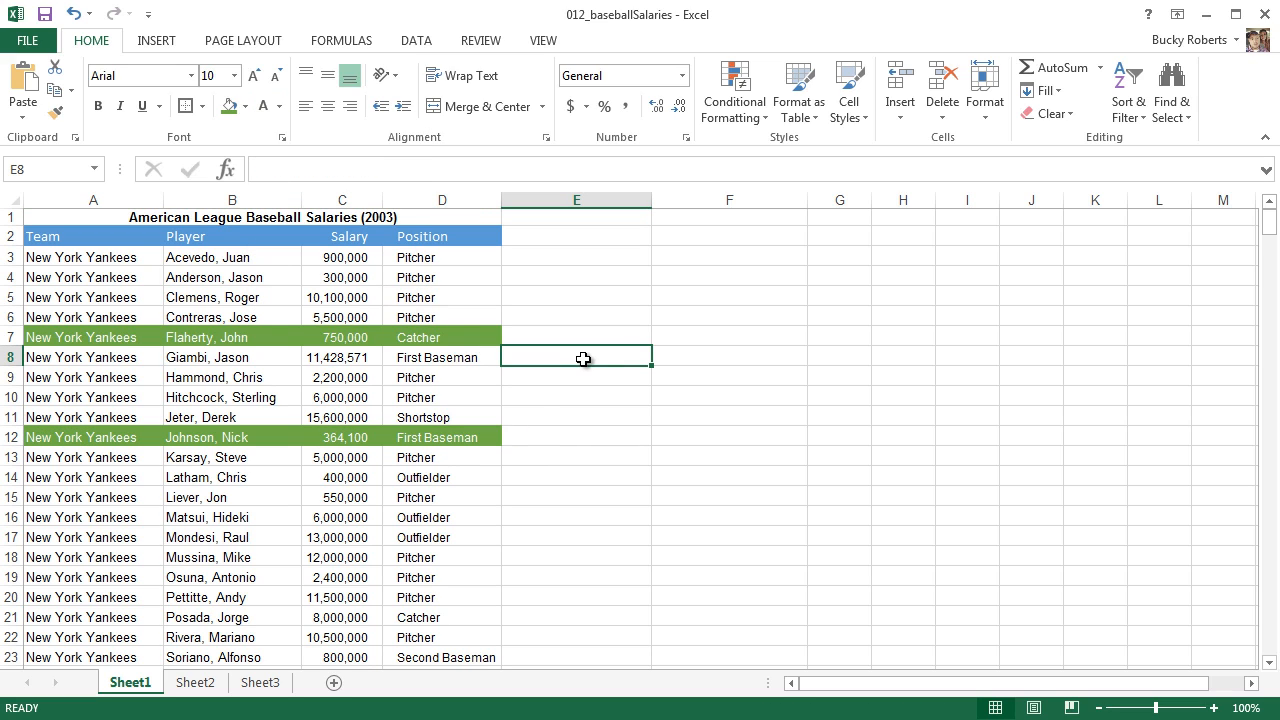
mouse_move(110, 336)
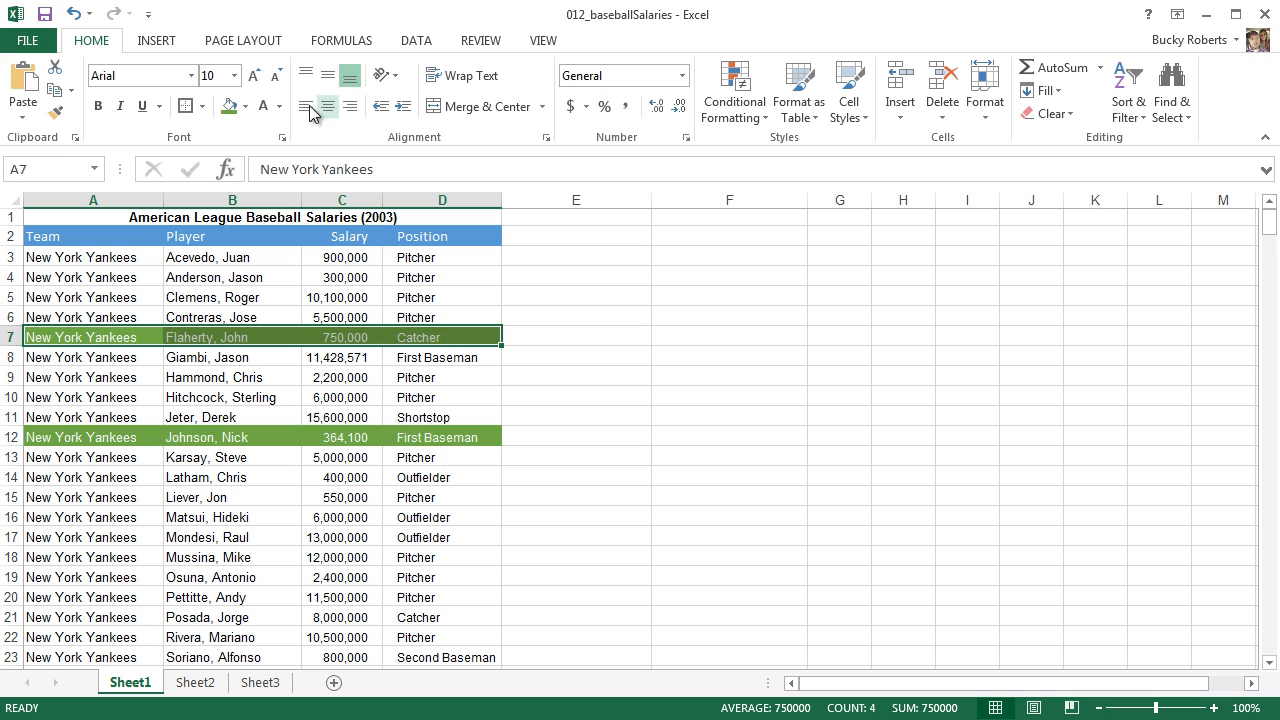
left_click(248, 104)
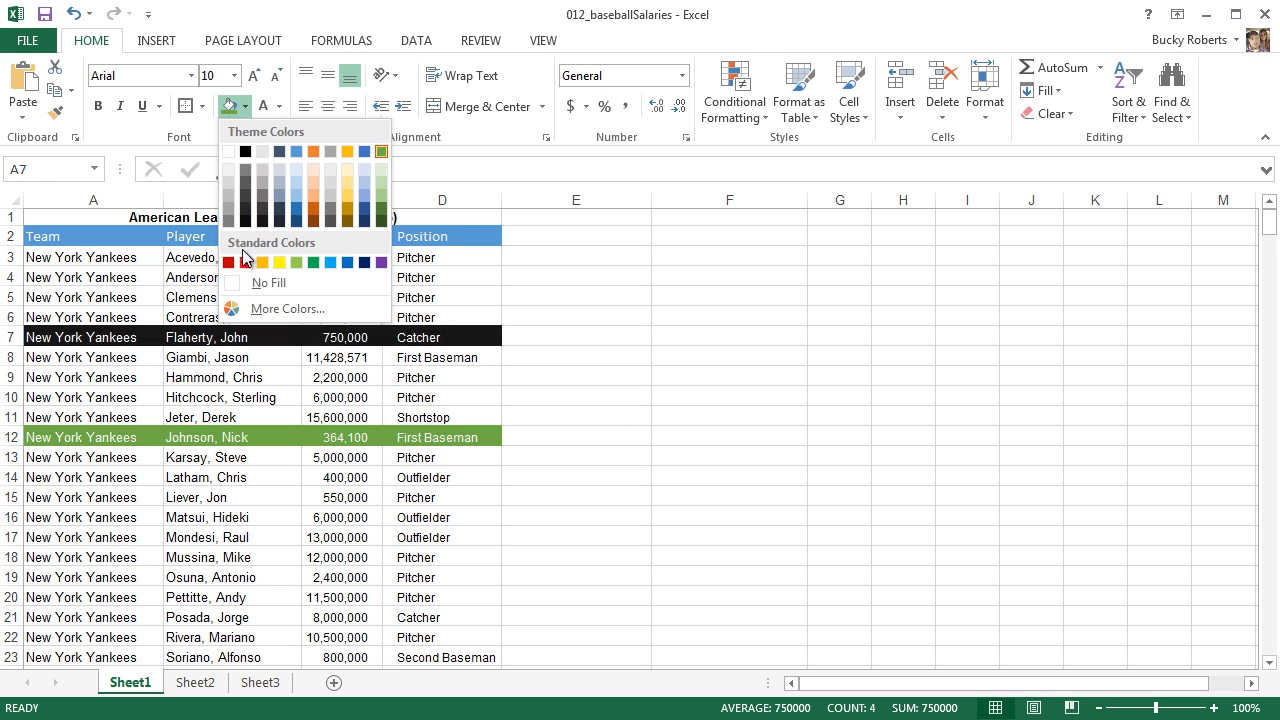
left_click(236, 256)
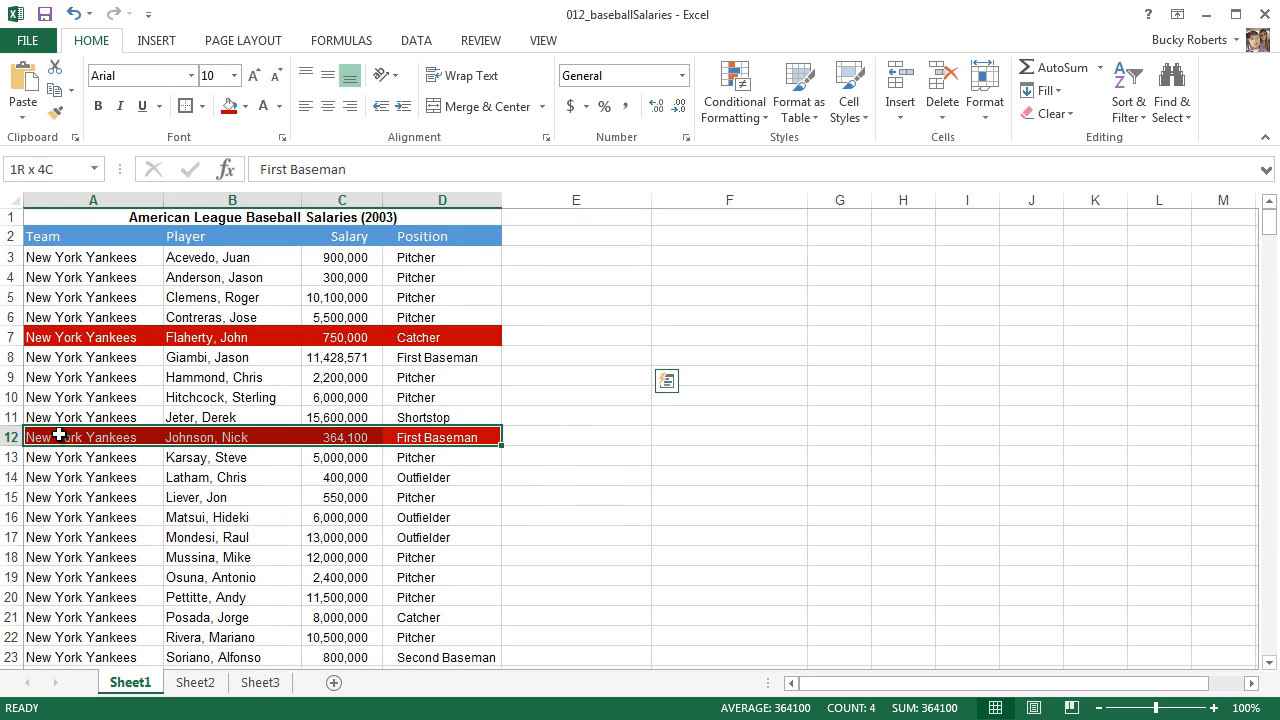
left_click(84, 496)
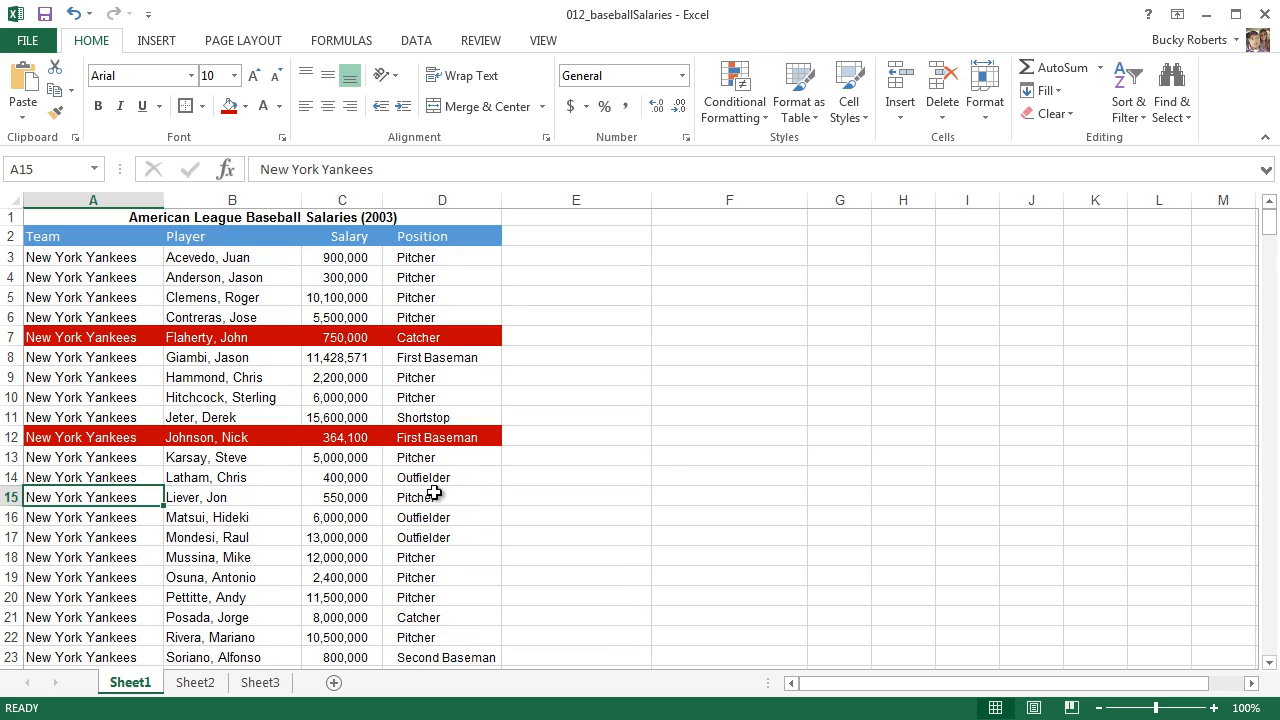
mouse_move(672, 464)
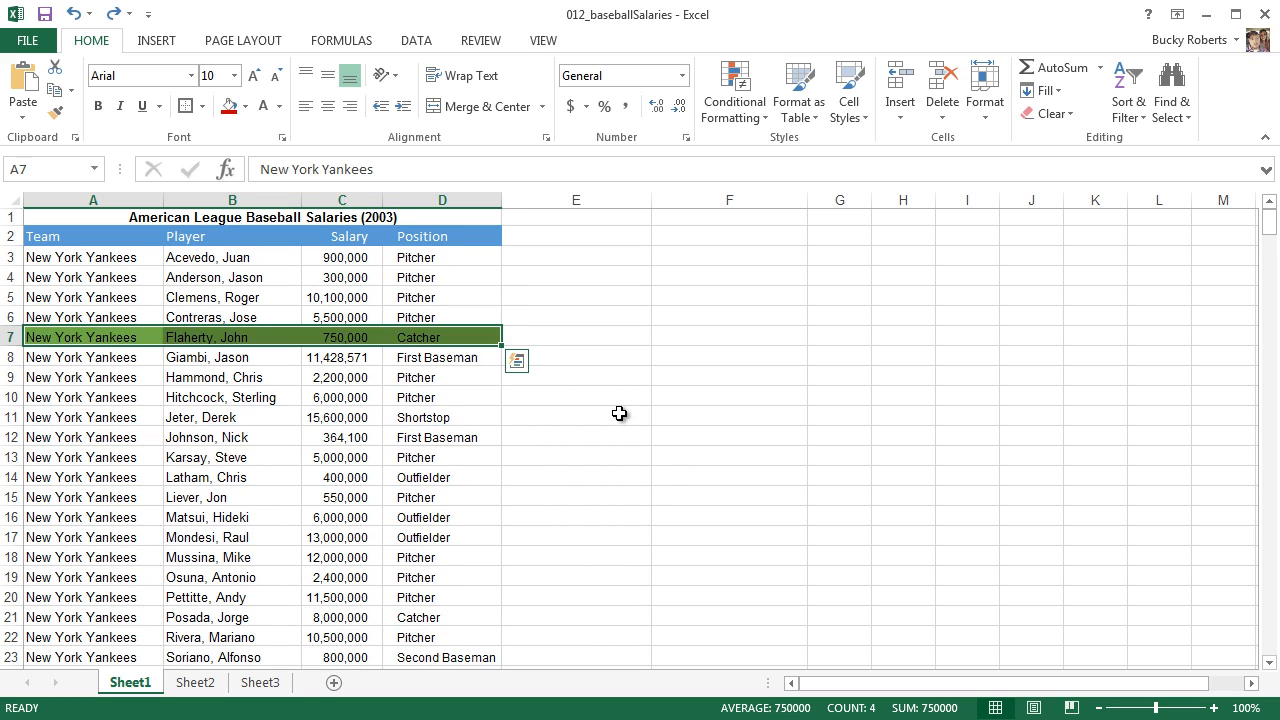
Start a New Cell Style from the gallery and name it SelectedPlayers
left_click(576, 336)
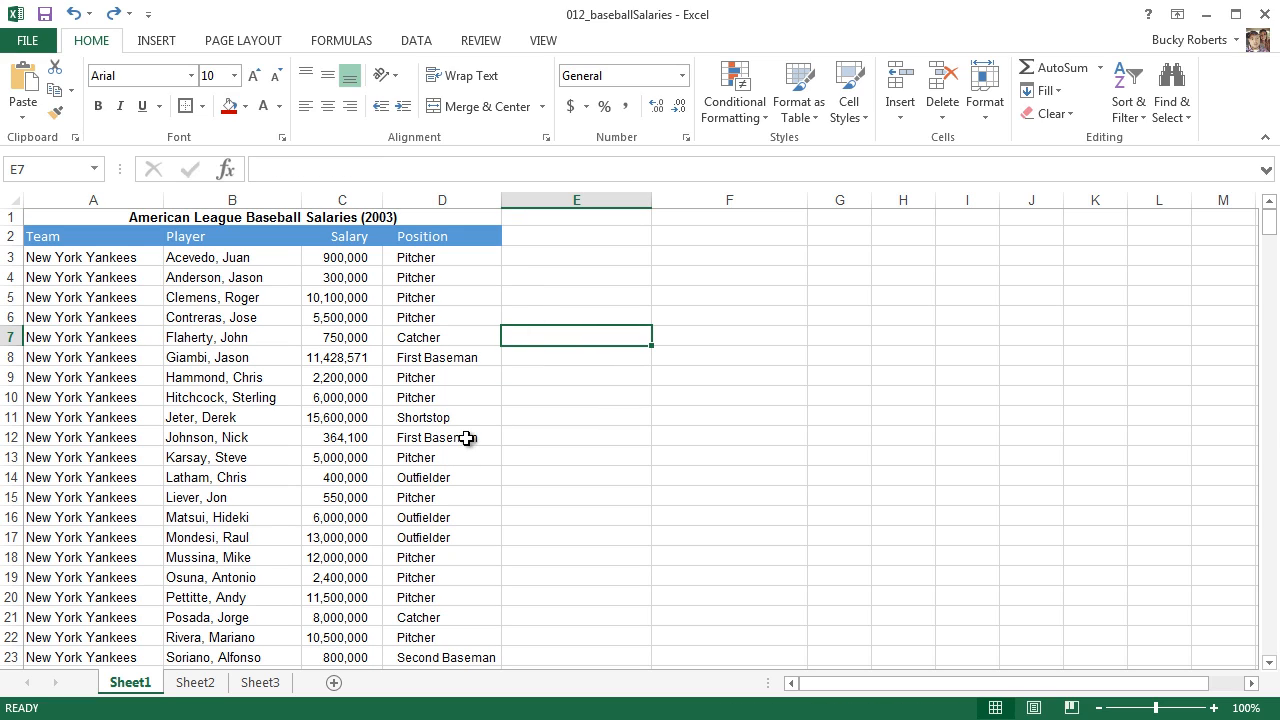
mouse_move(452, 424)
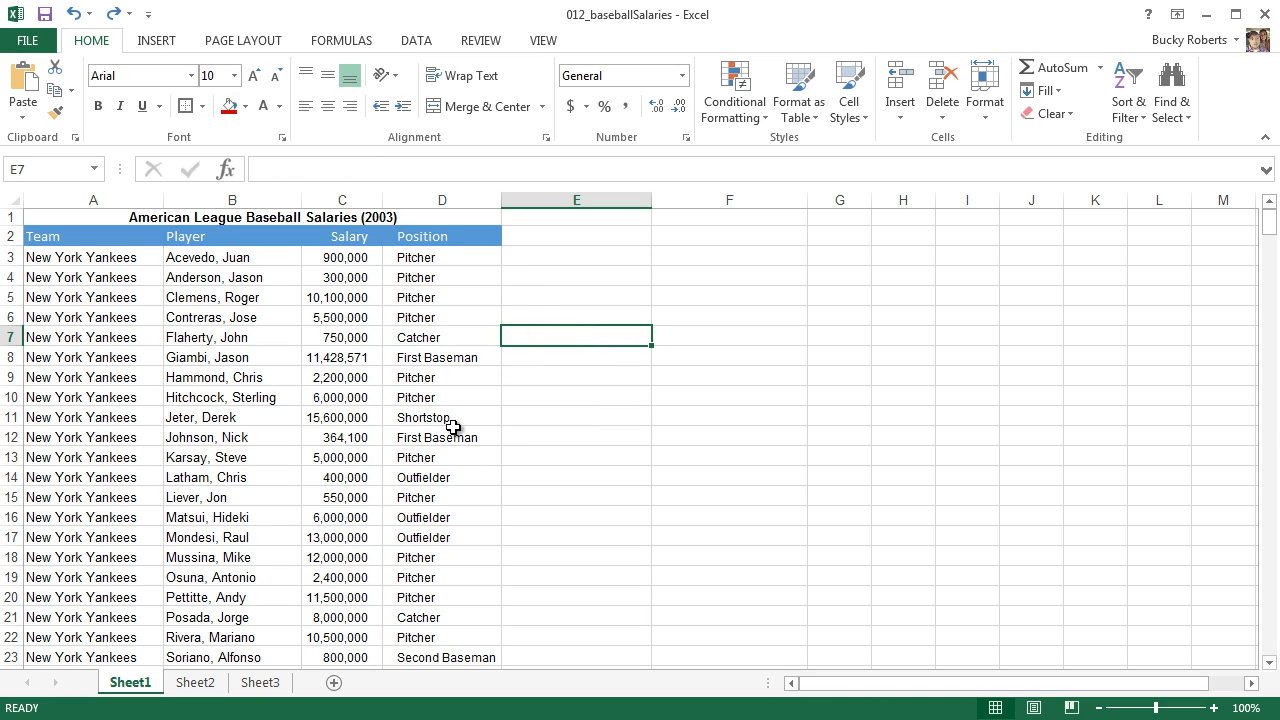
mouse_move(188, 390)
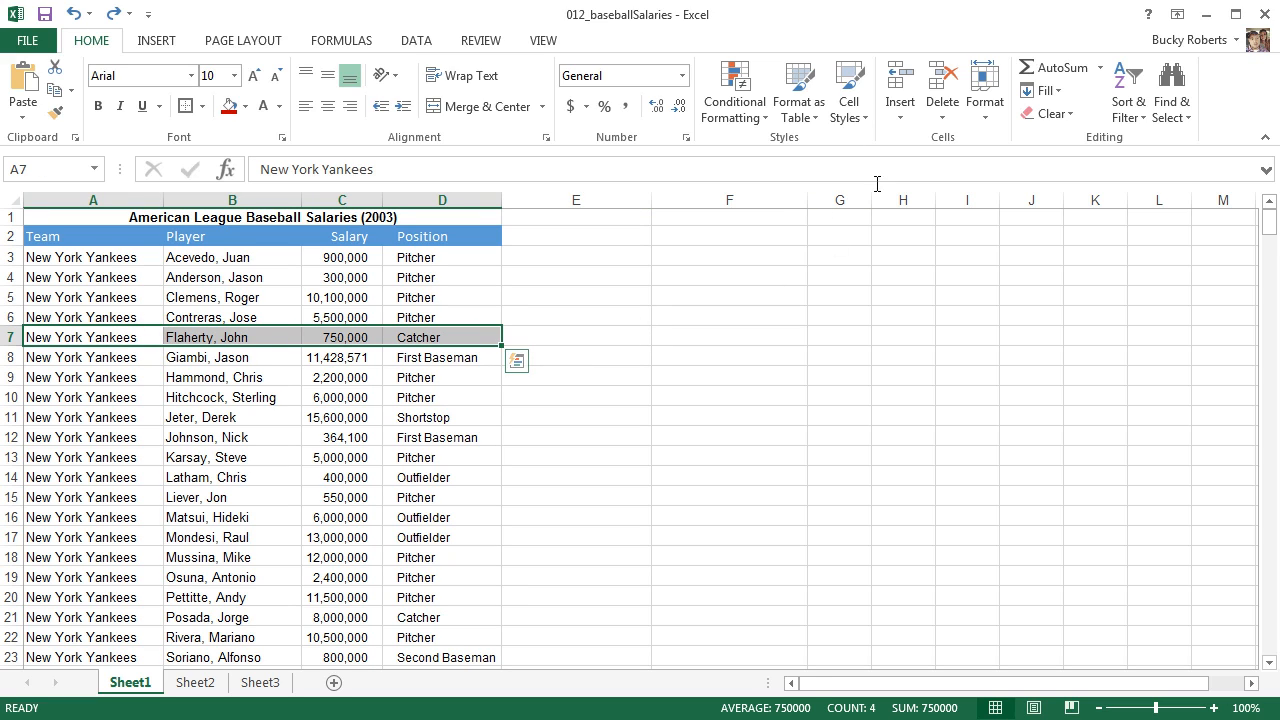
left_click(848, 90)
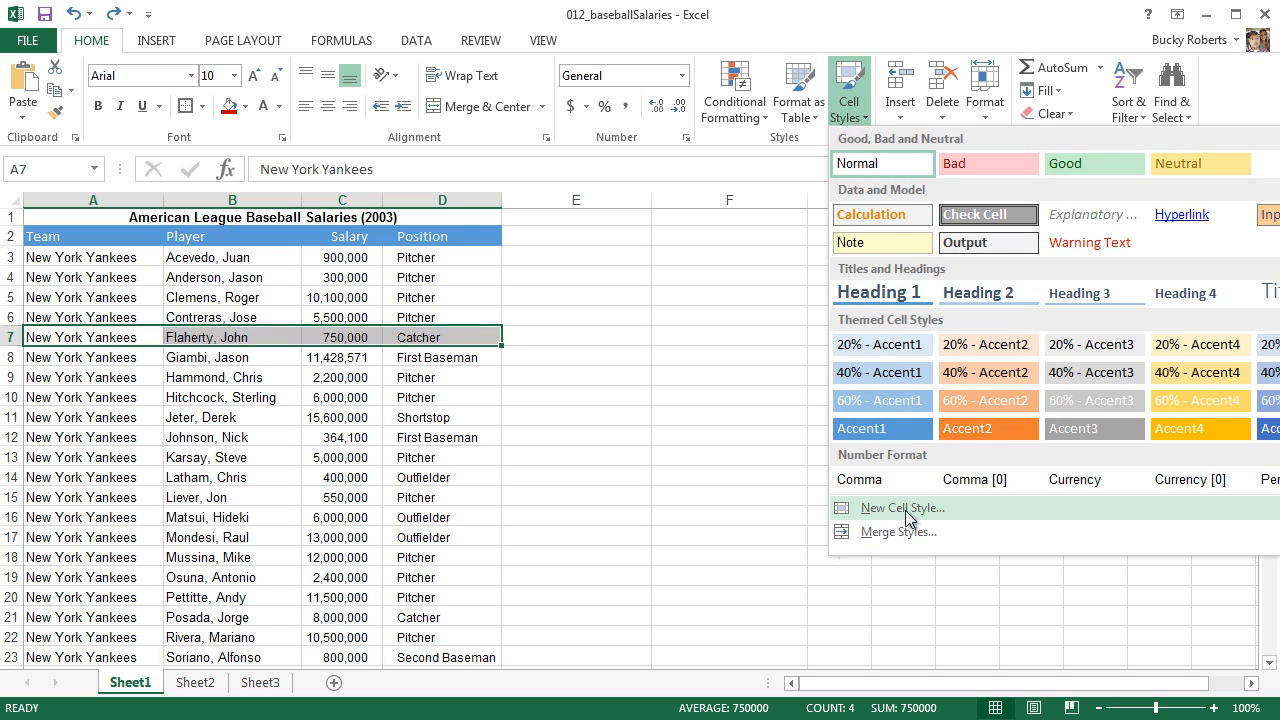
left_click(900, 508)
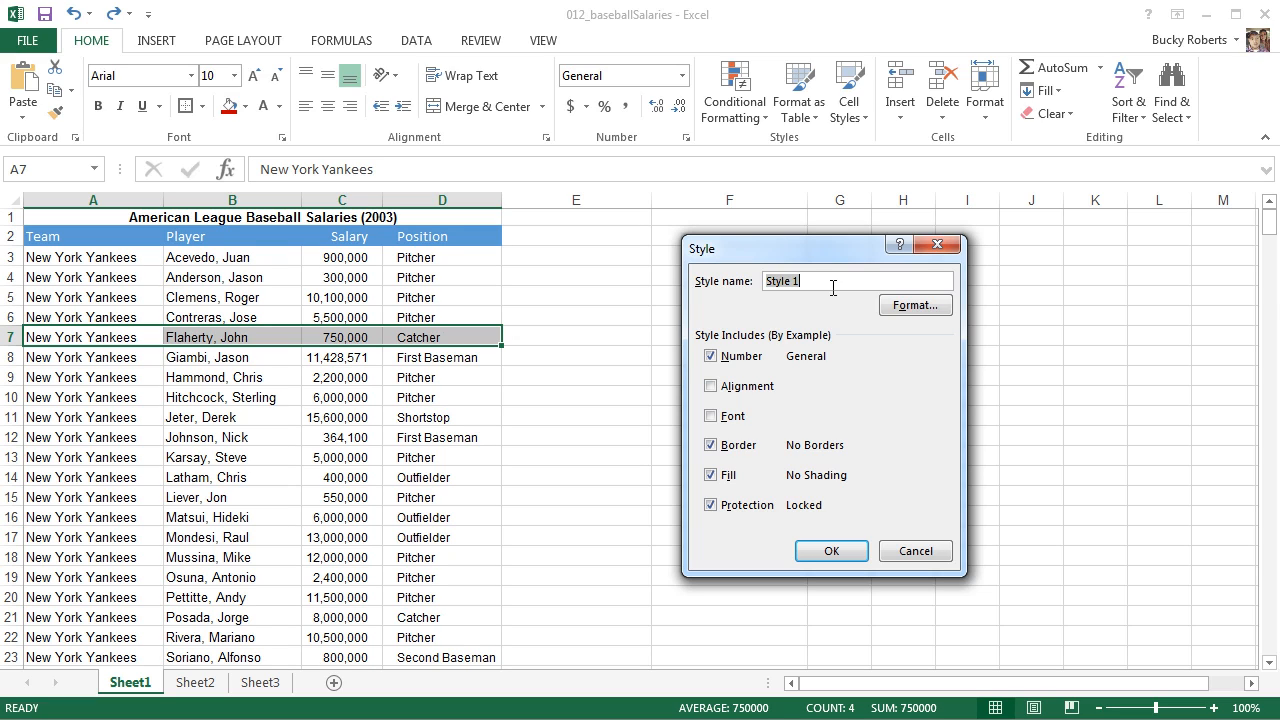
type("SelectedPla")
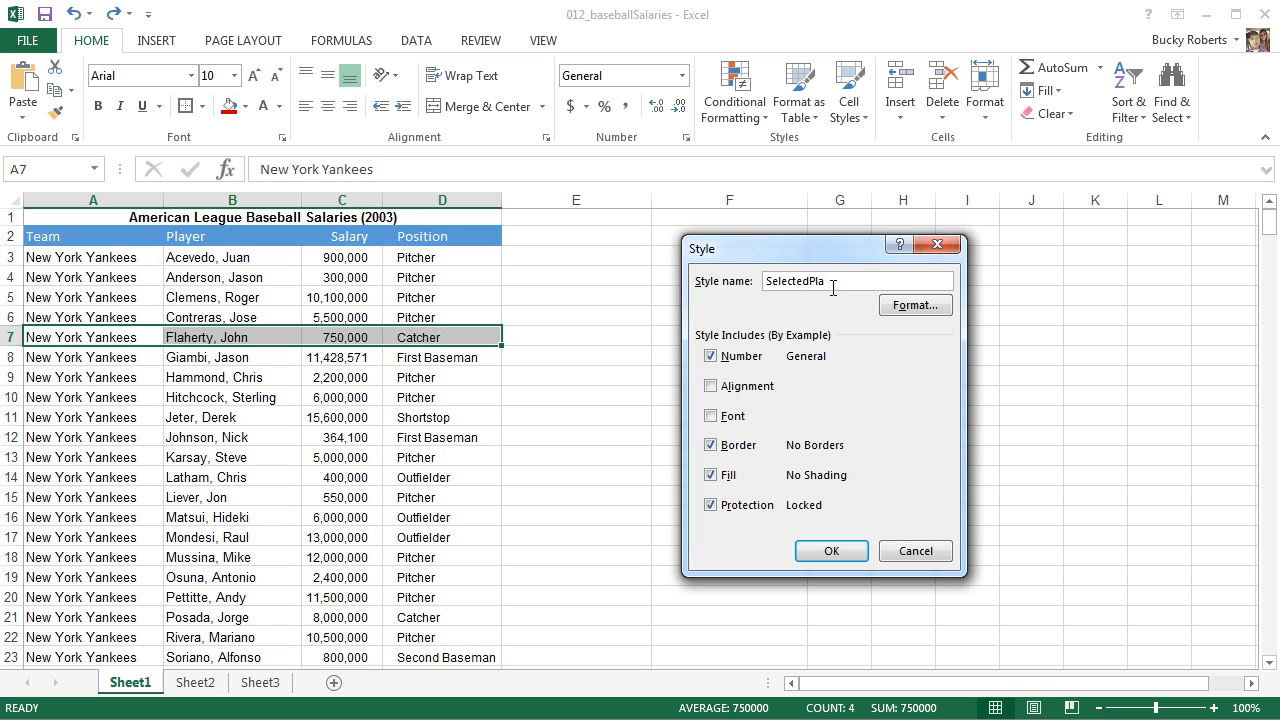
type("yers")
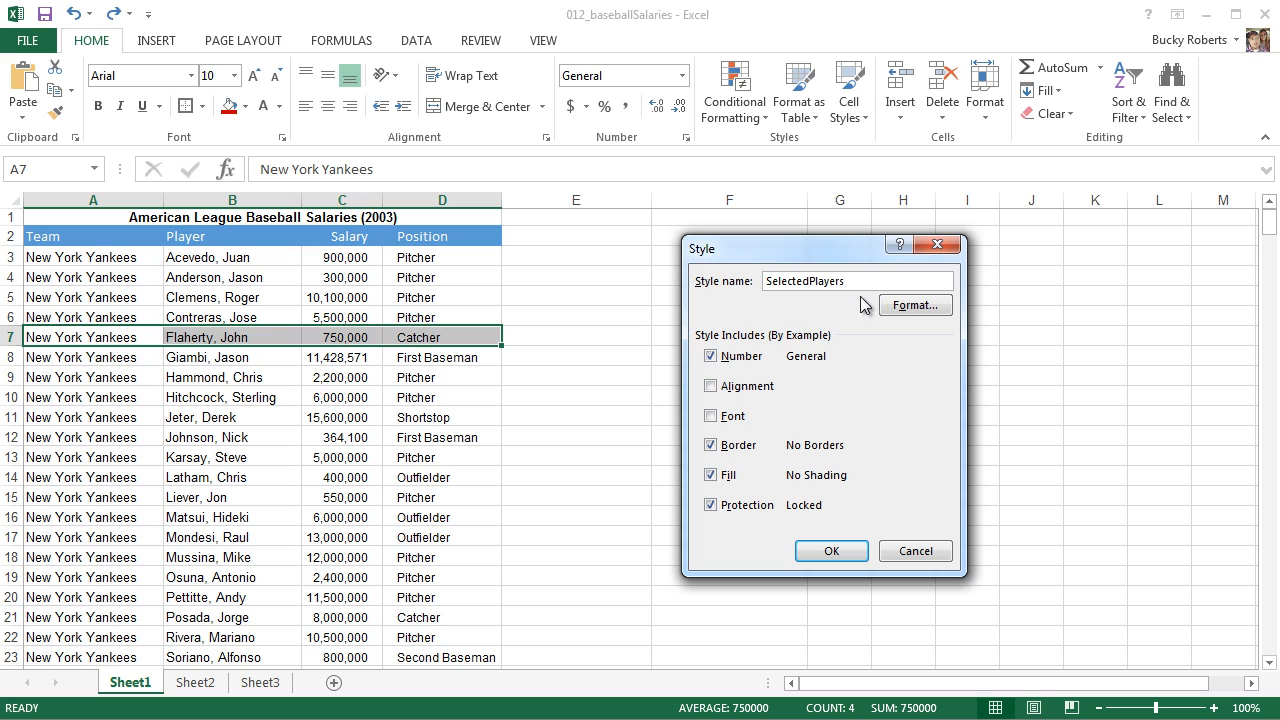
mouse_move(916, 304)
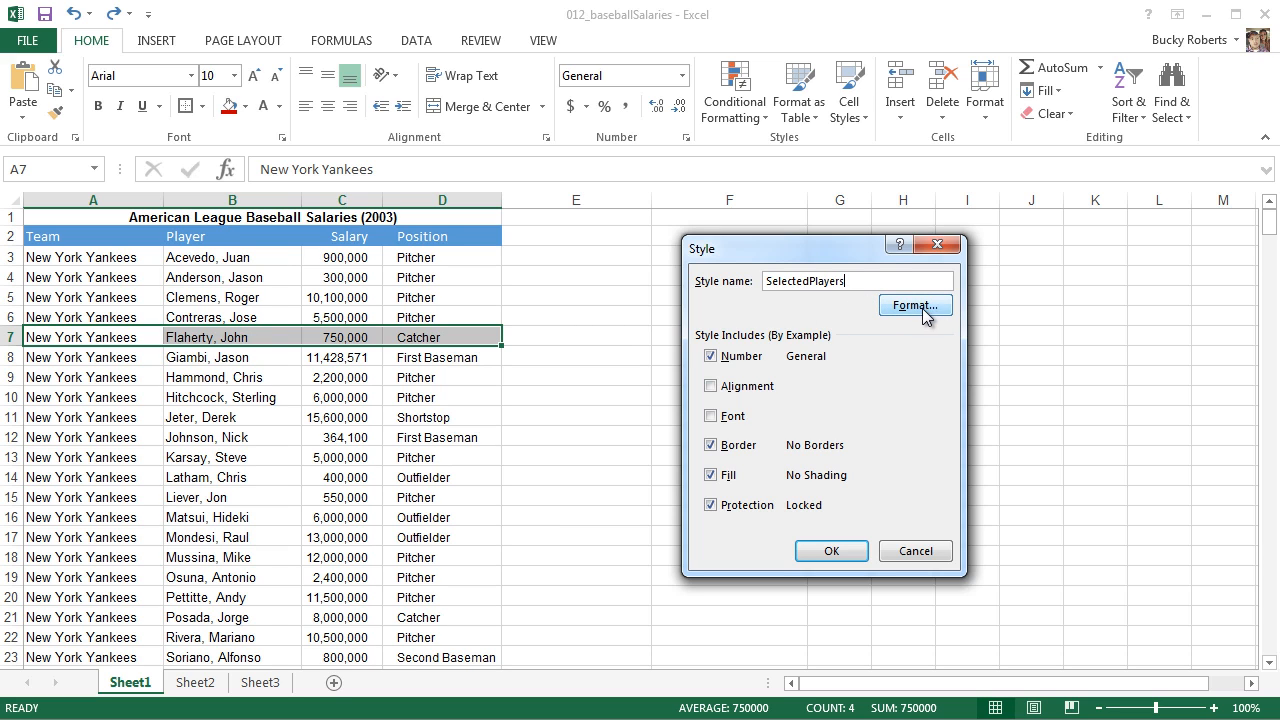
Define SelectedPlayers with a dark green fill and light gold font colour, then confirm
left_click(914, 304)
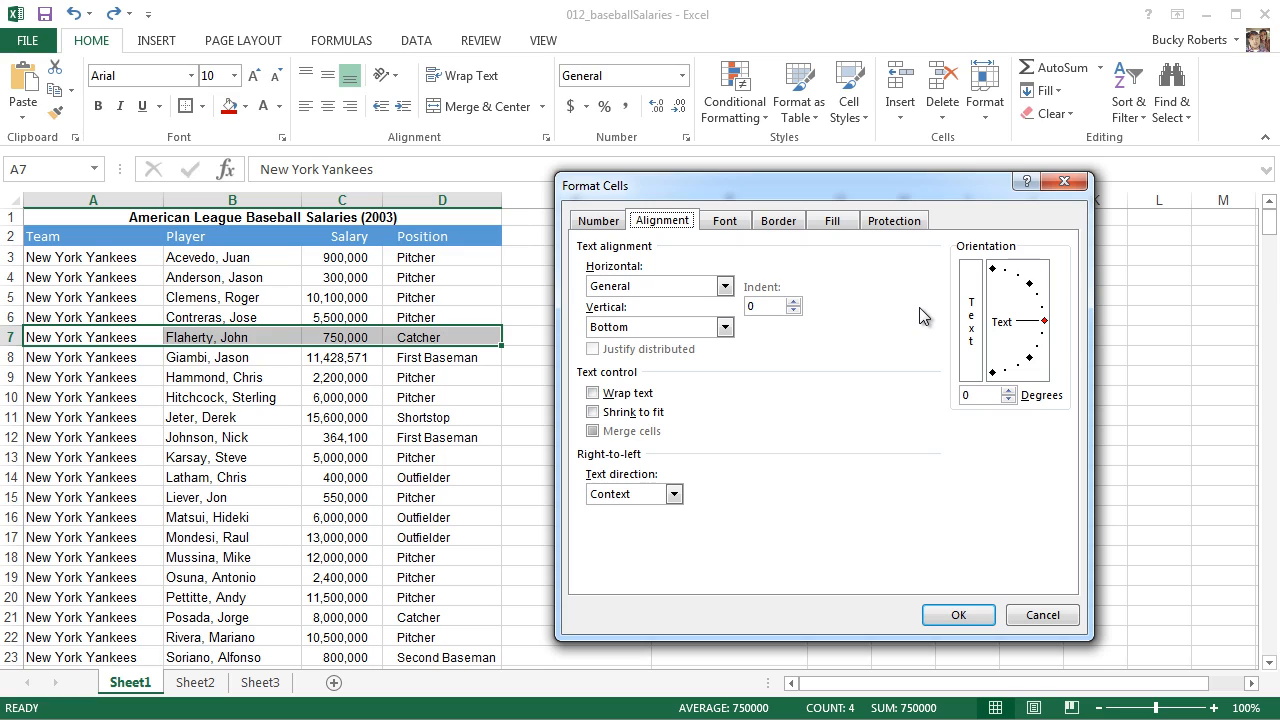
mouse_move(876, 302)
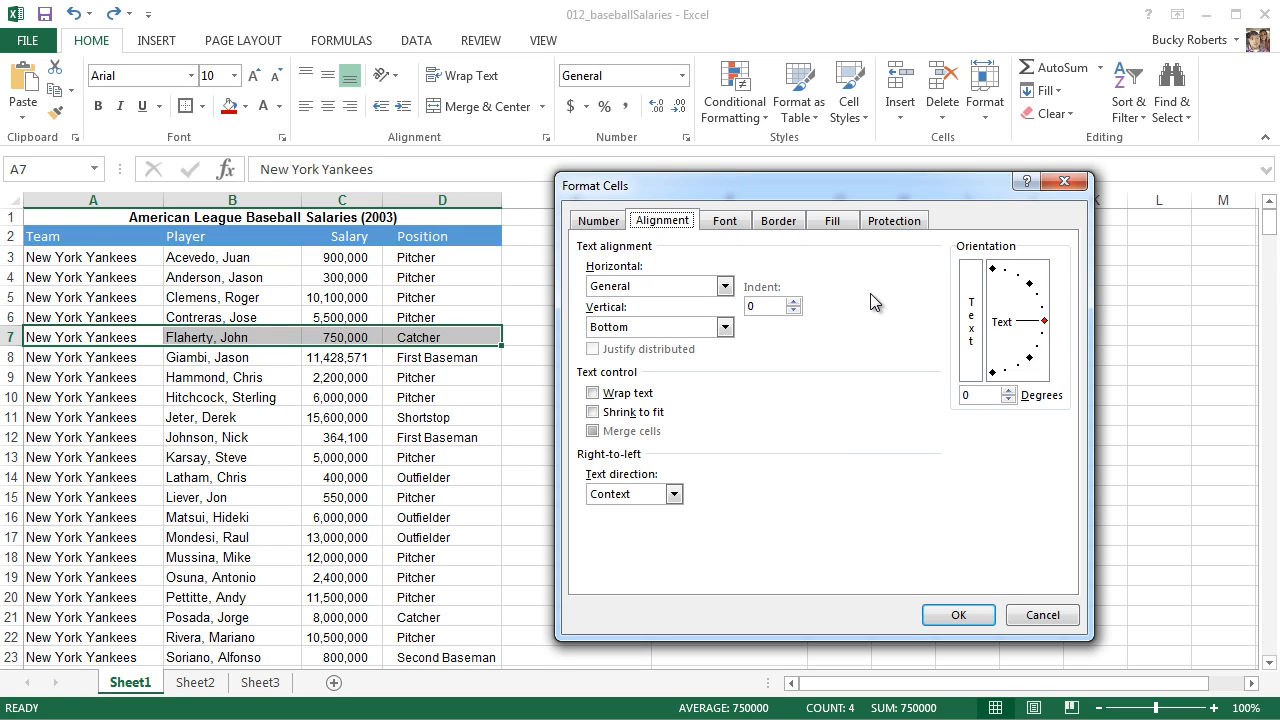
mouse_move(834, 276)
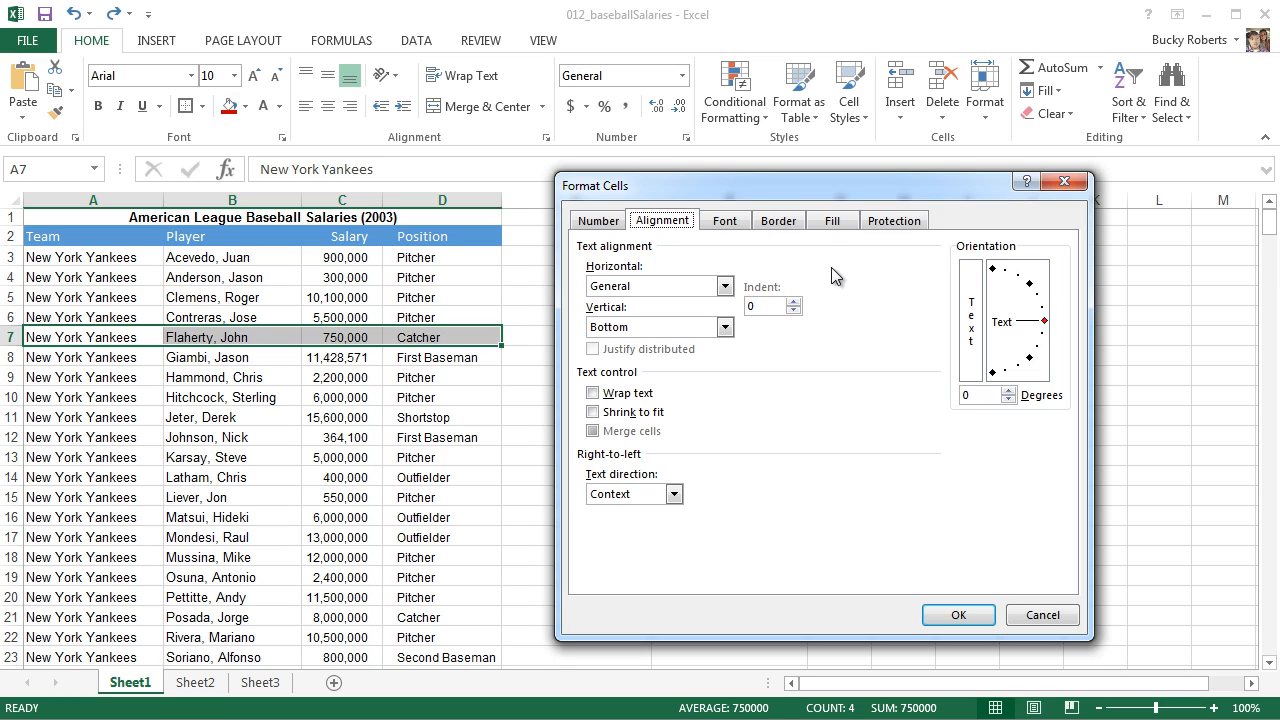
left_click(832, 220)
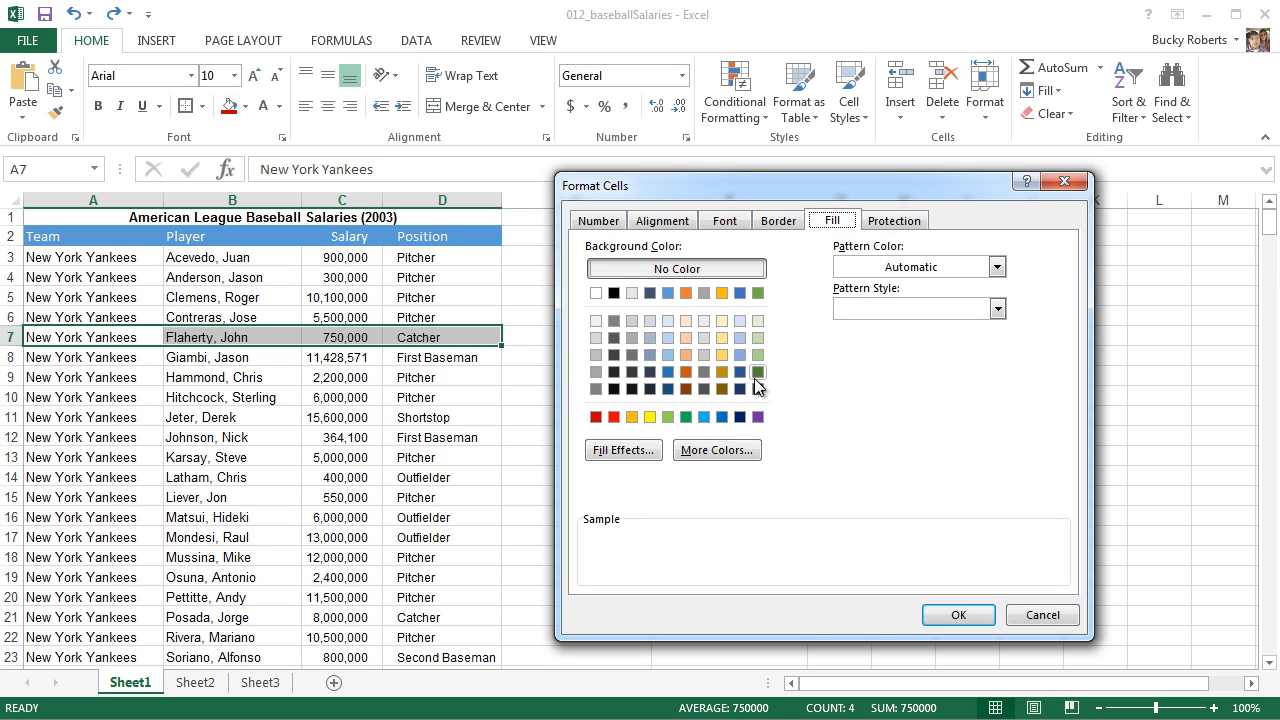
left_click(756, 374)
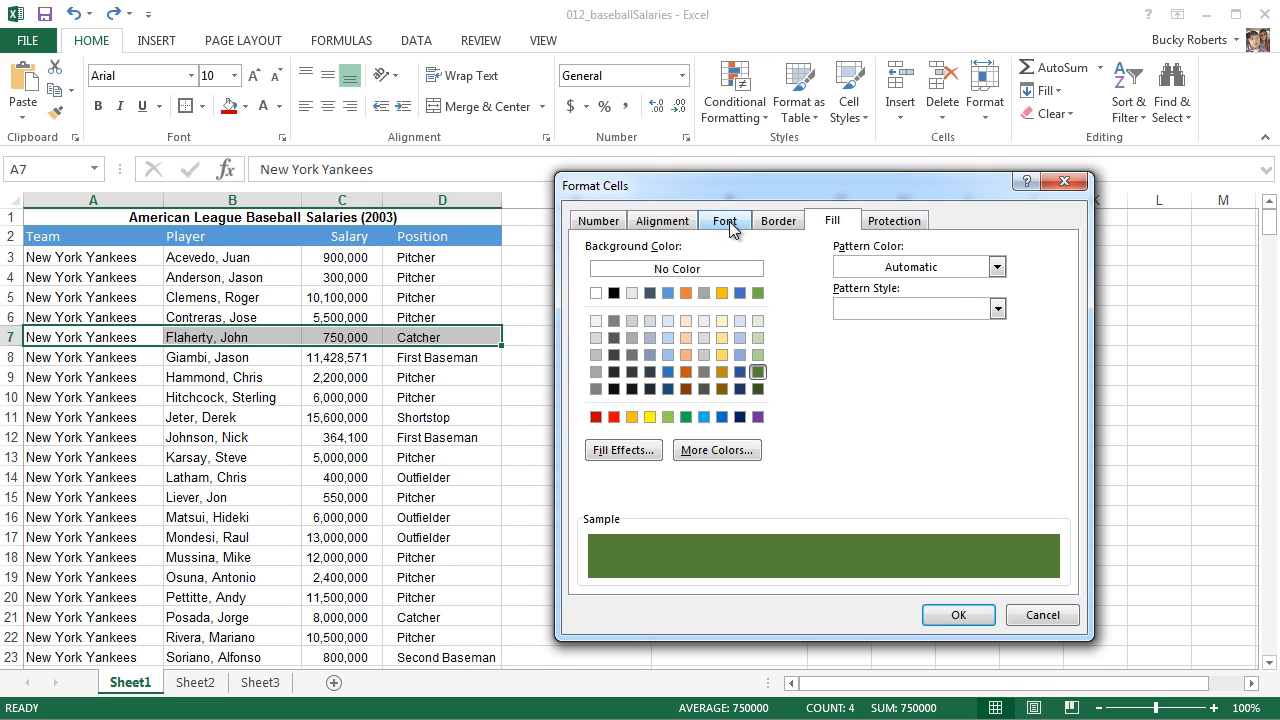
left_click(724, 220)
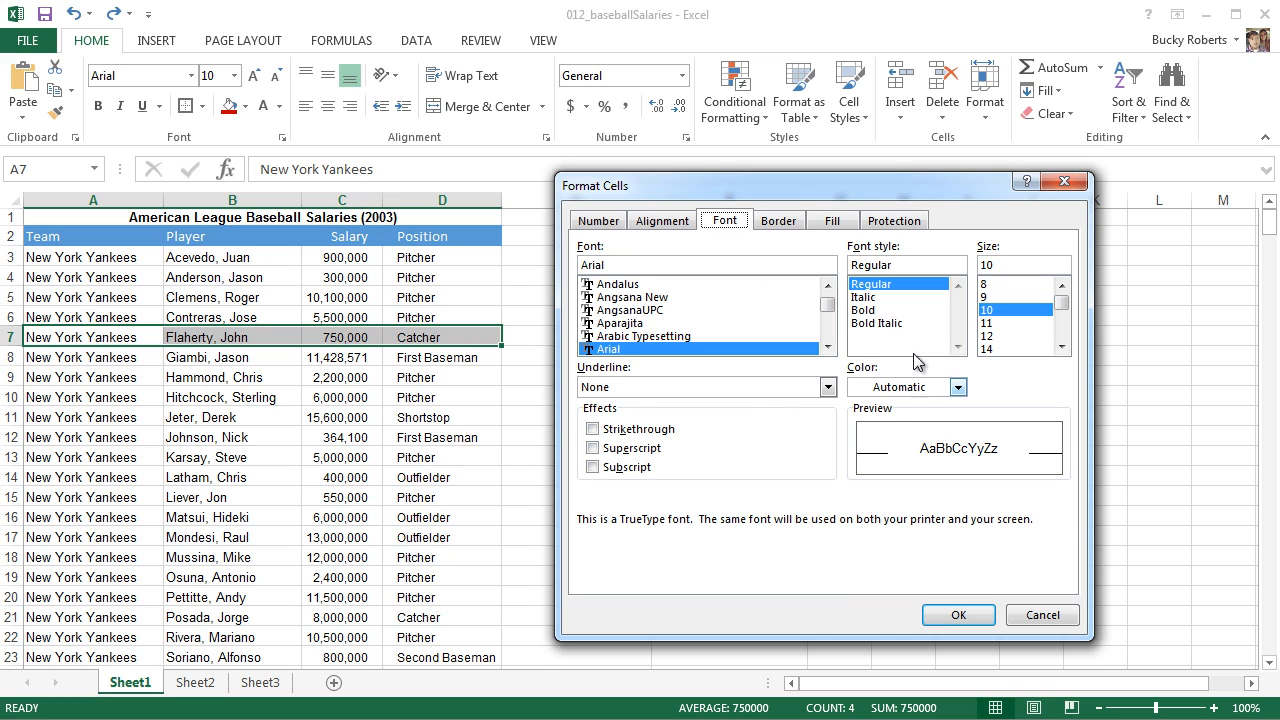
left_click(960, 388)
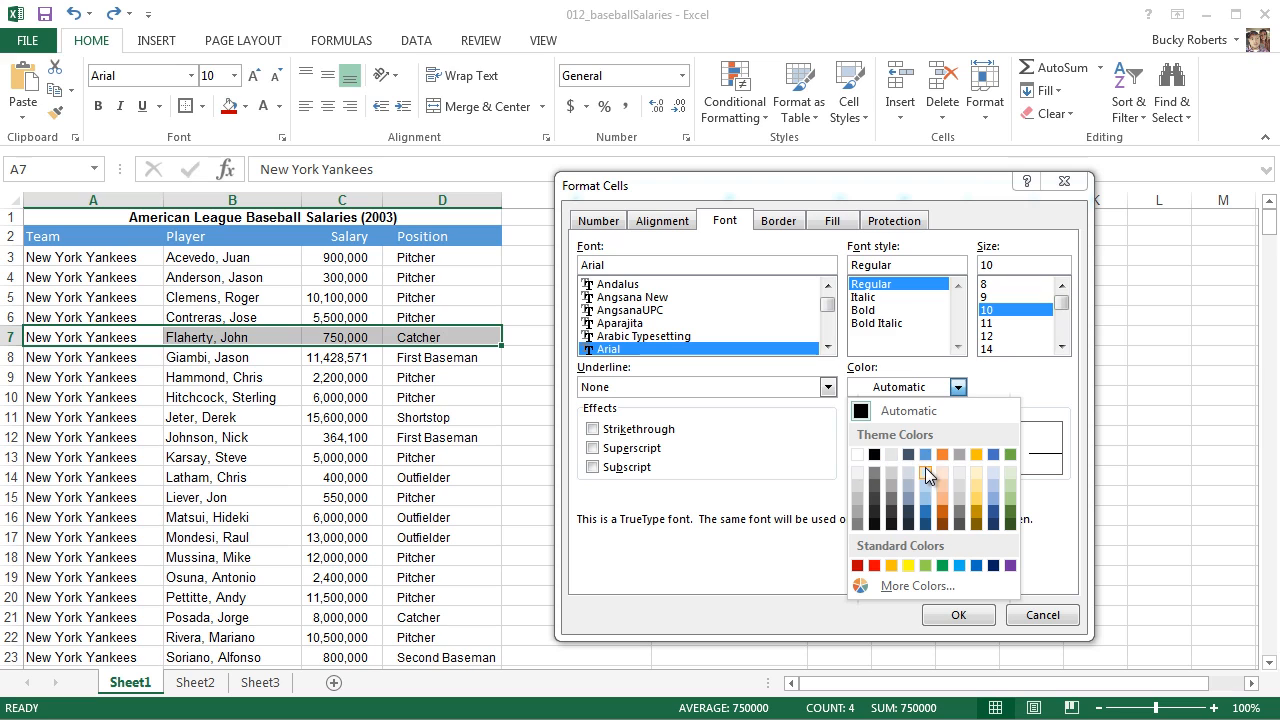
left_click(928, 476)
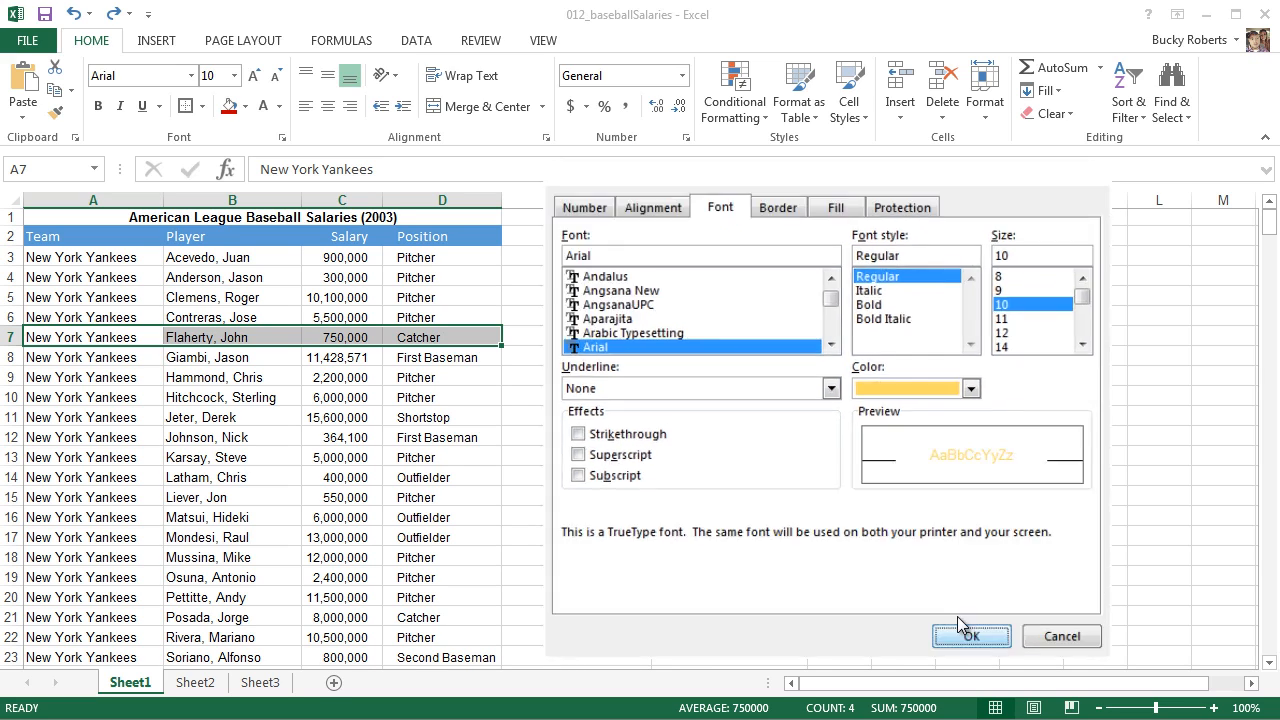
left_click(972, 636)
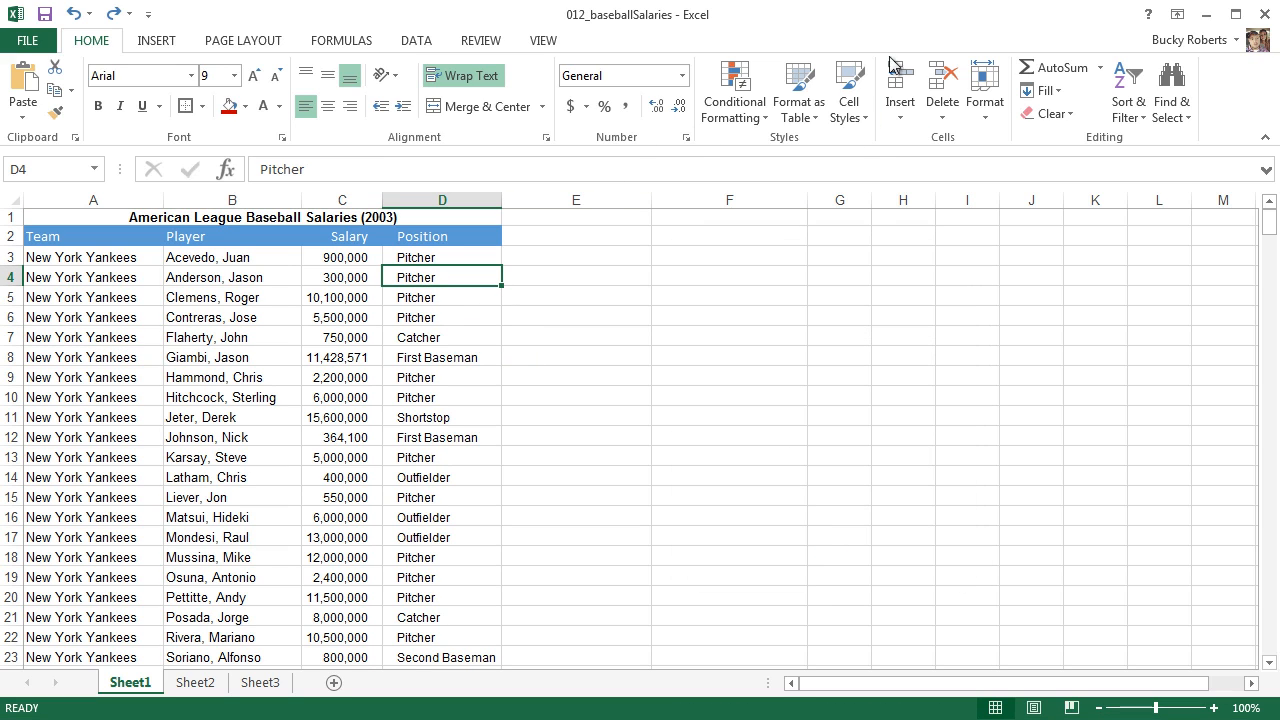
Apply SelectedPlayers from the Cell Styles gallery to the Clemens, Jeter and Mussina rows
left_click(848, 90)
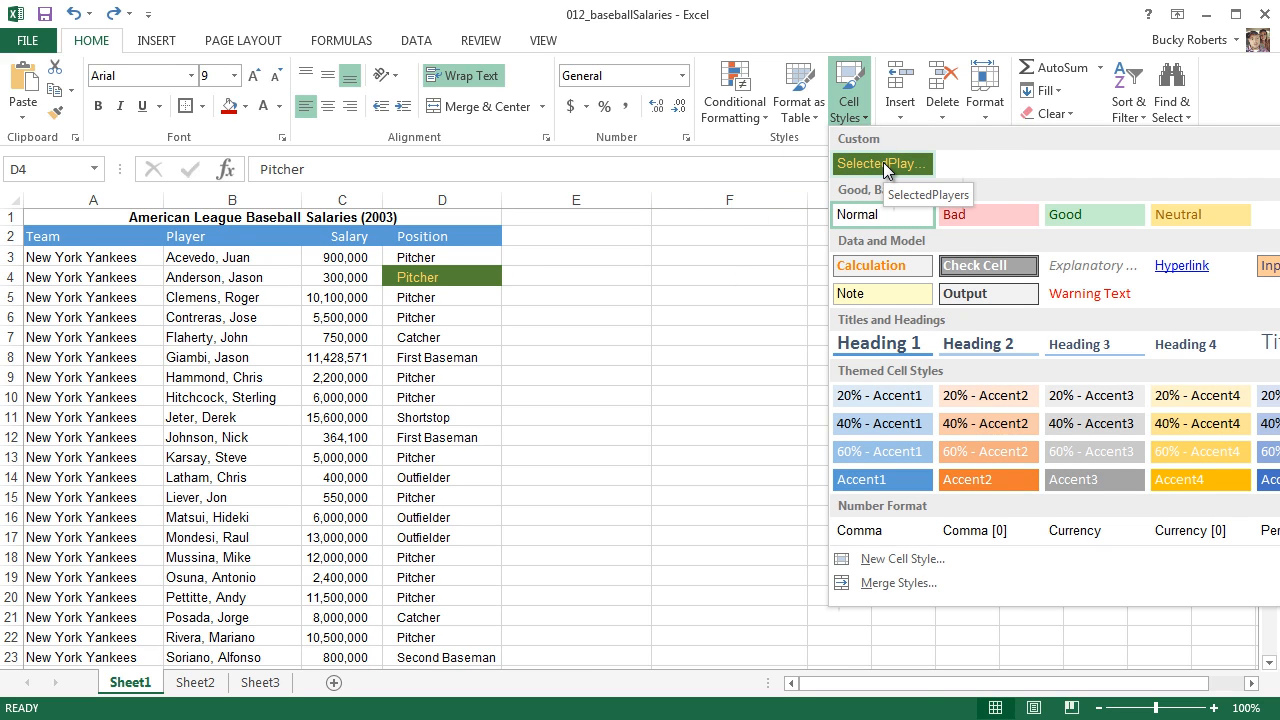
mouse_move(894, 168)
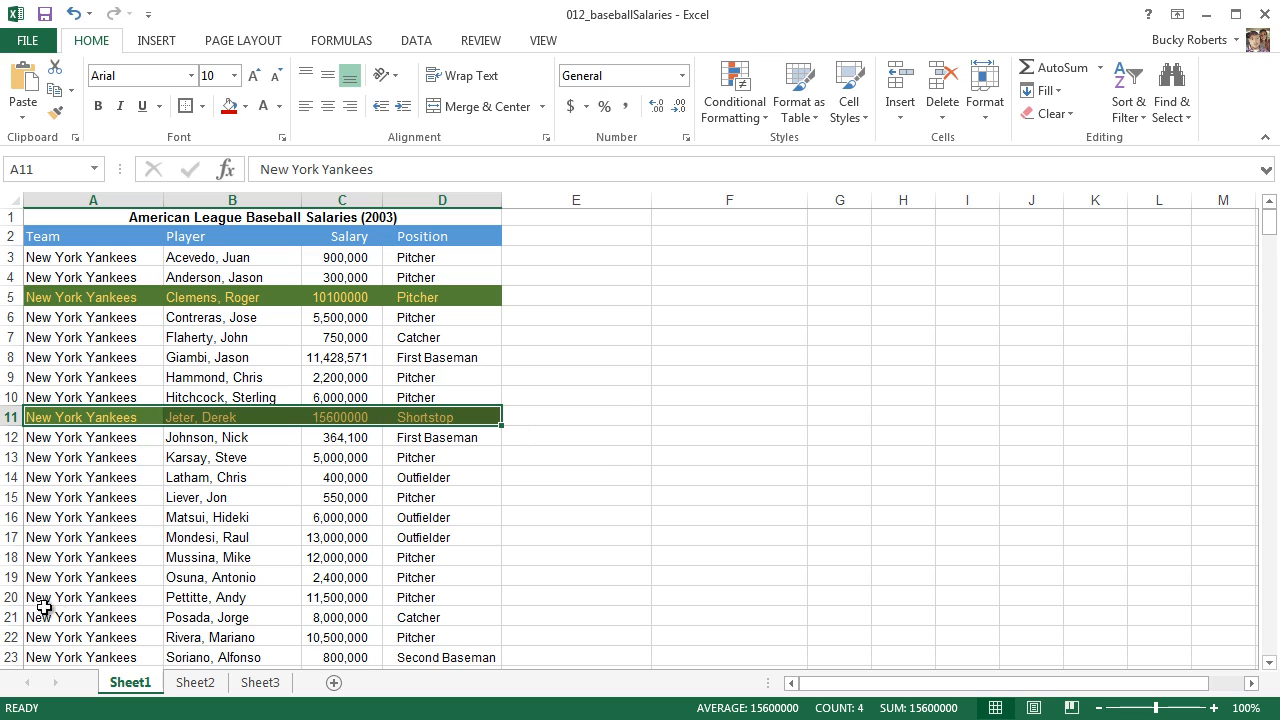
left_click(80, 558)
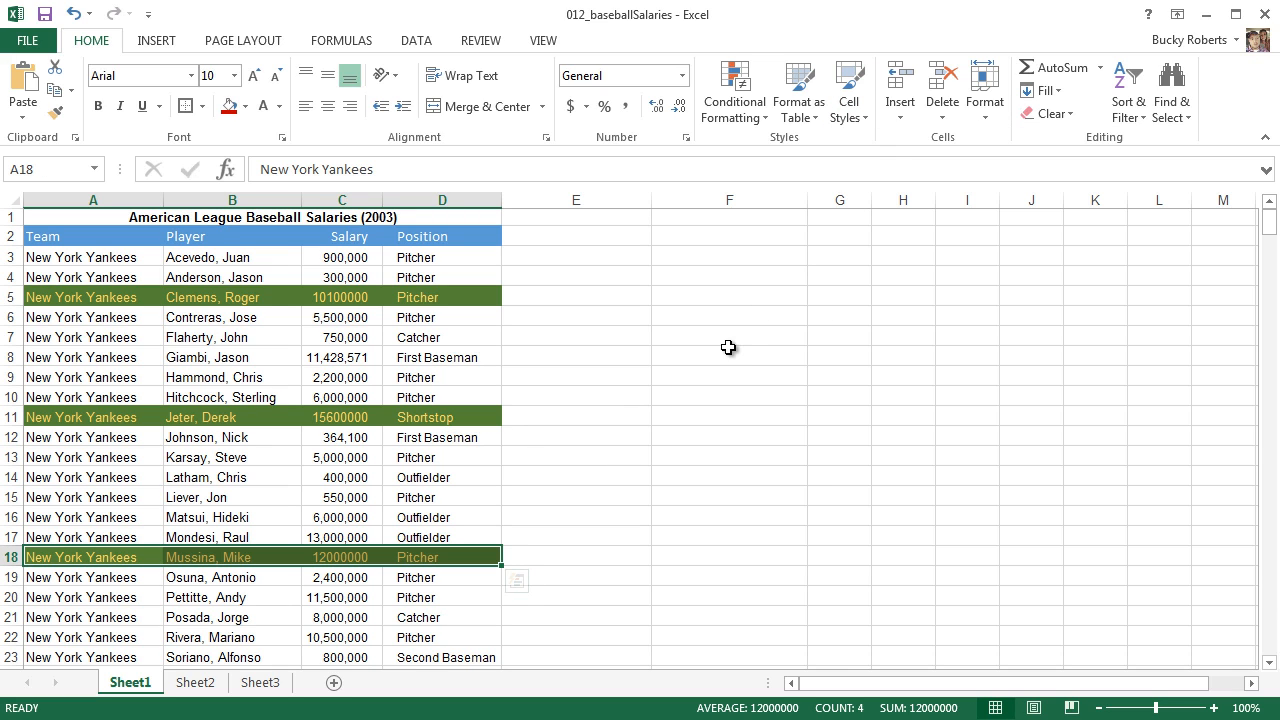
left_click(728, 376)
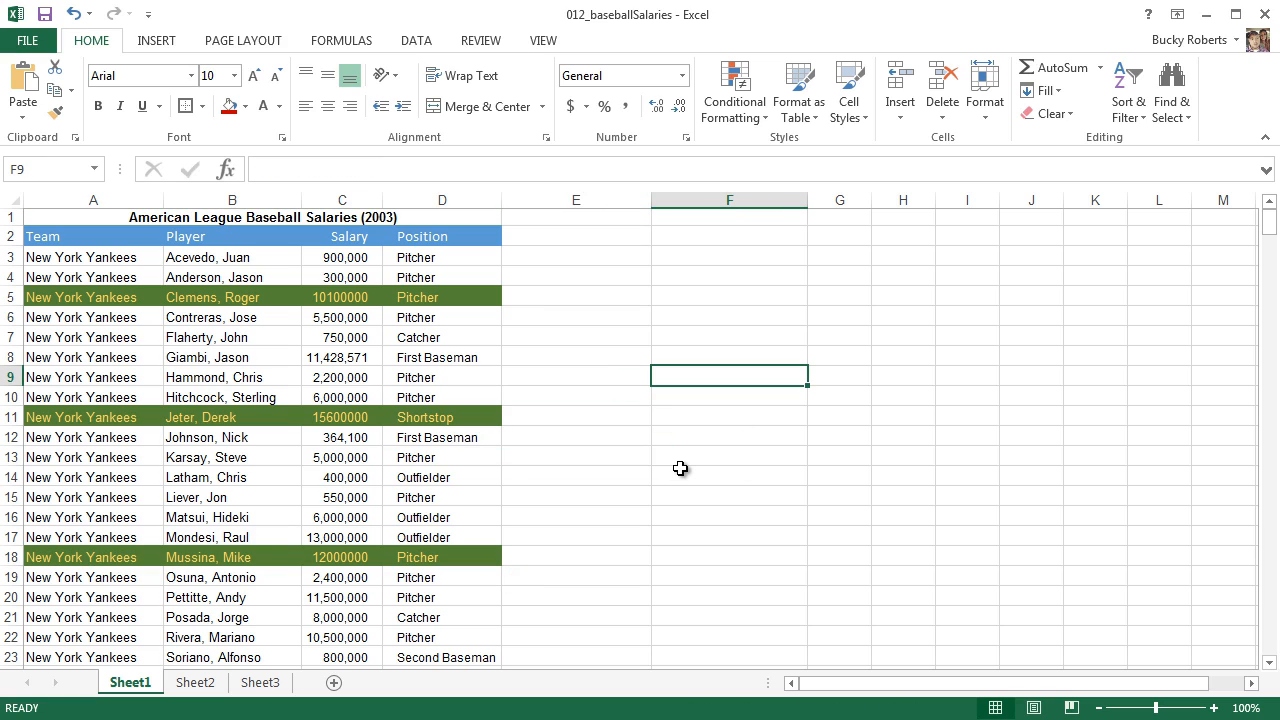
mouse_move(506, 378)
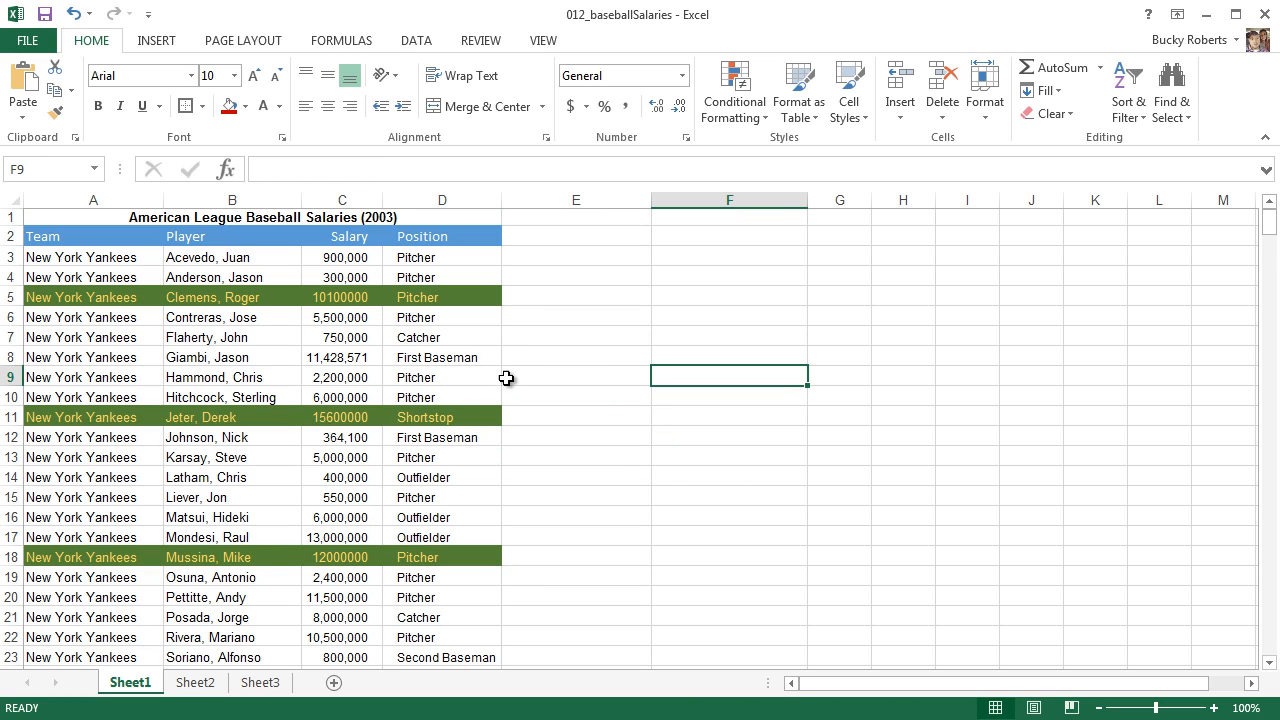
Inspect the styled Jeter and Mussina rows against an unstyled player row
left_click(440, 418)
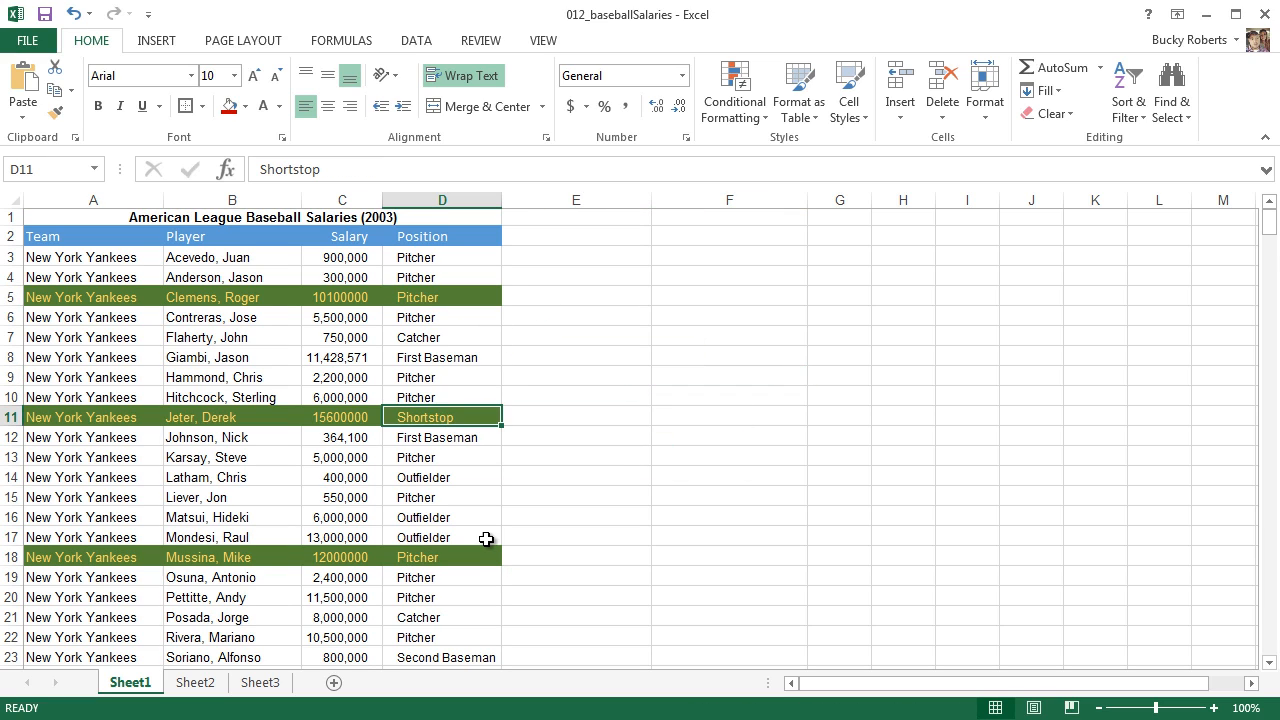
left_click(76, 418)
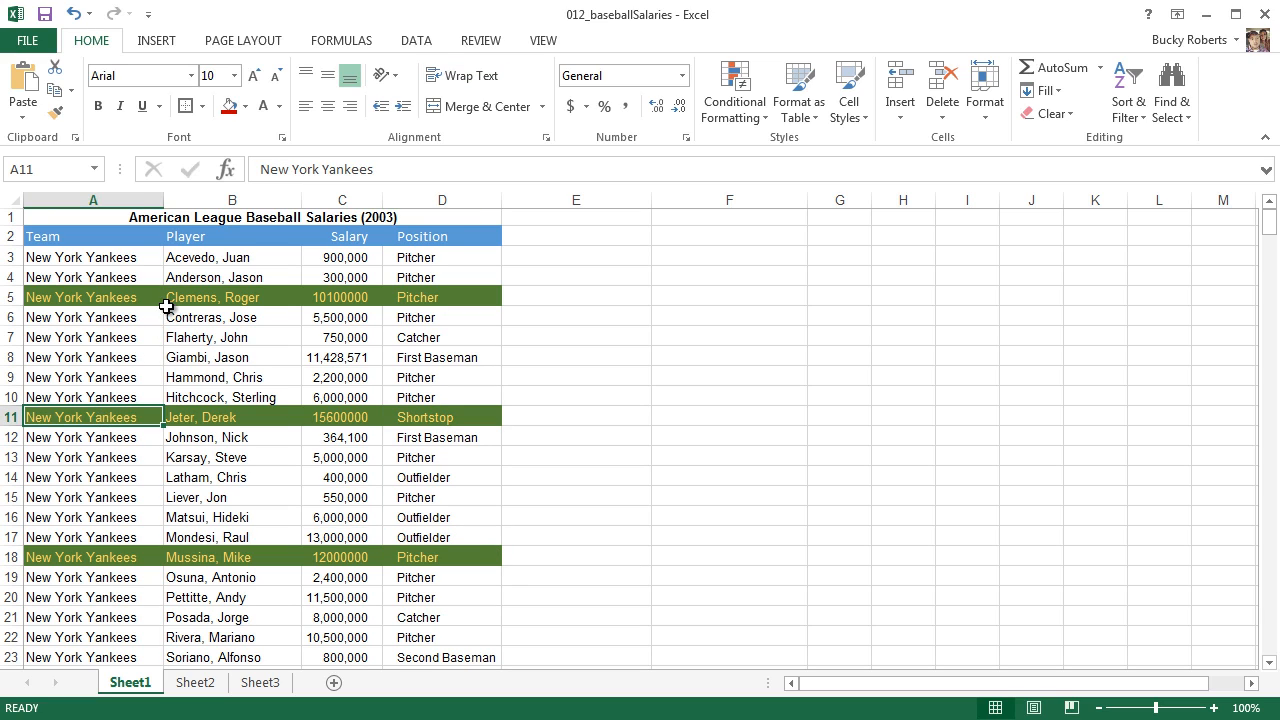
left_click(232, 316)
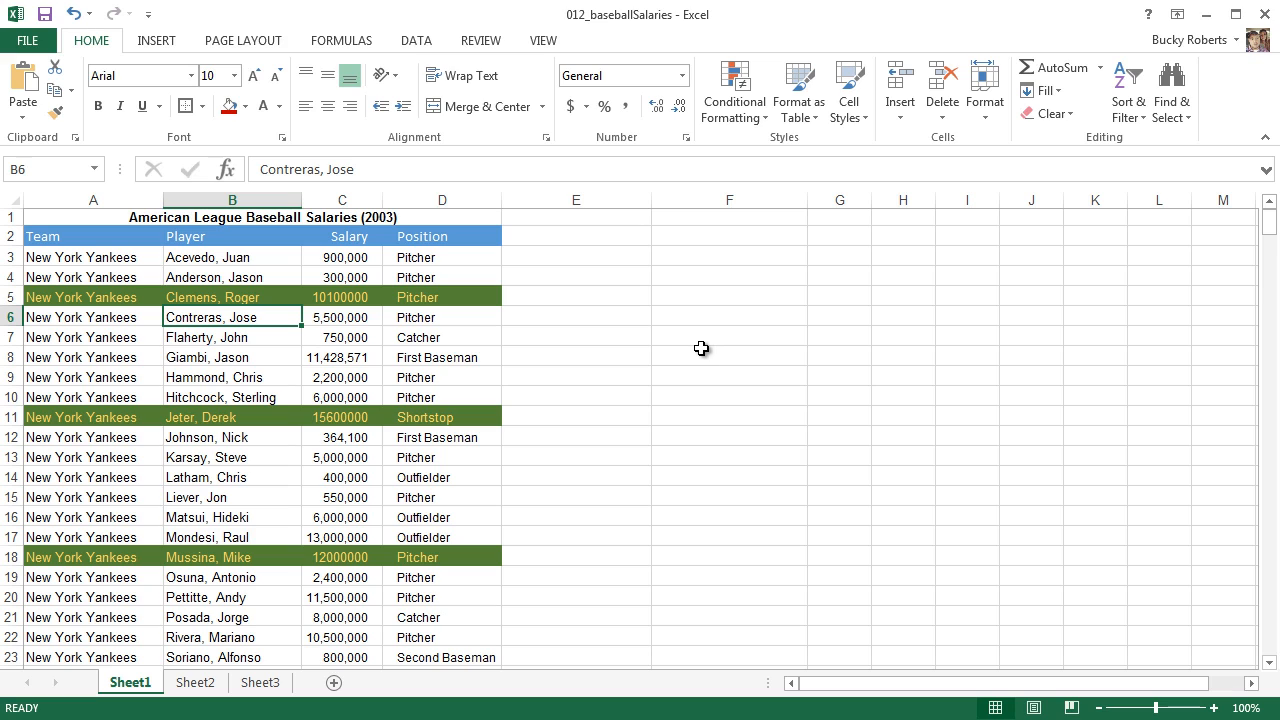
mouse_move(490, 308)
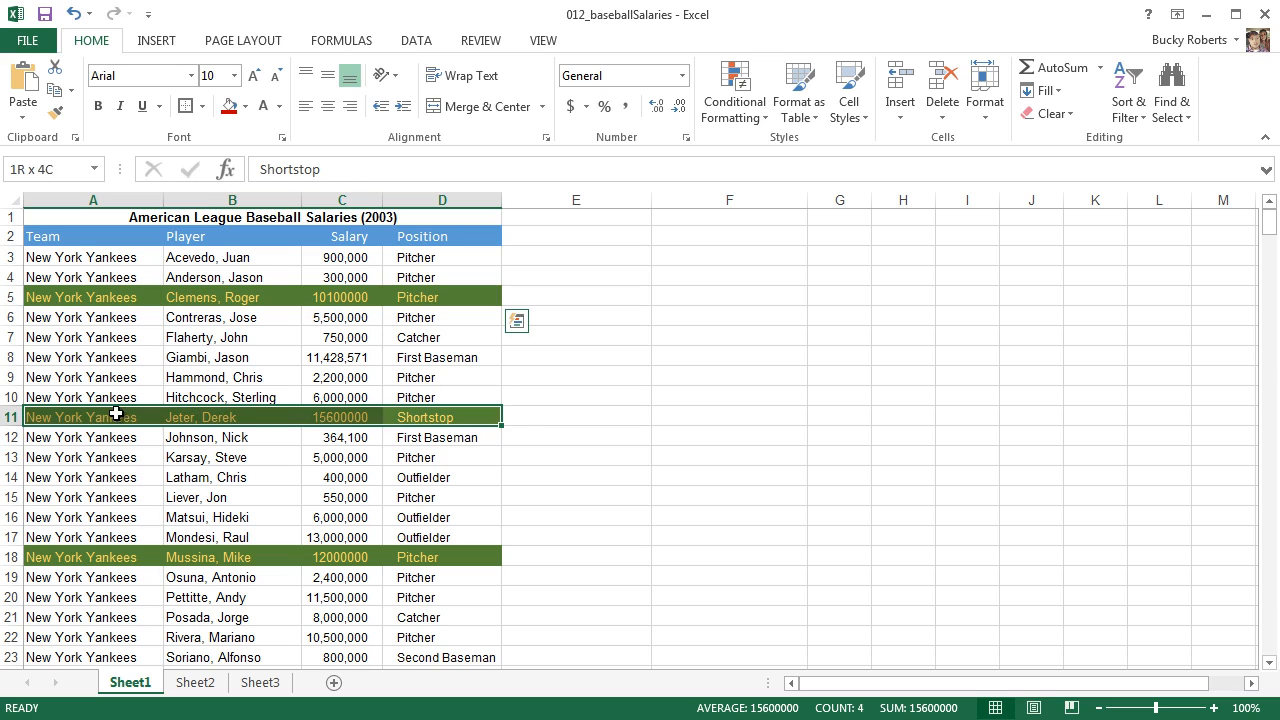
left_click(80, 556)
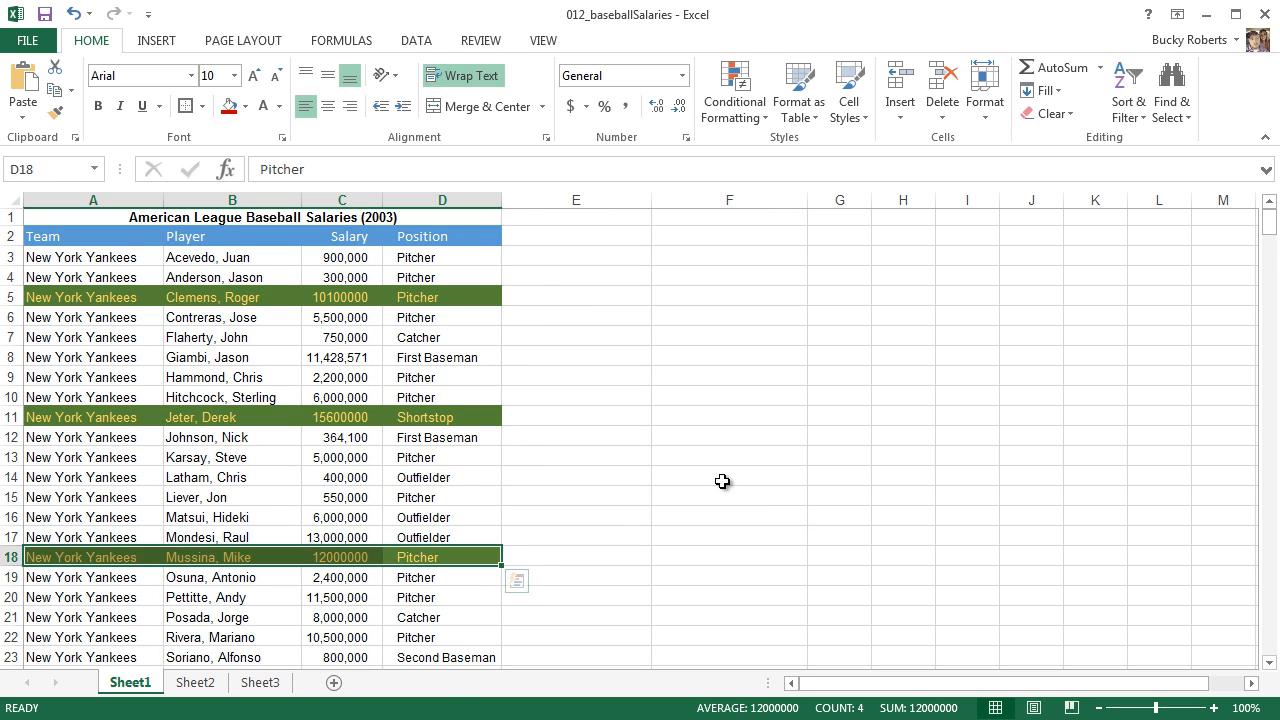
Start modifying the SelectedPlayers cell style and reach its Format Cells settings
left_click(848, 90)
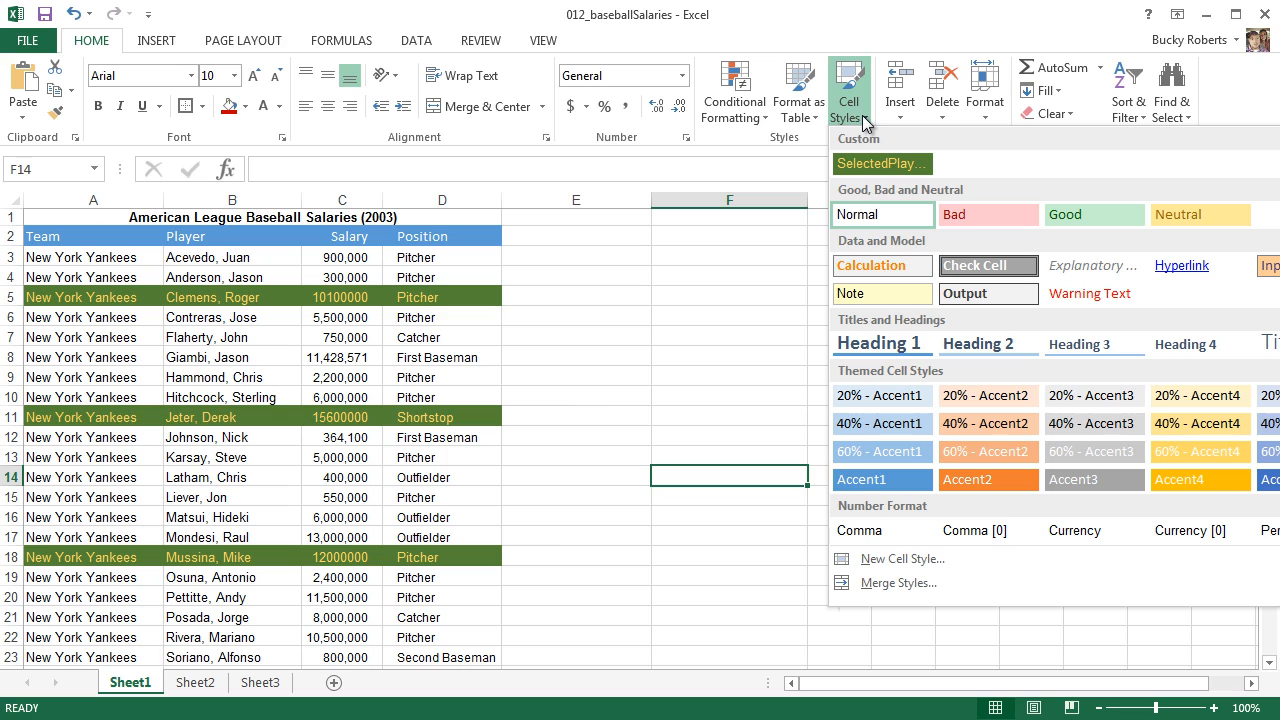
right_click(882, 164)
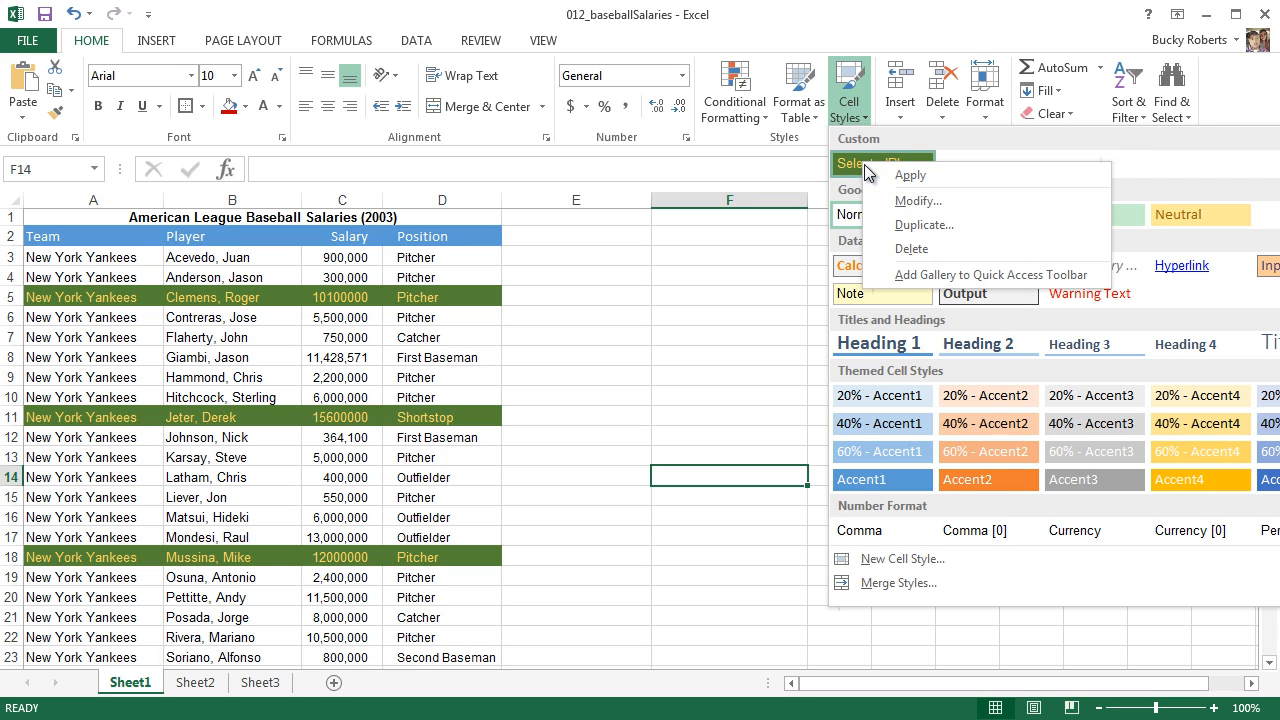
mouse_move(920, 200)
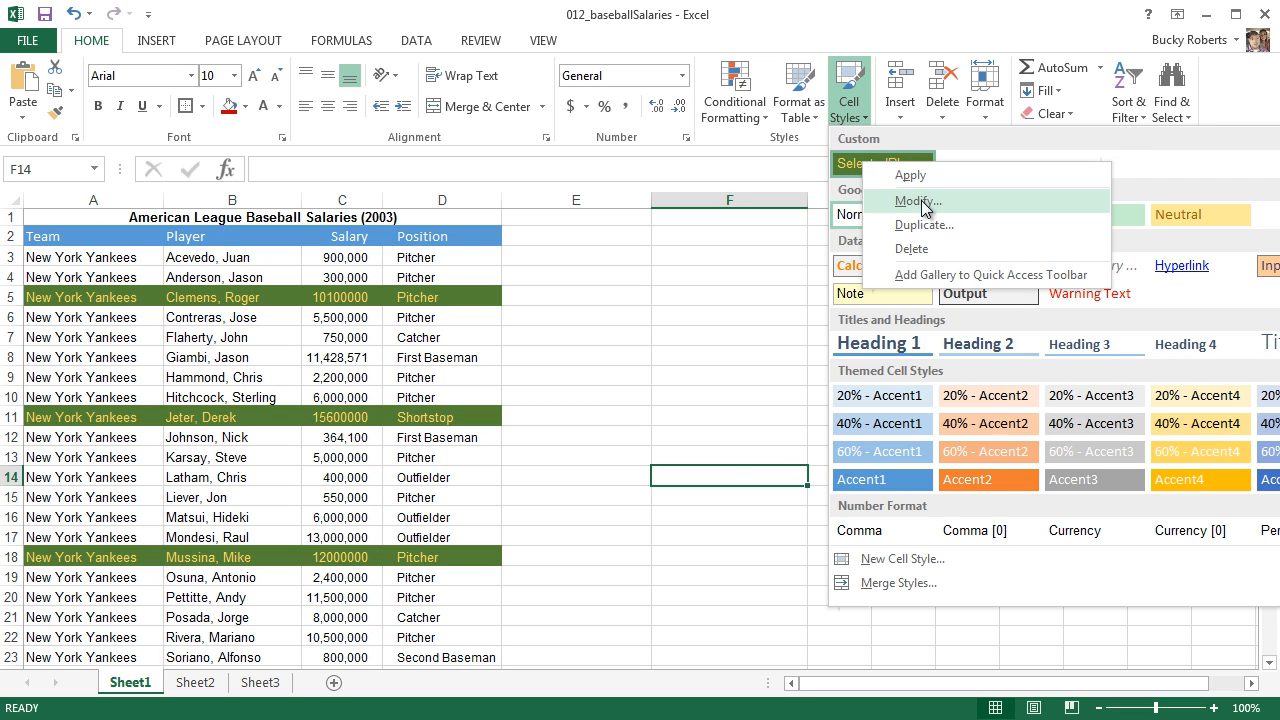
left_click(920, 200)
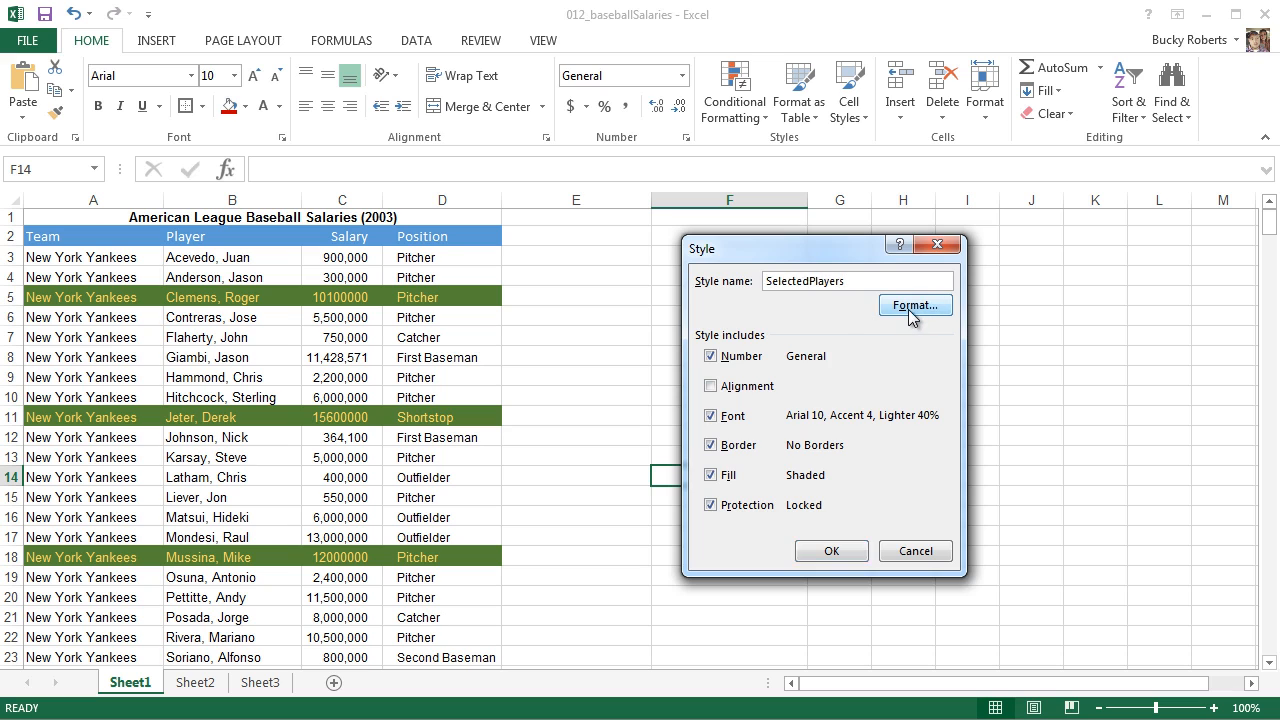
left_click(914, 304)
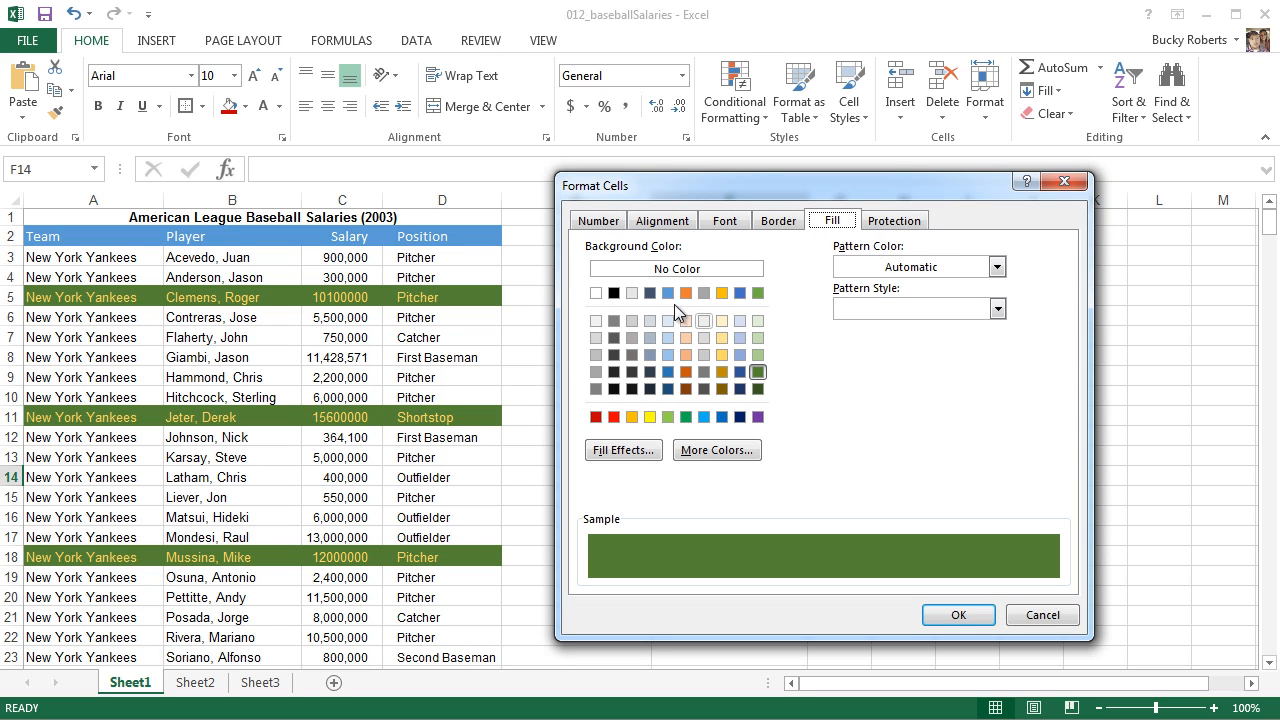
Give the style an orange fill so the Clemens, Jeter and Mussina rows turn orange
left_click(594, 416)
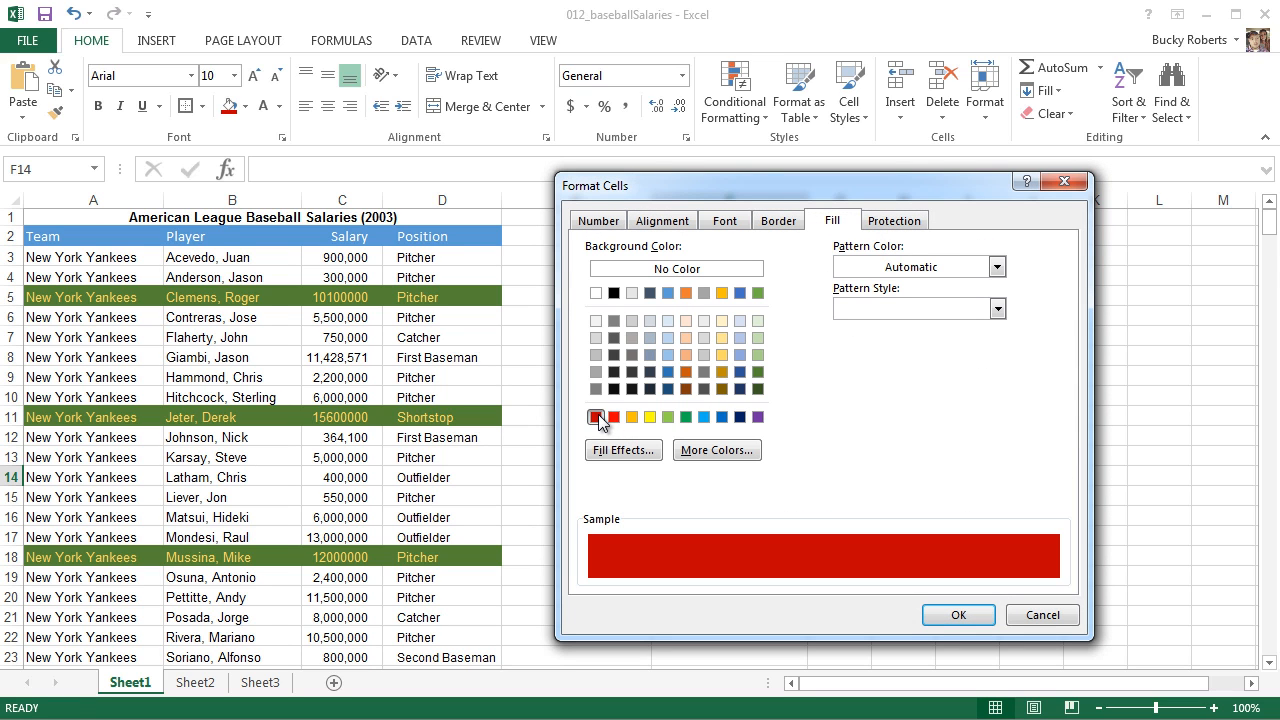
mouse_move(696, 370)
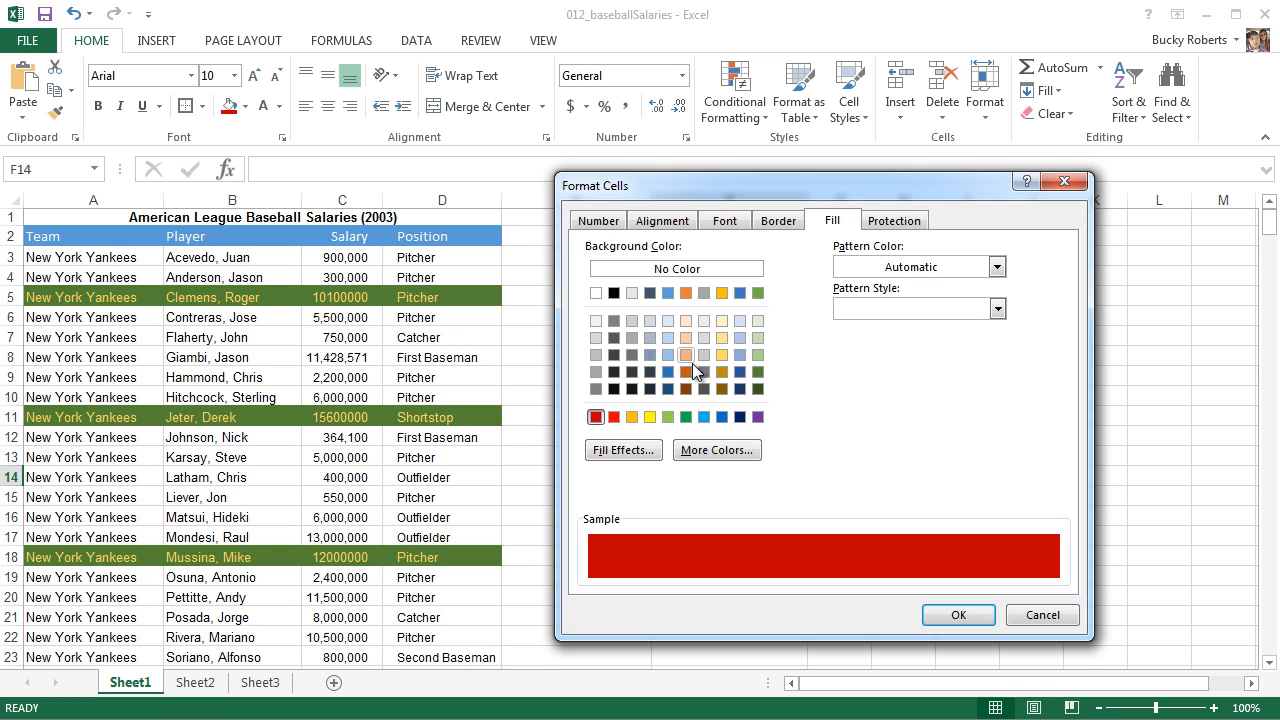
left_click(686, 372)
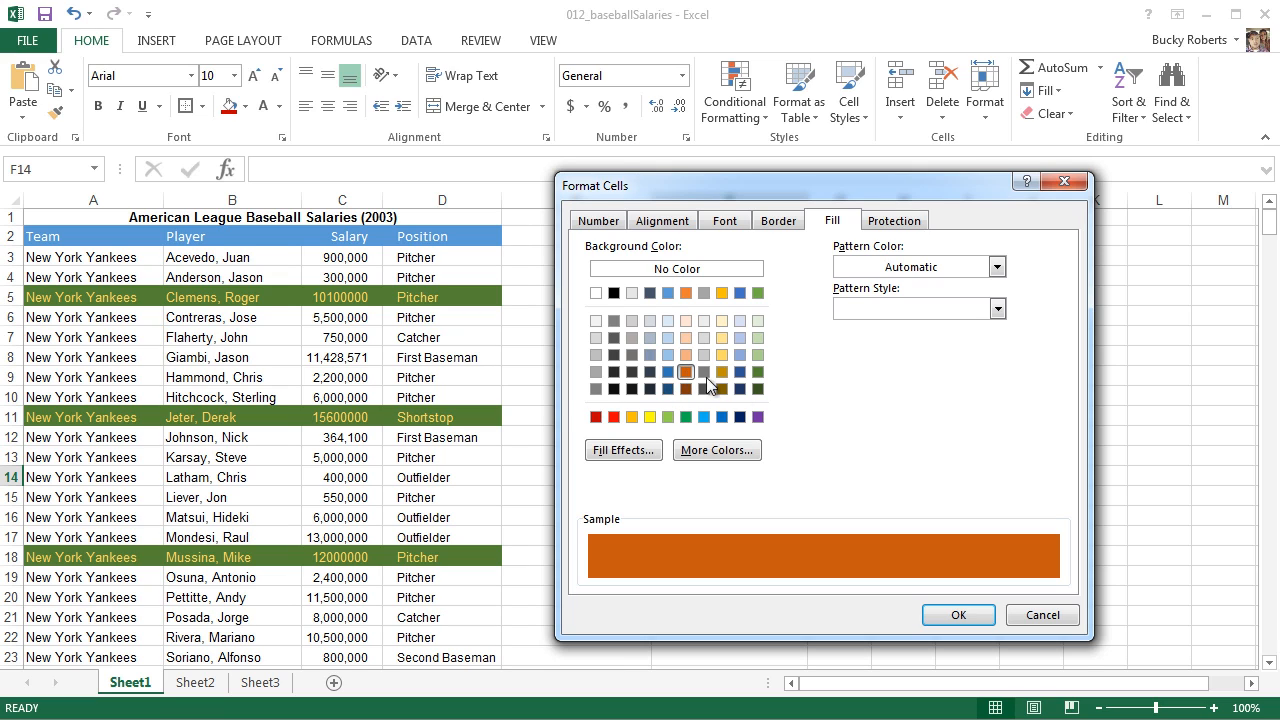
left_click(724, 220)
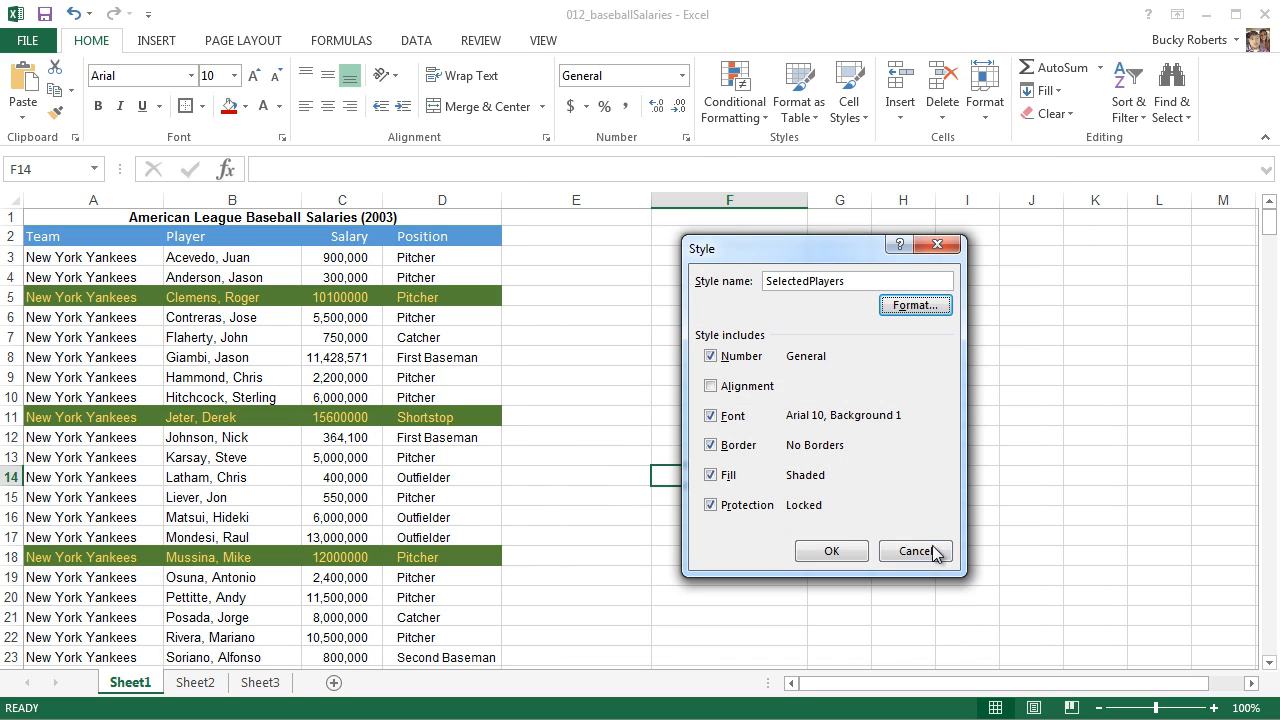
left_click(914, 552)
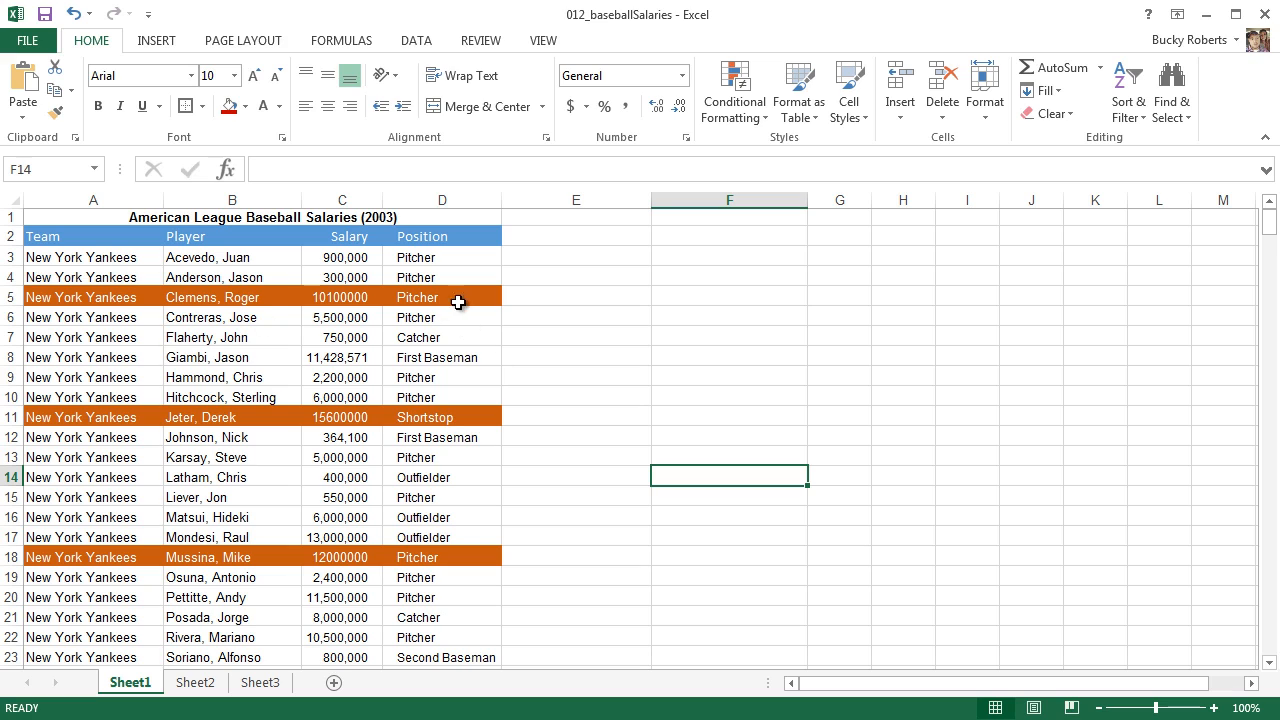
left_click(442, 418)
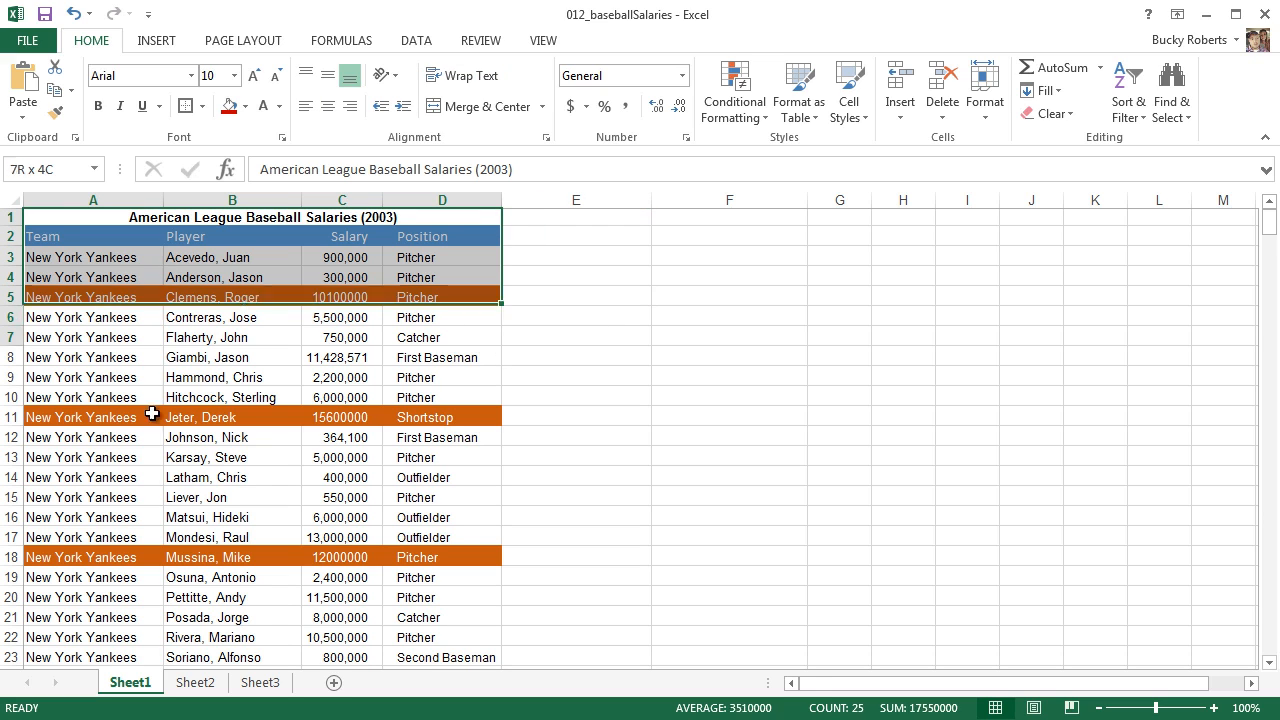
left_click(728, 476)
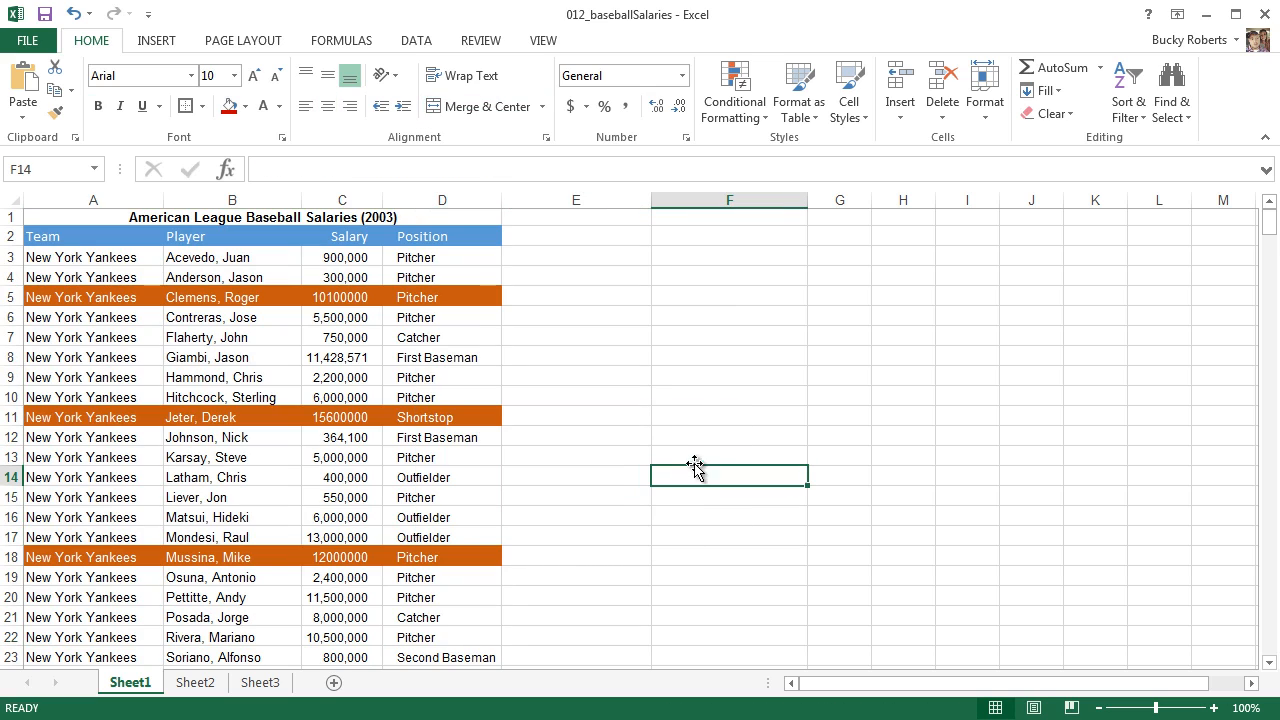
mouse_move(690, 422)
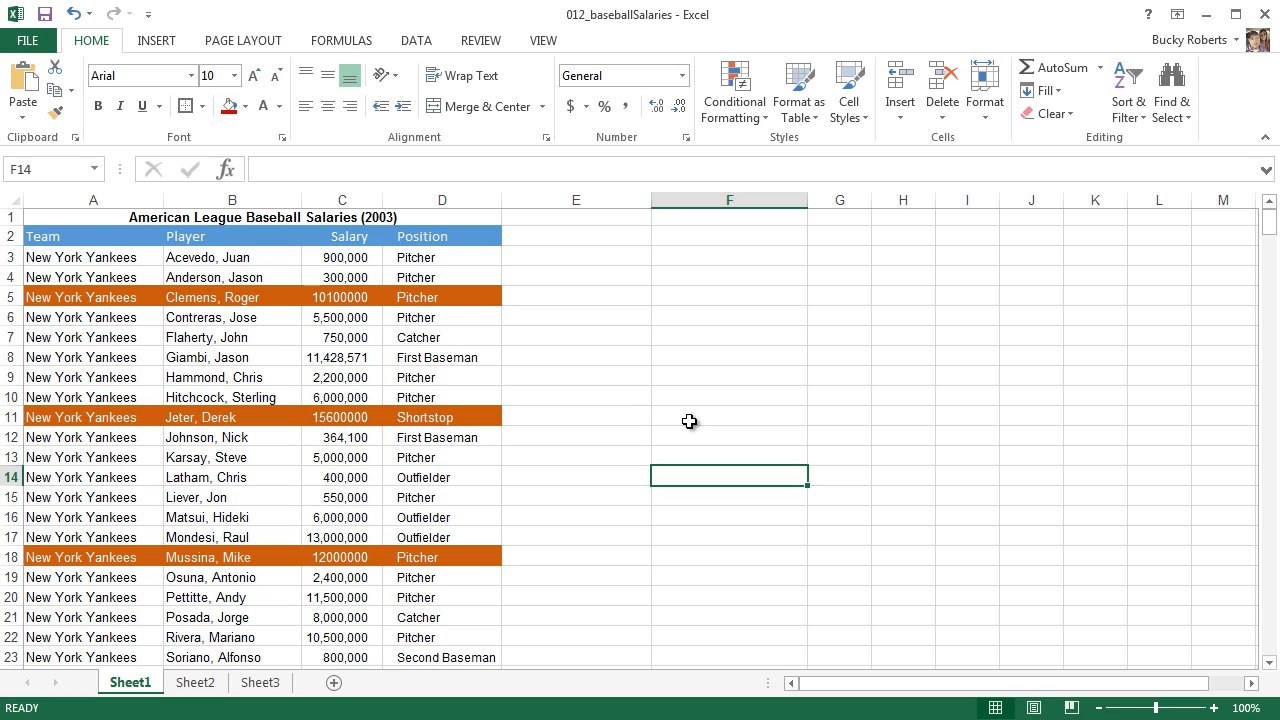
mouse_move(724, 304)
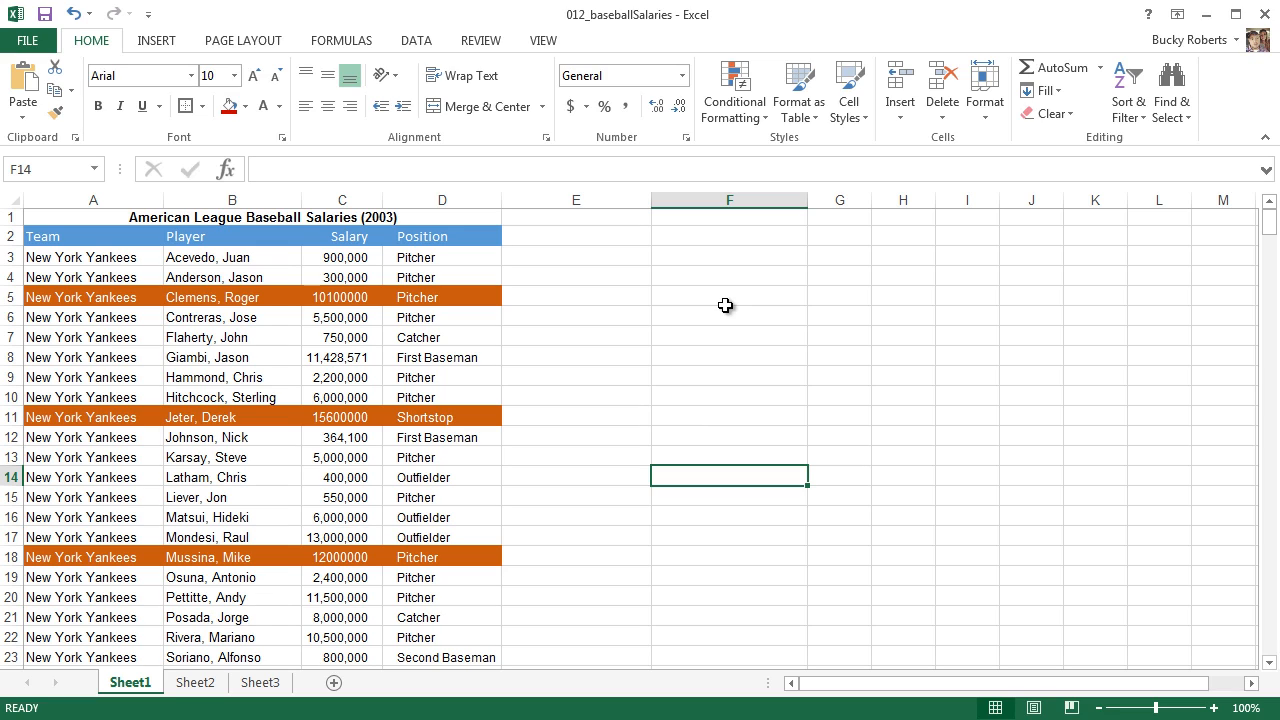